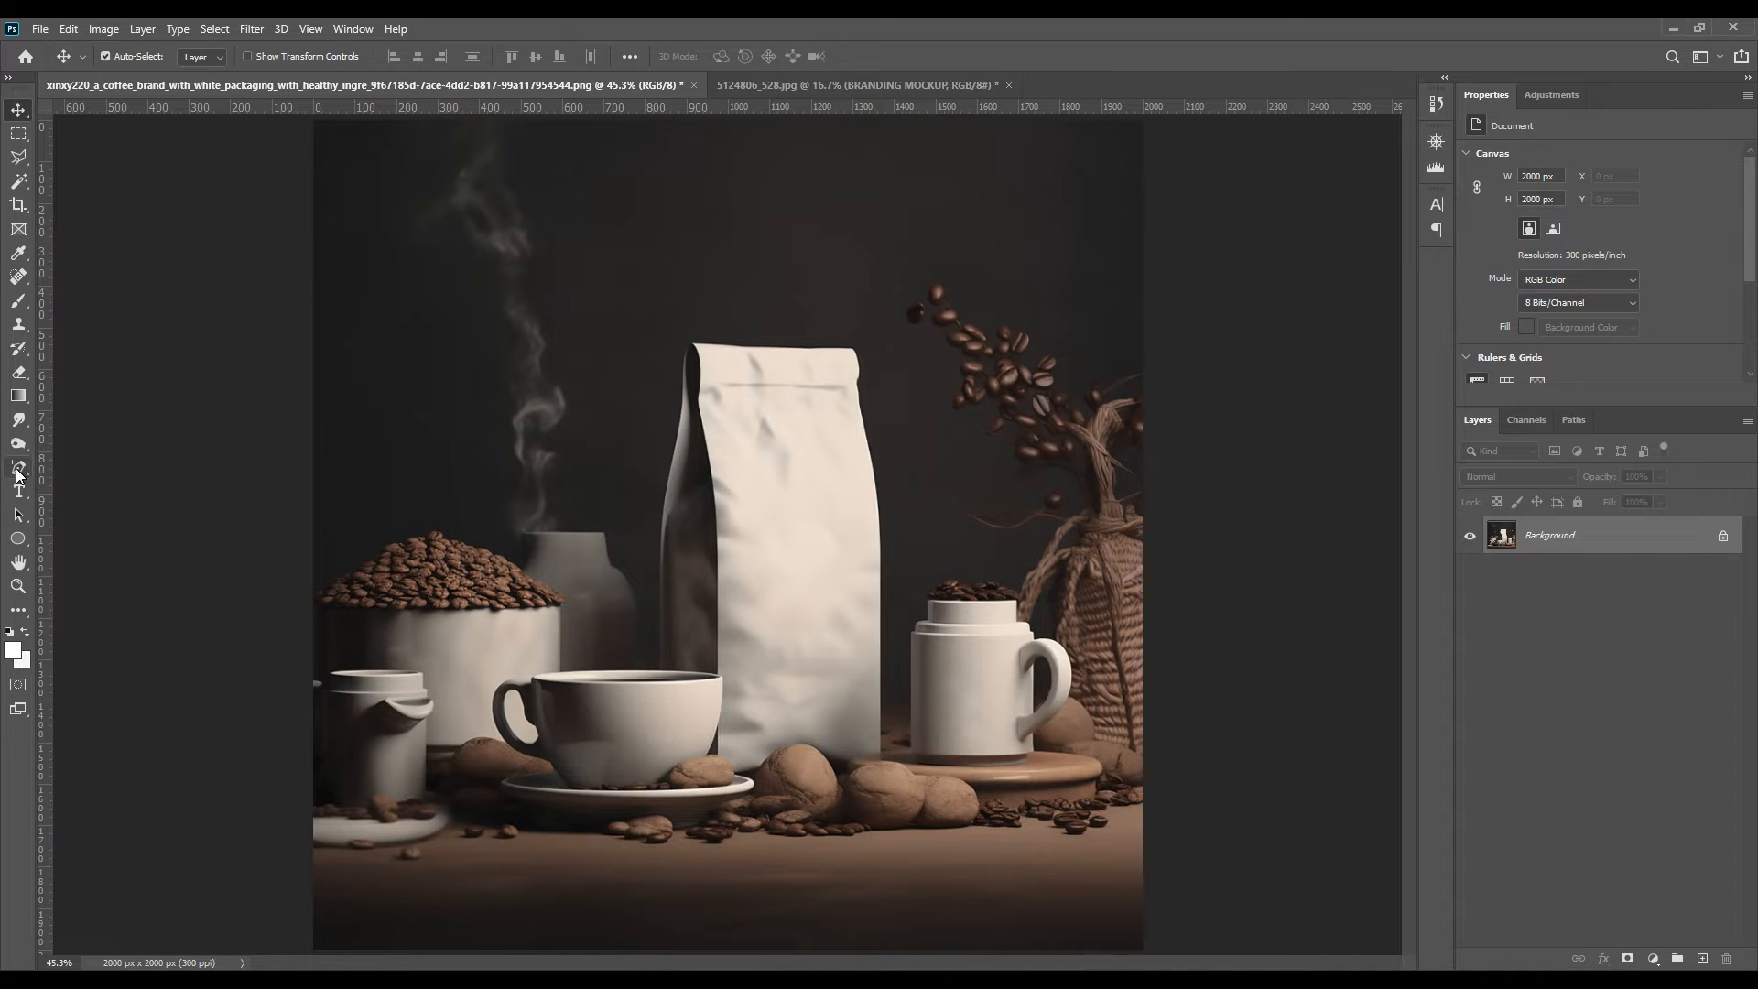
# - Begin a white shape path from the bag's top-left corner down along the cup's edge
pyautogui.click(18, 467)
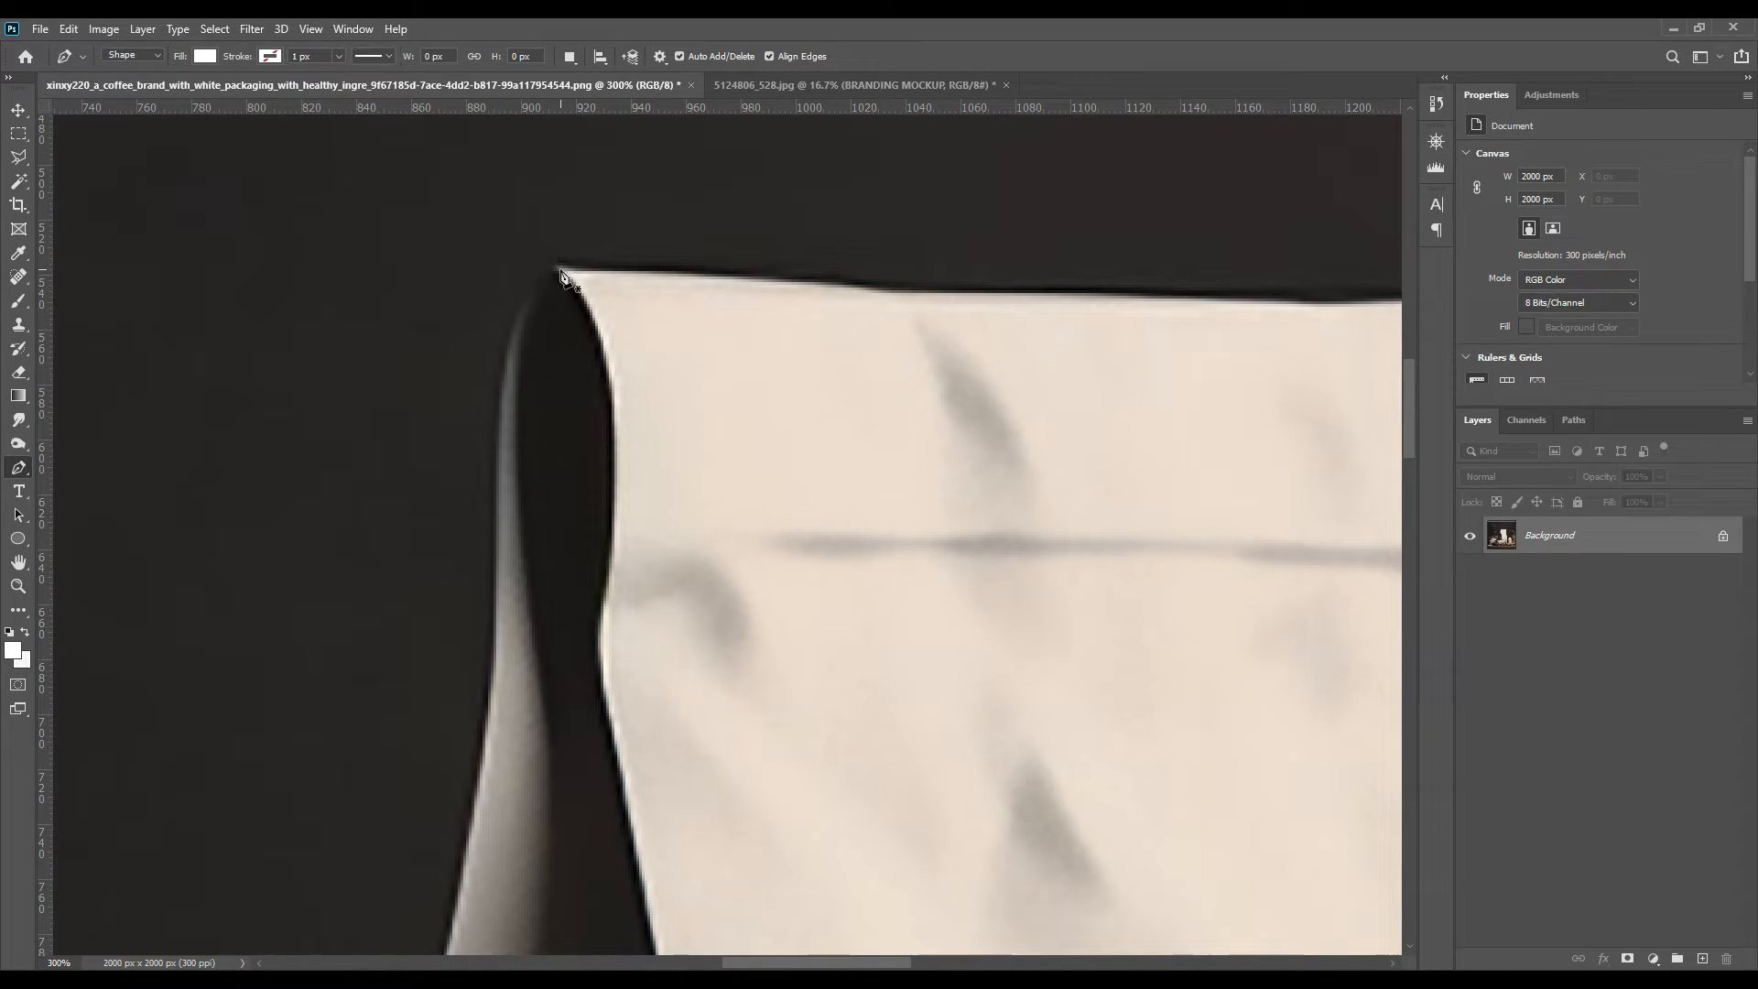
pyautogui.click(553, 266)
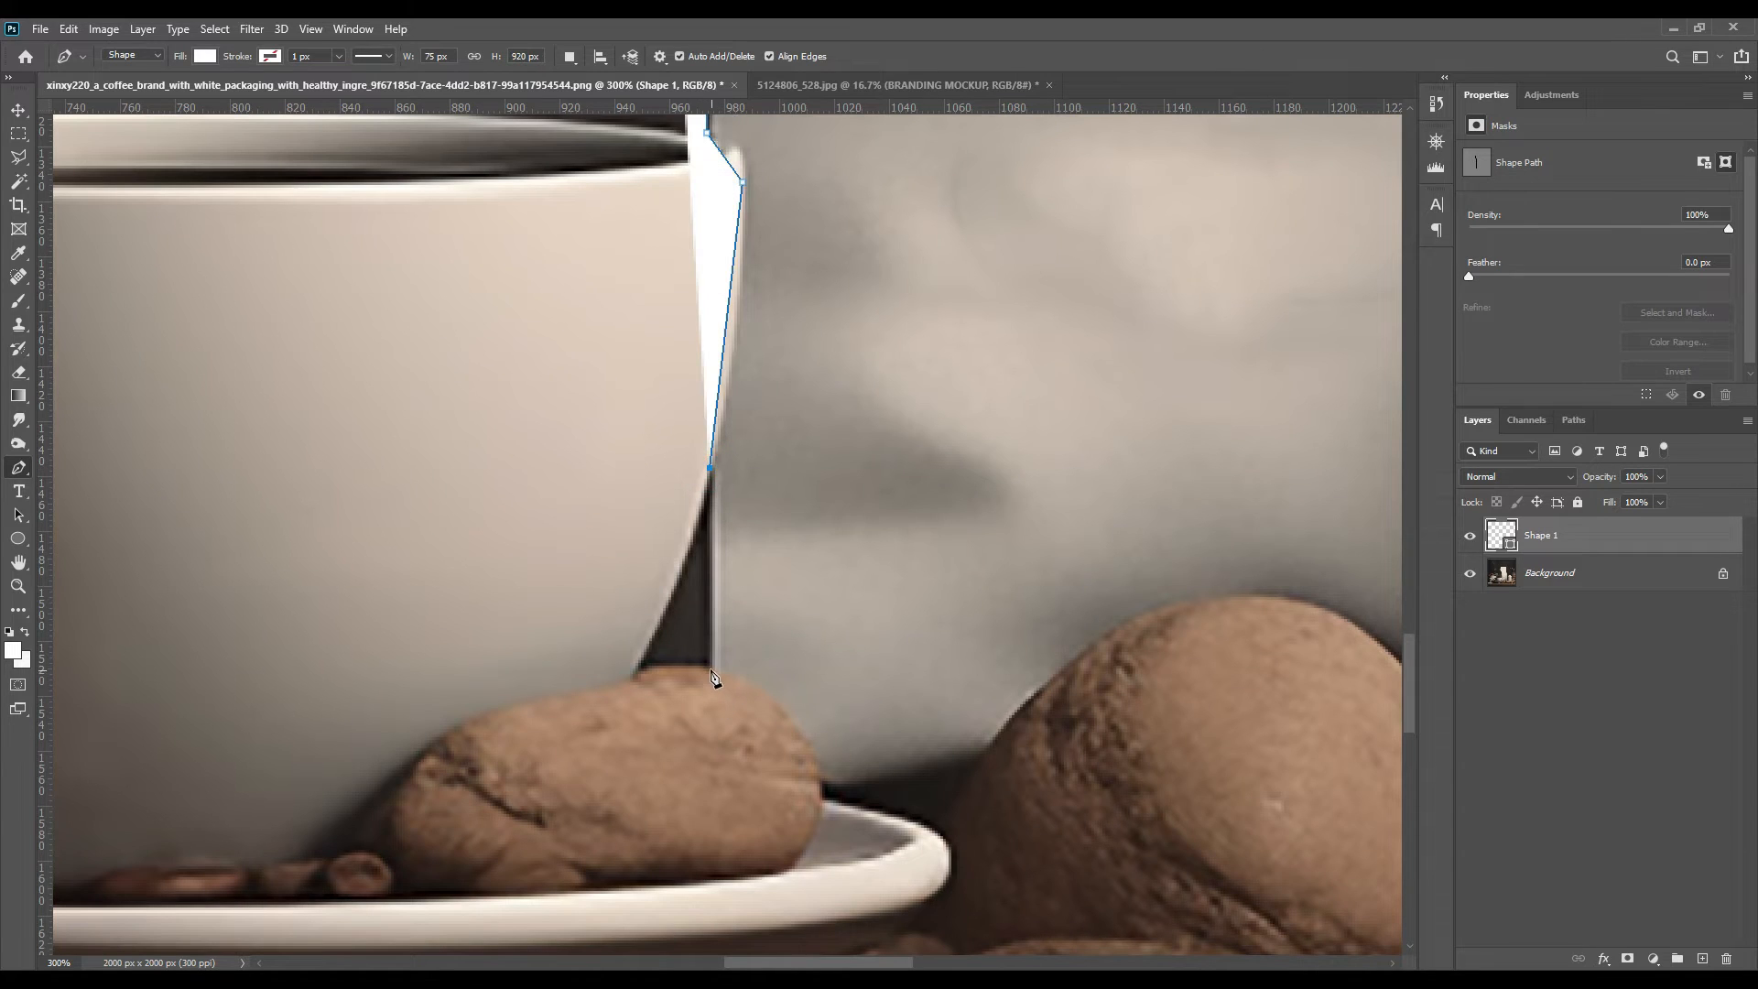
pyautogui.click(822, 795)
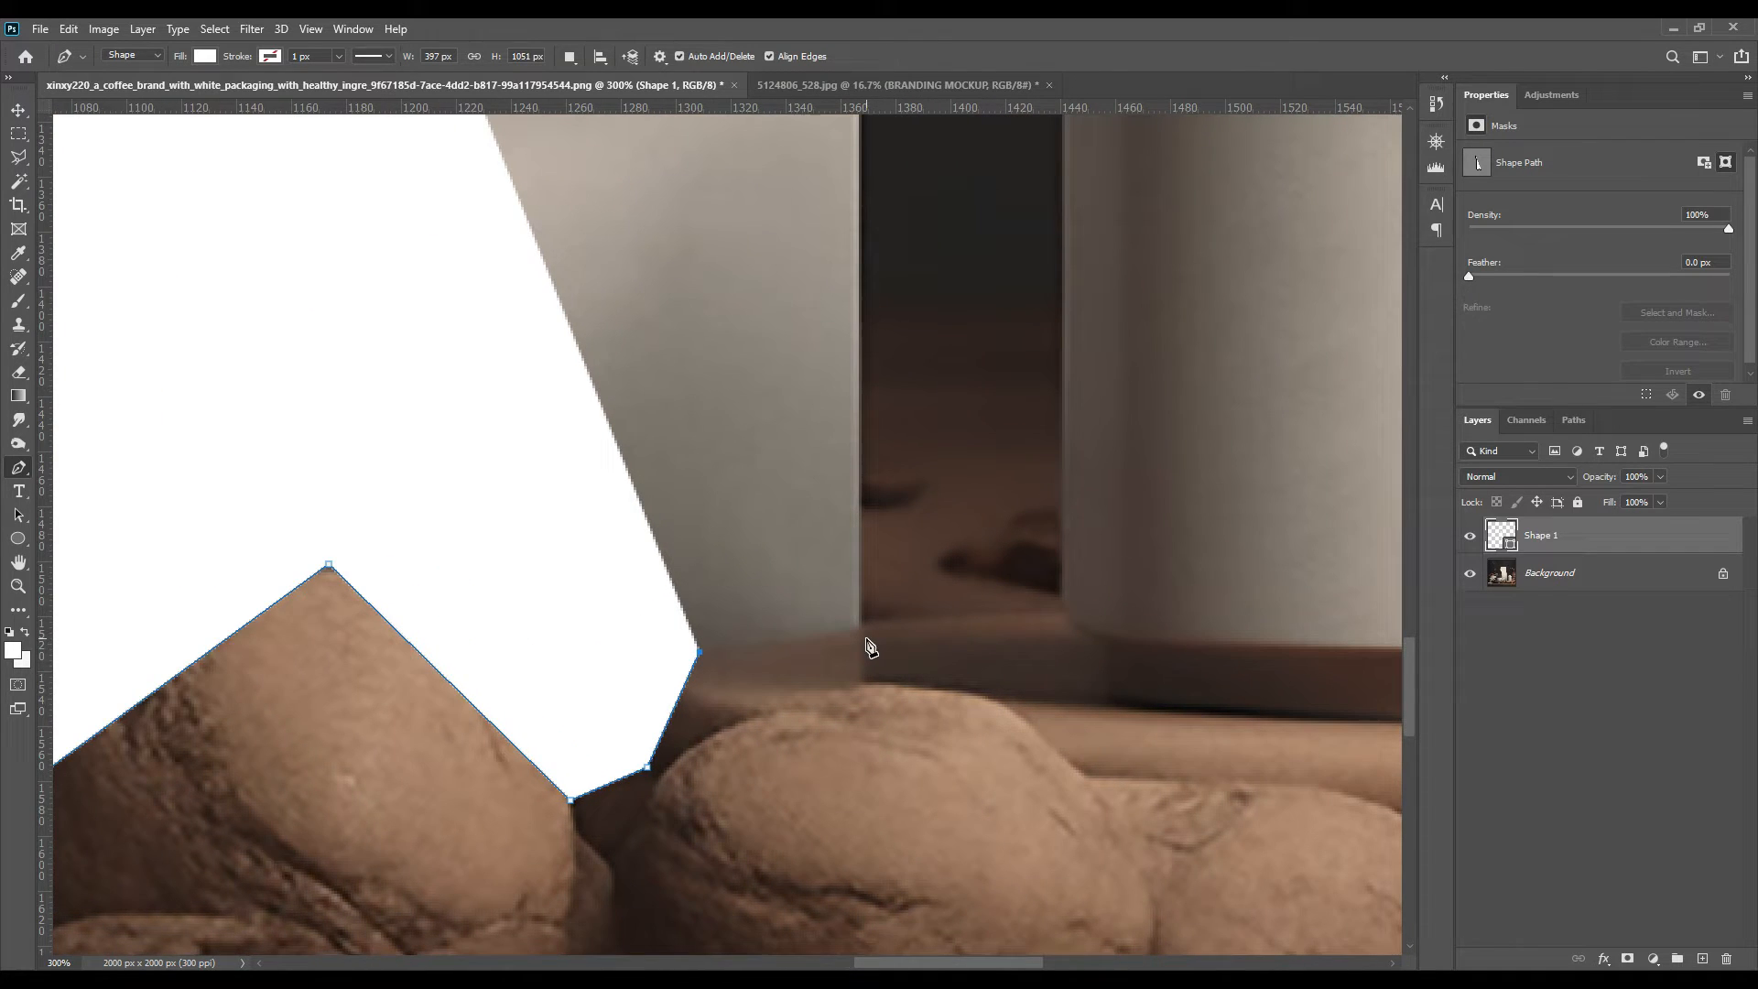
pyautogui.moveTo(861, 638)
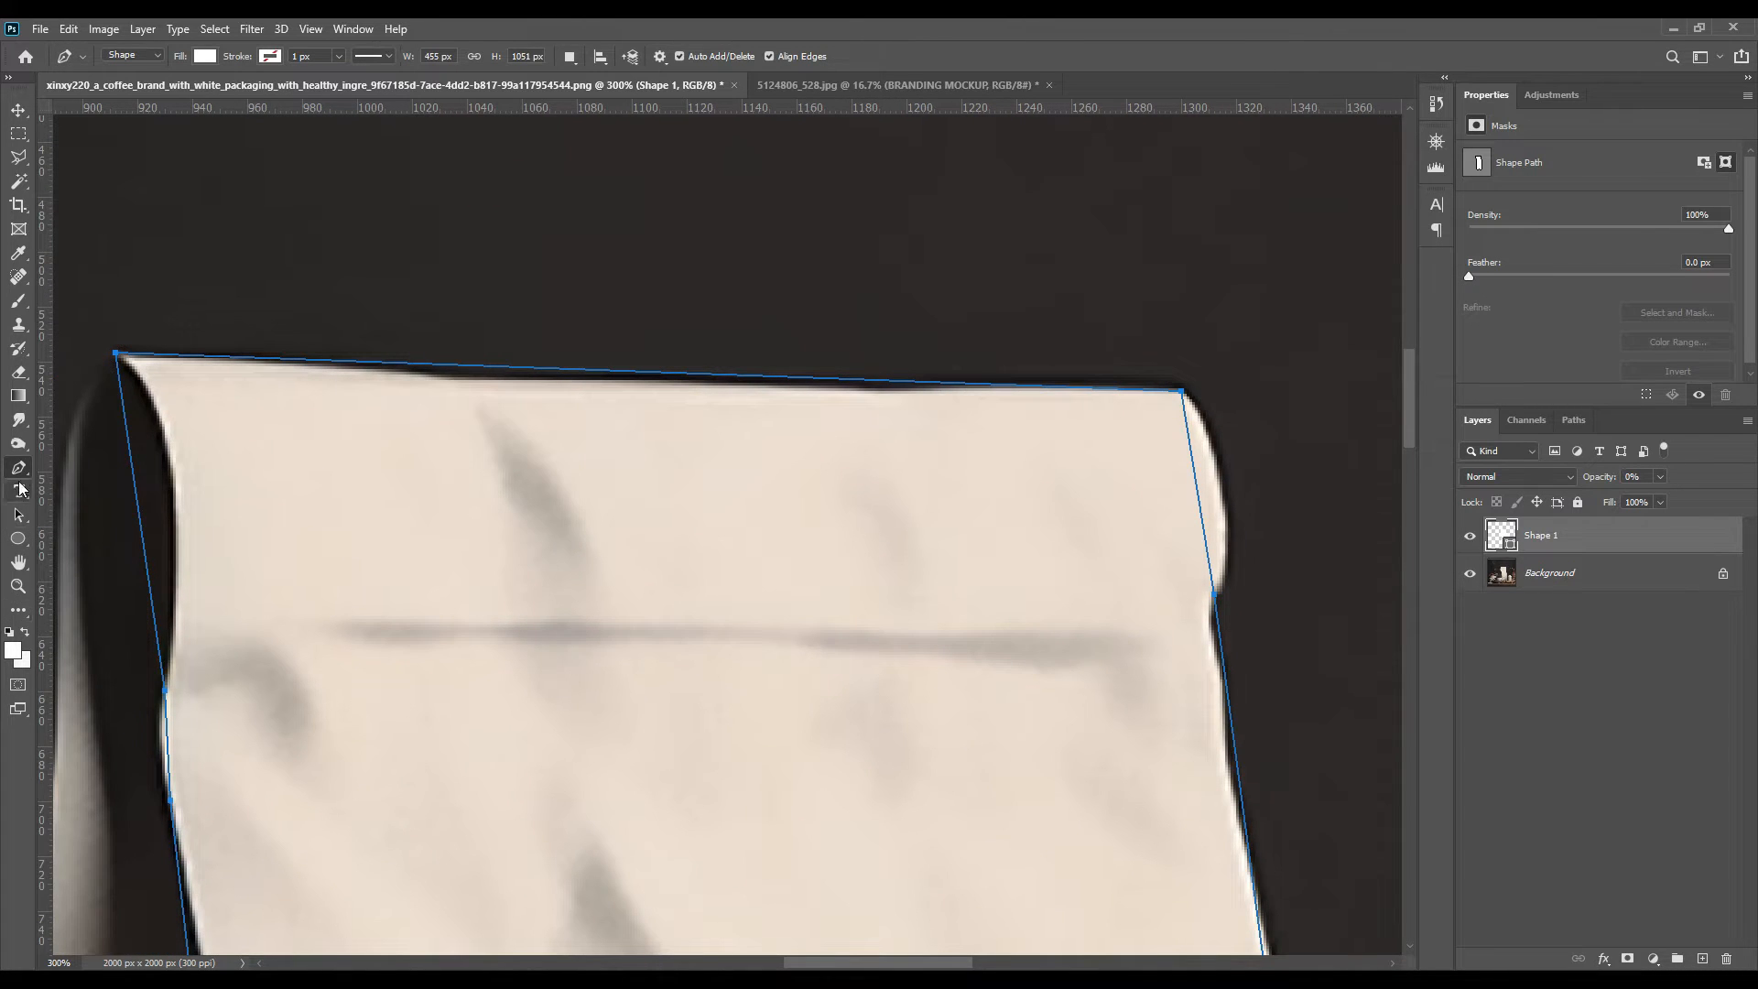
# - Add anchor points along the bag's top edge, over the round bean and the cup's edge
pyautogui.click(19, 467)
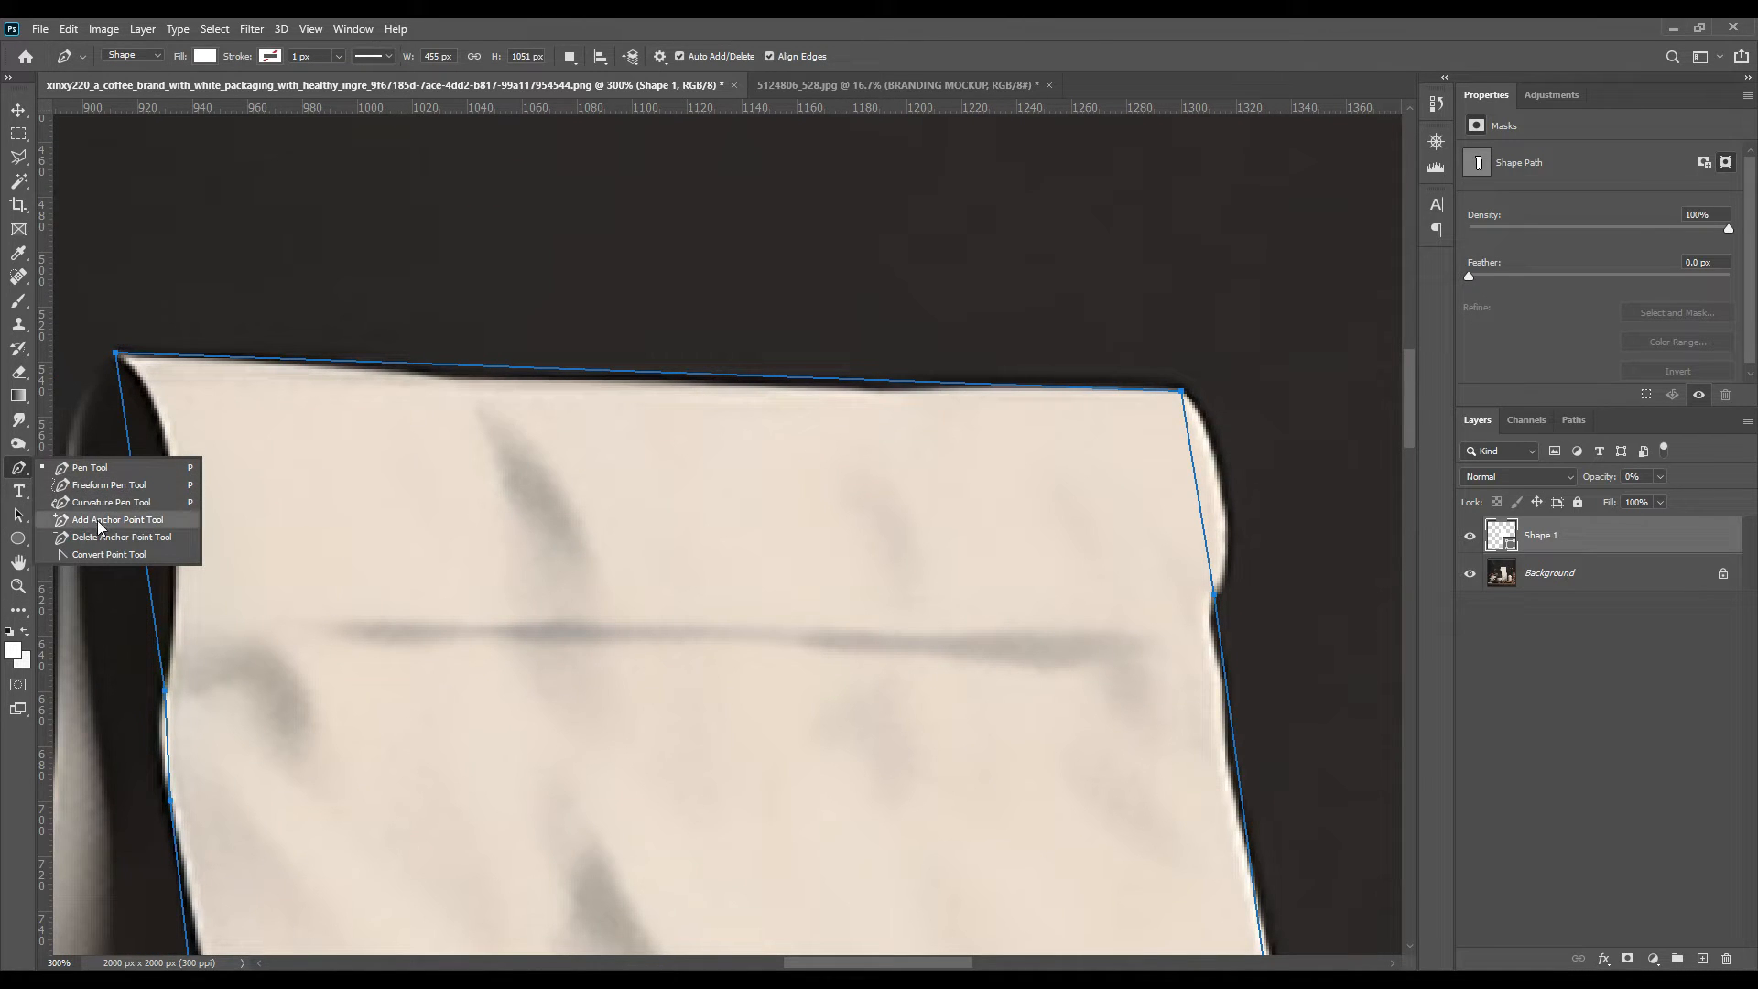
pyautogui.click(117, 519)
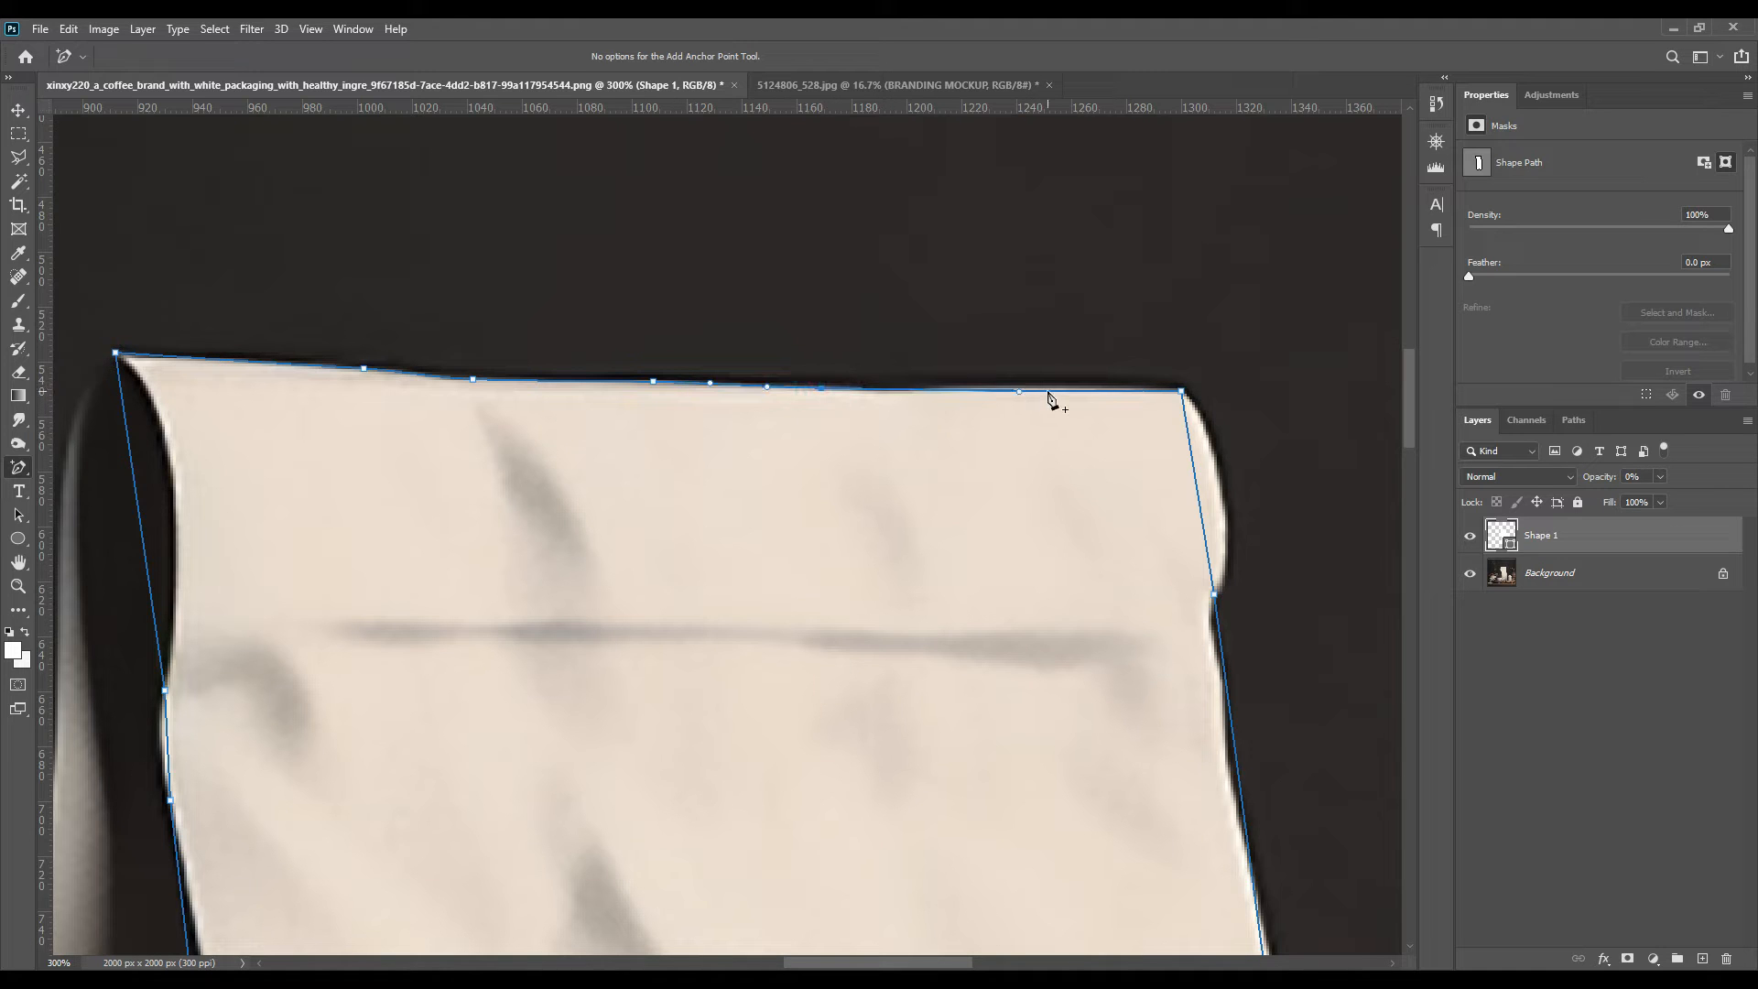
pyautogui.click(1014, 394)
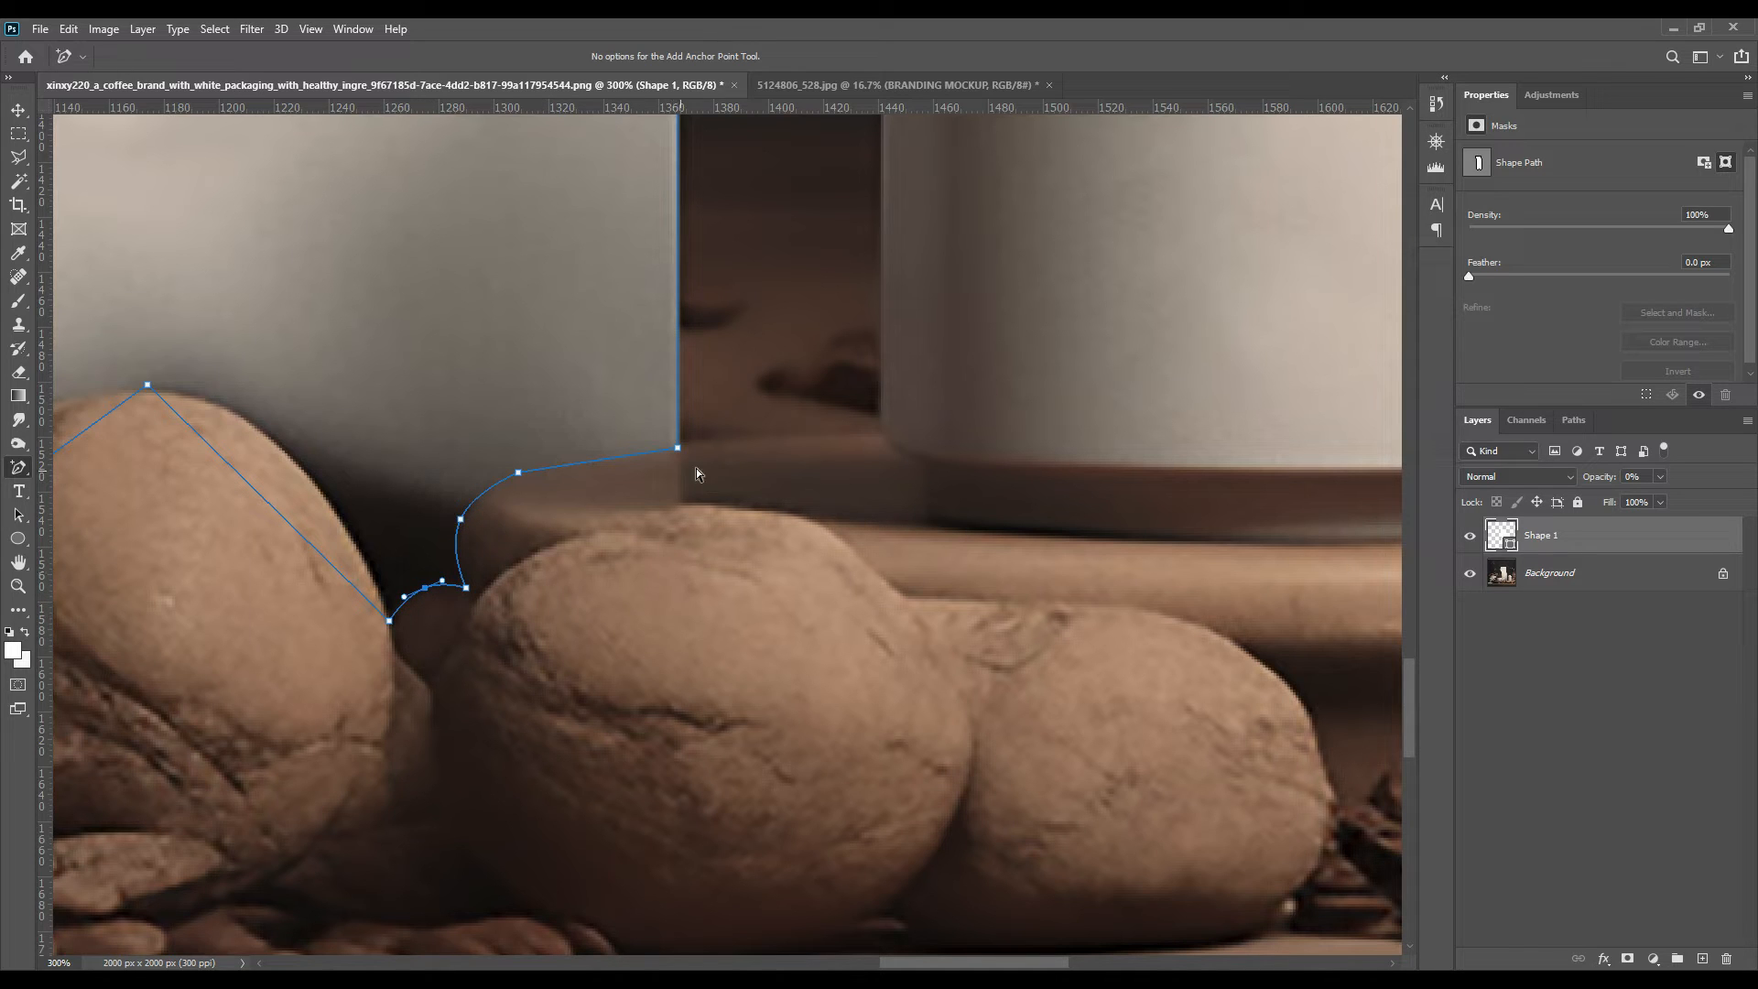
pyautogui.moveTo(601, 593)
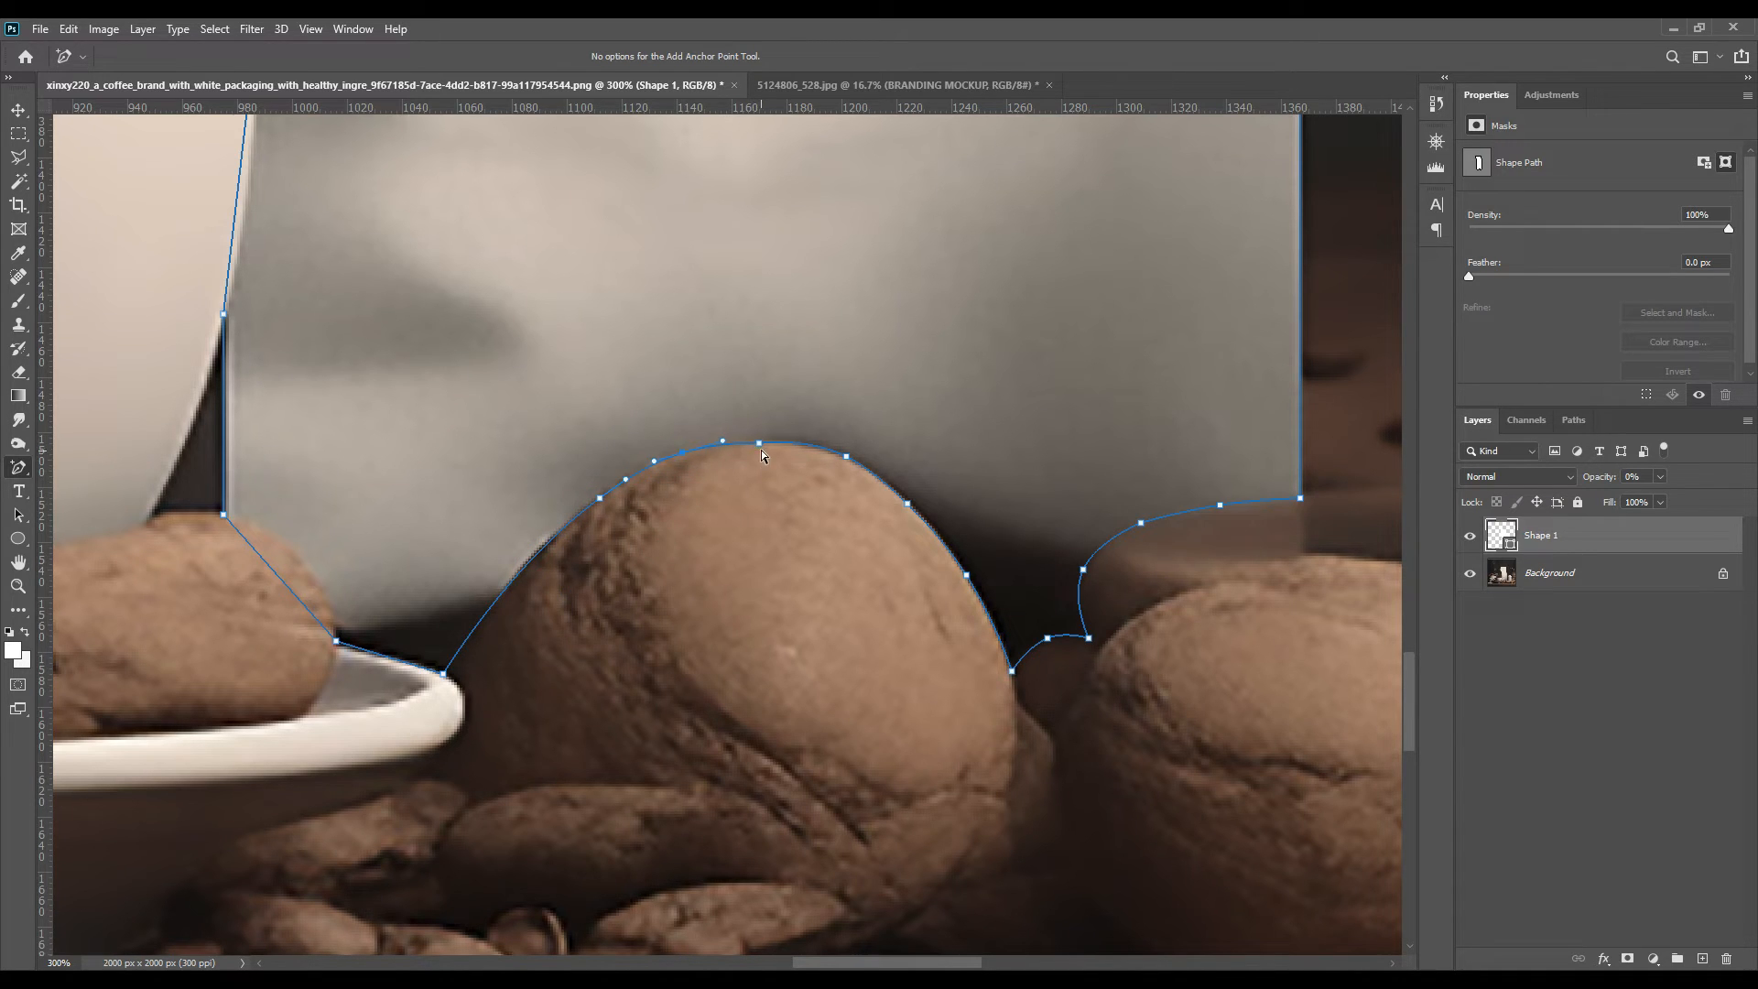
pyautogui.click(600, 498)
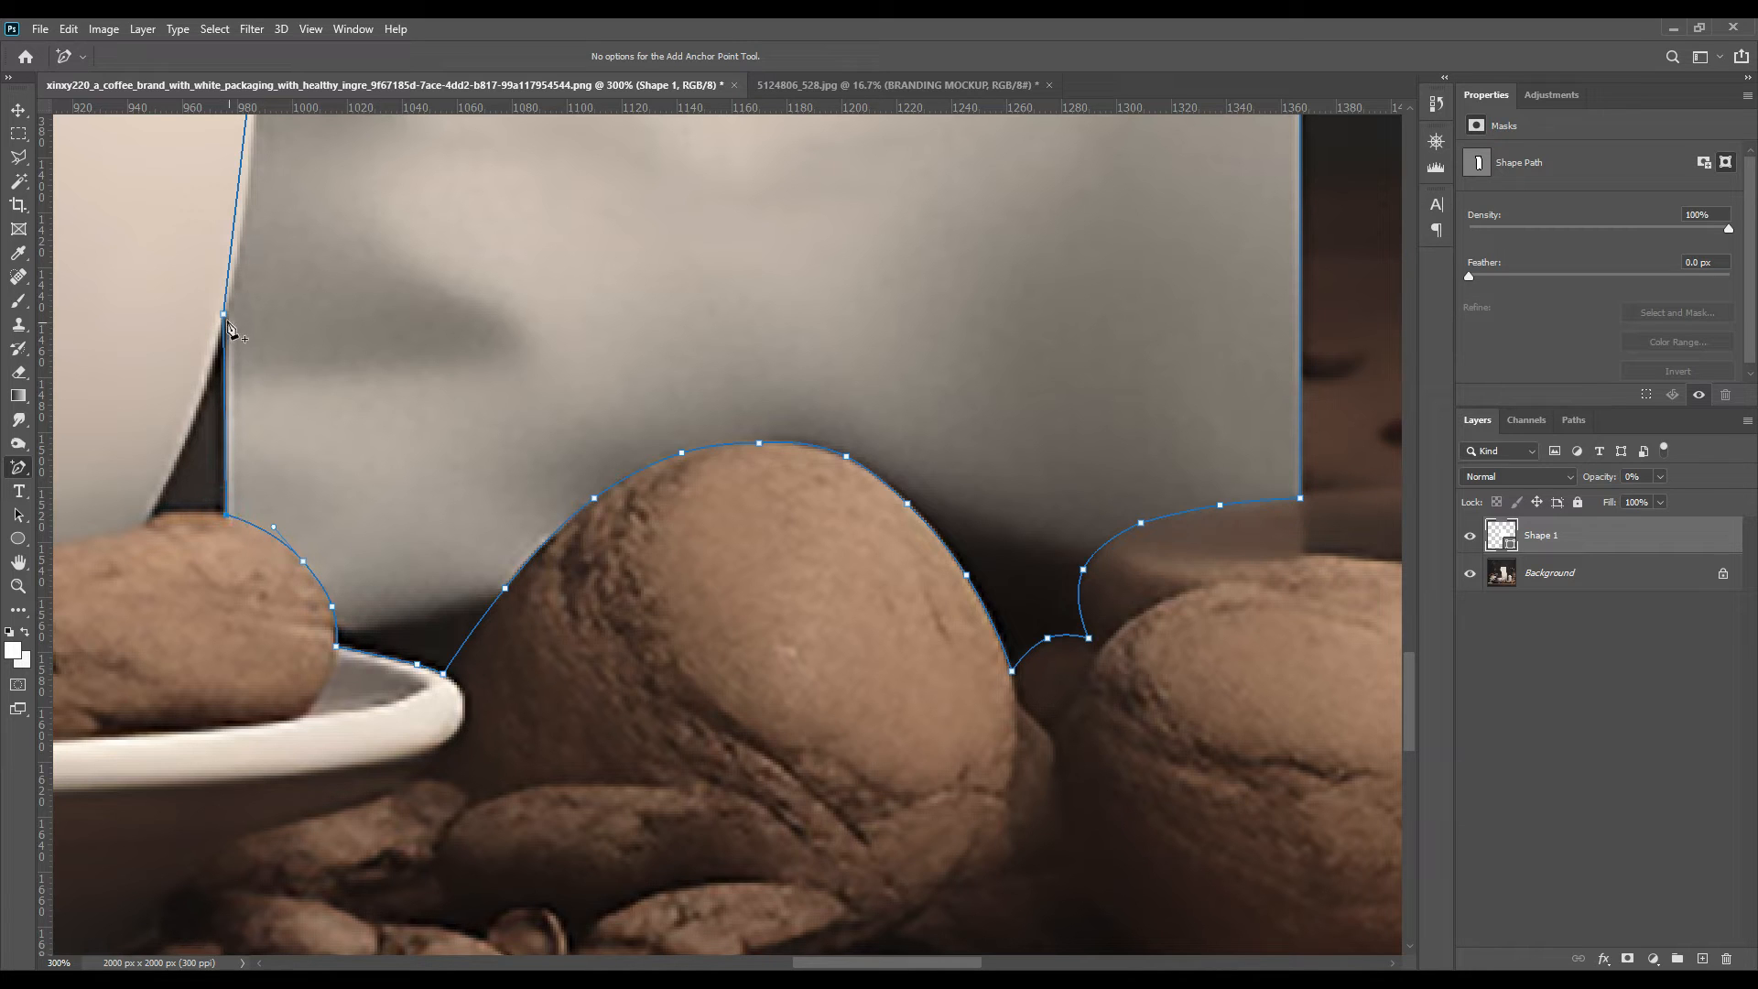
pyautogui.click(226, 311)
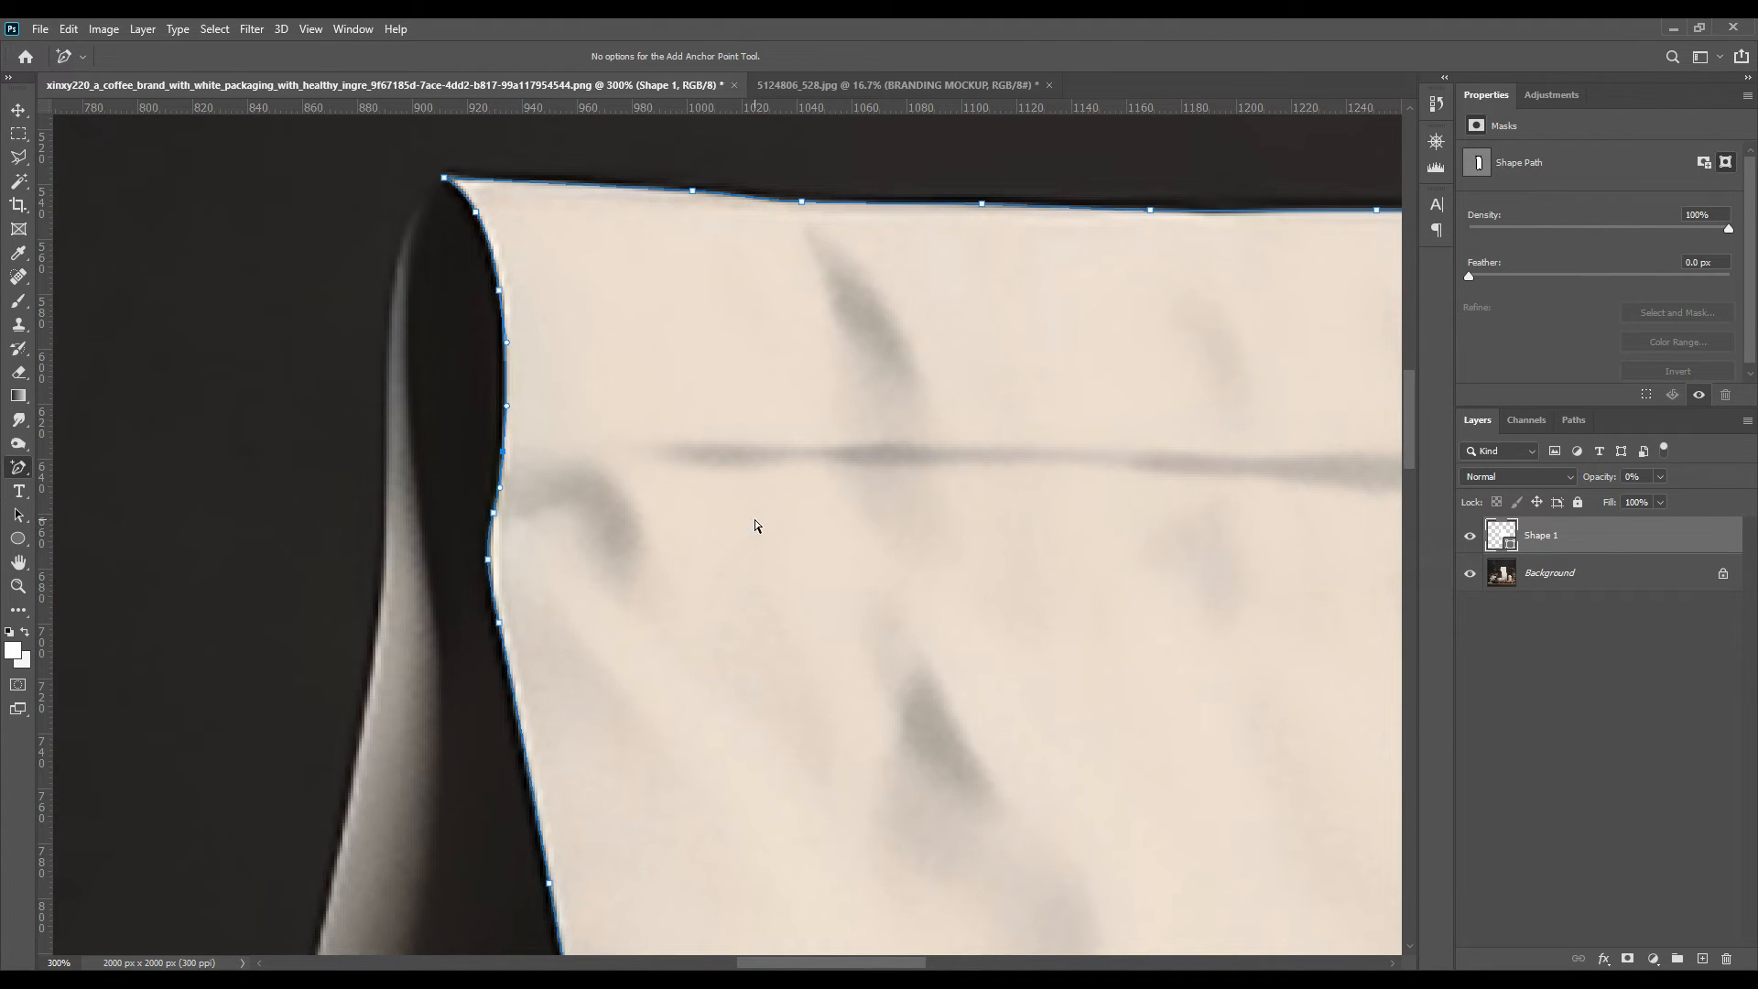
pyautogui.press('ctrl+0')
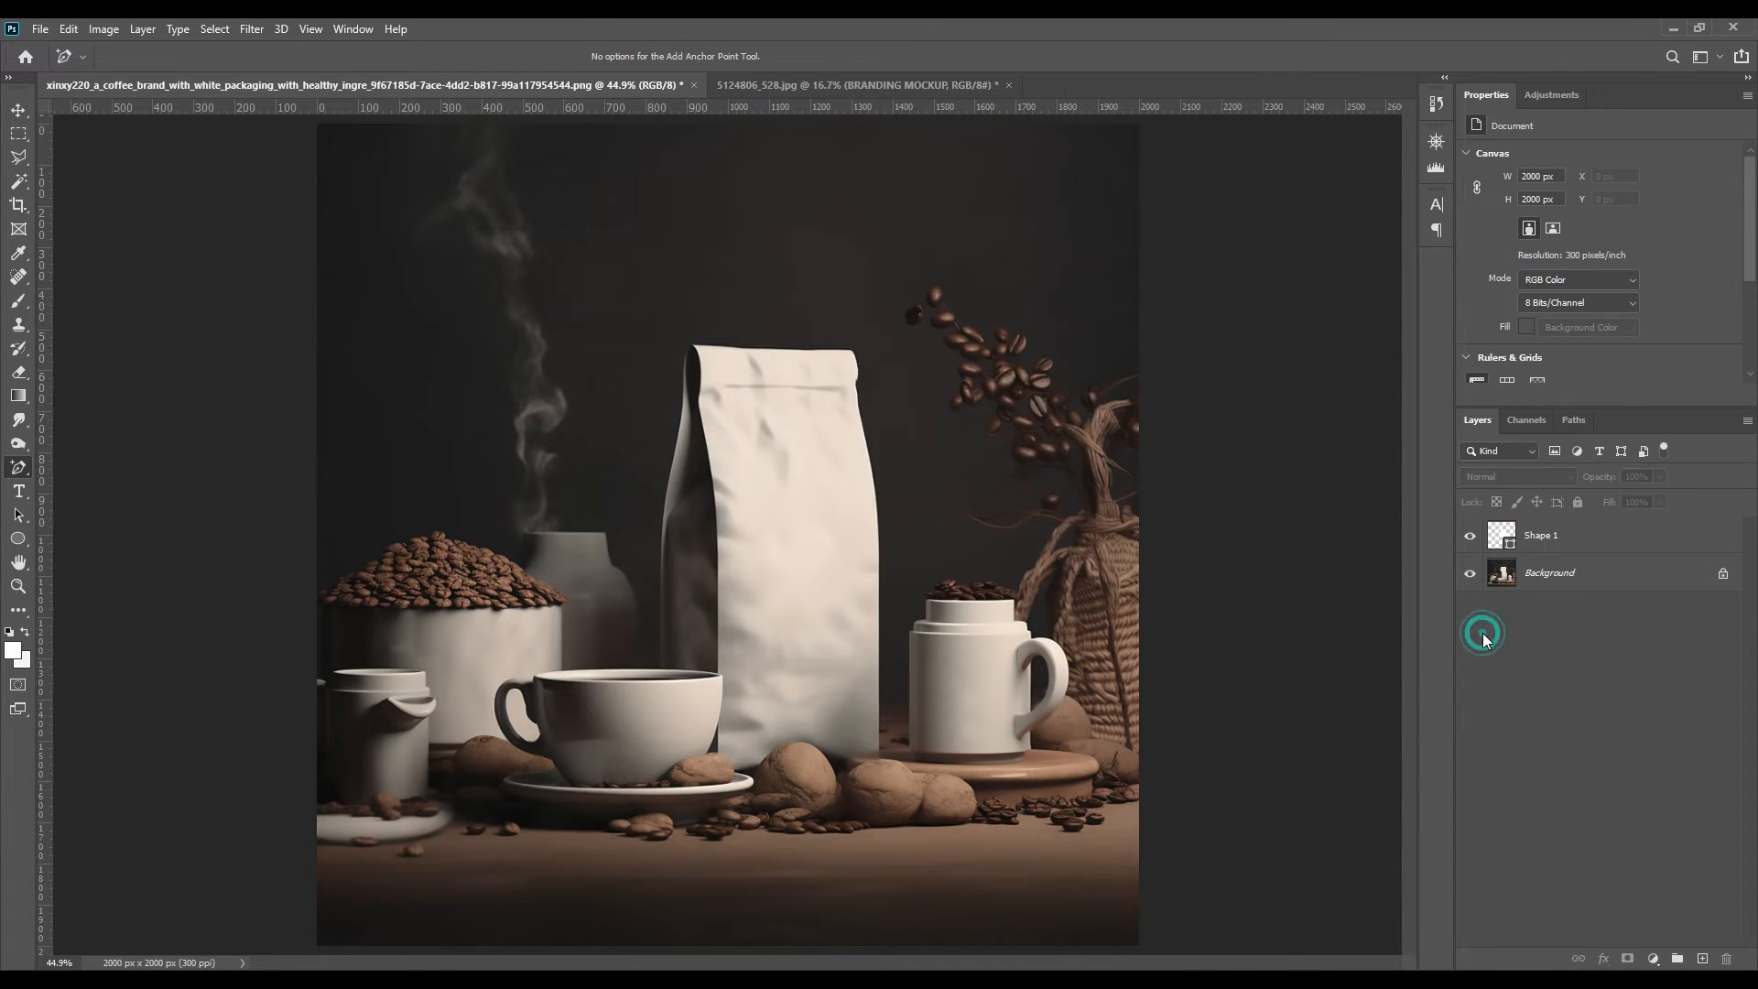
# - Convert the red rectangle over the bag into a smart object ready for transforming
pyautogui.click(18, 538)
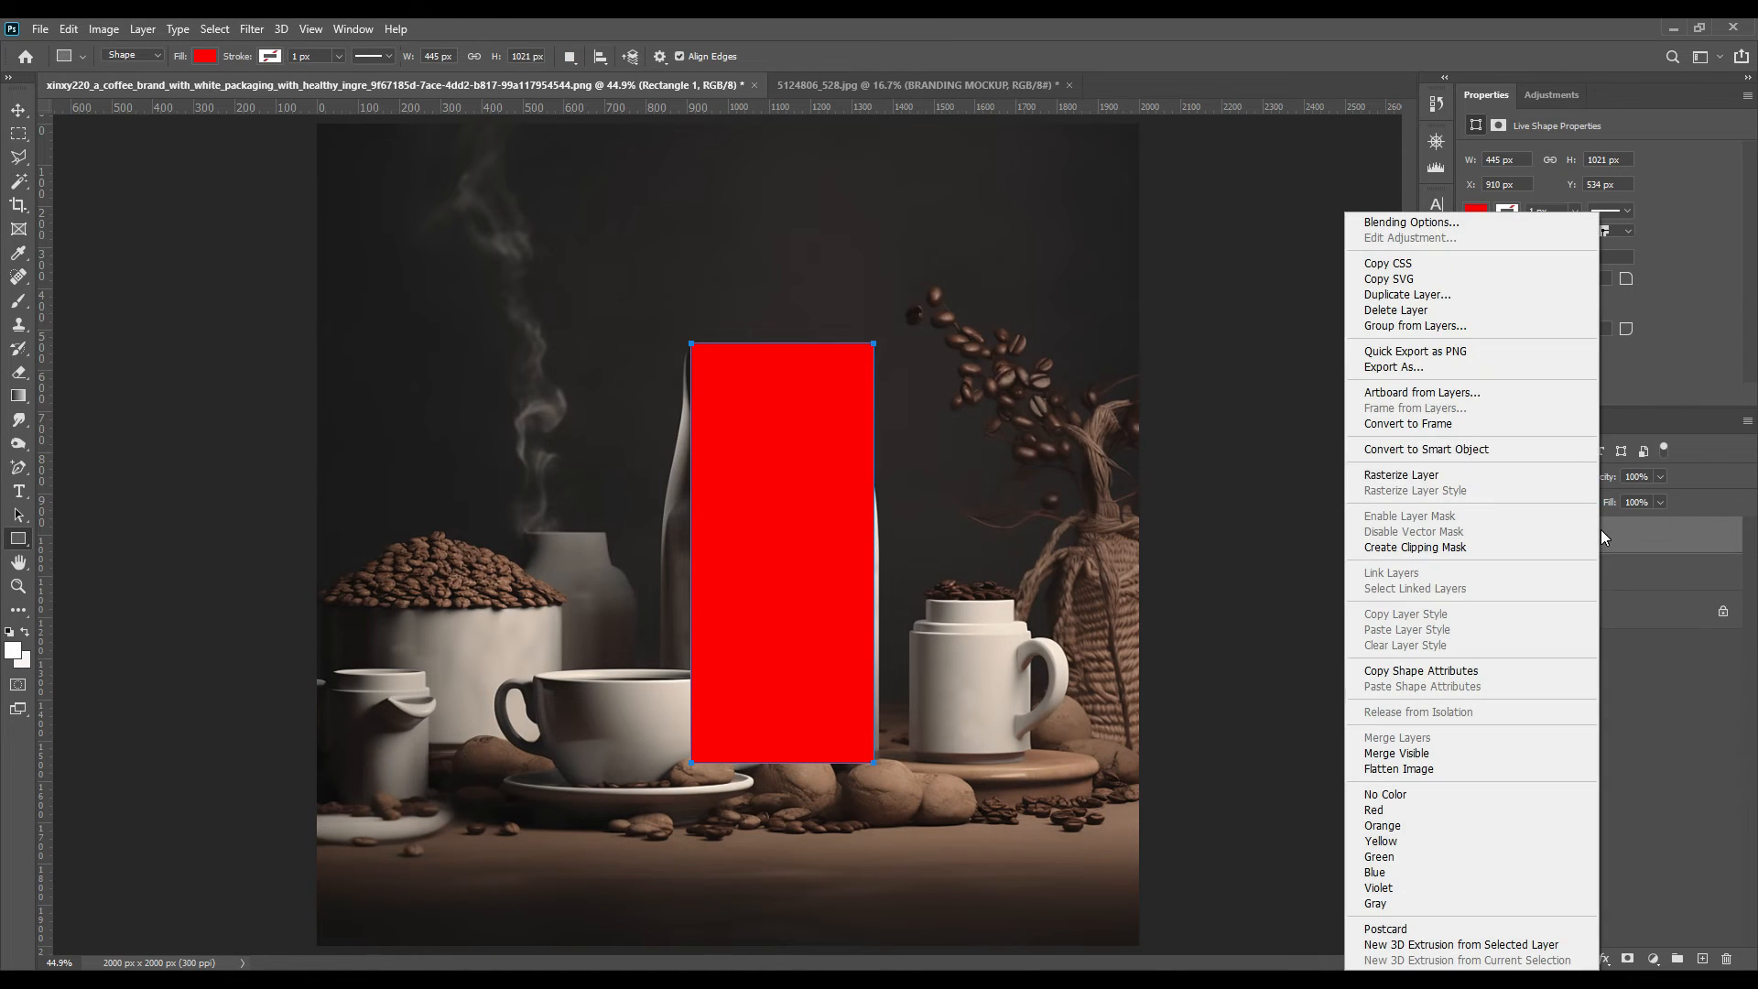
pyautogui.click(1427, 449)
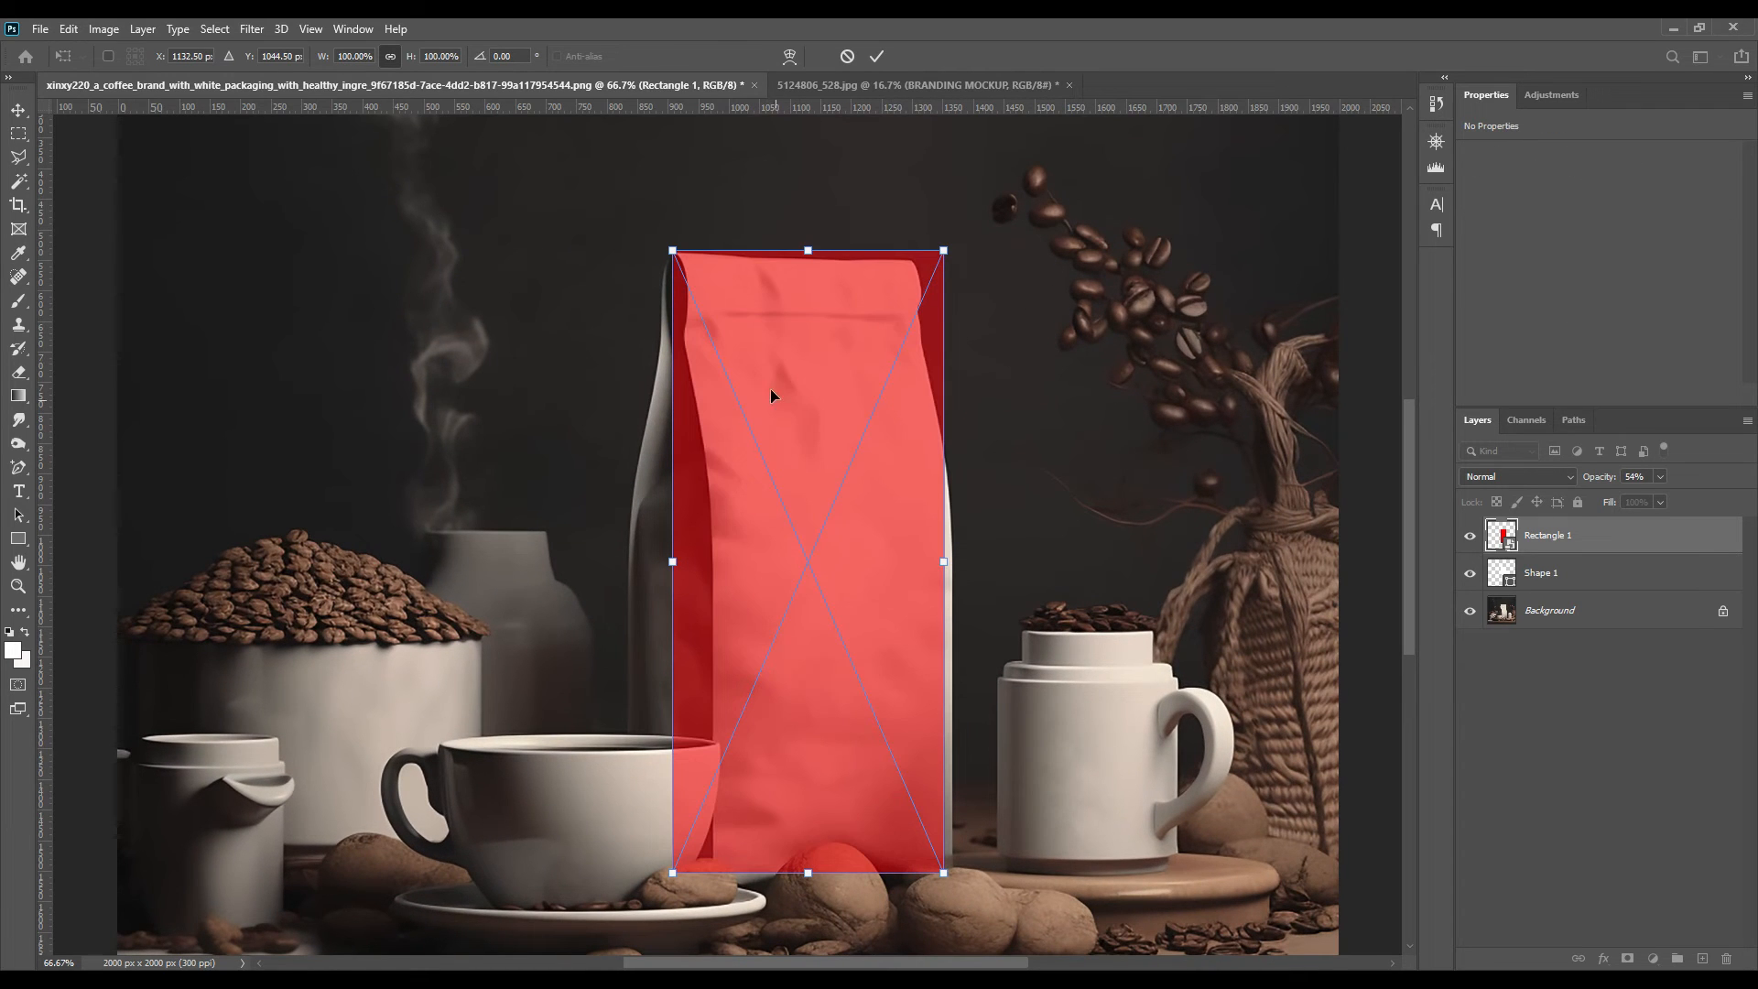
pyautogui.rightClick(771, 396)
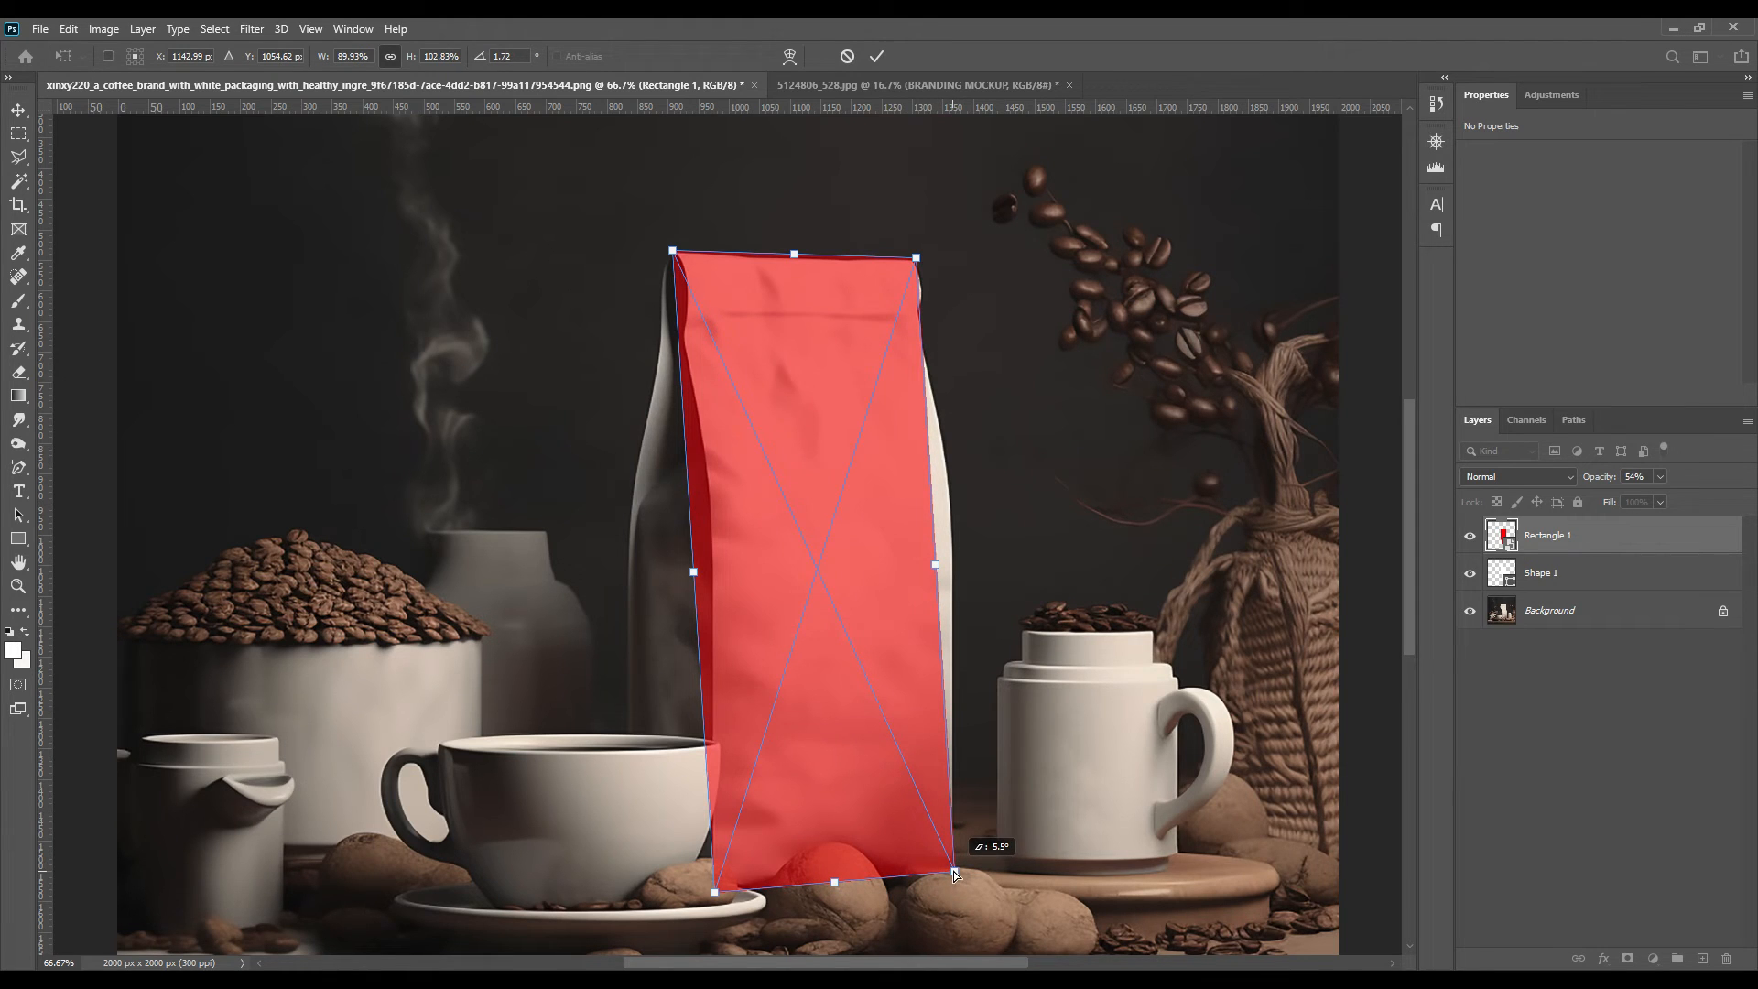
pyautogui.moveTo(818, 472)
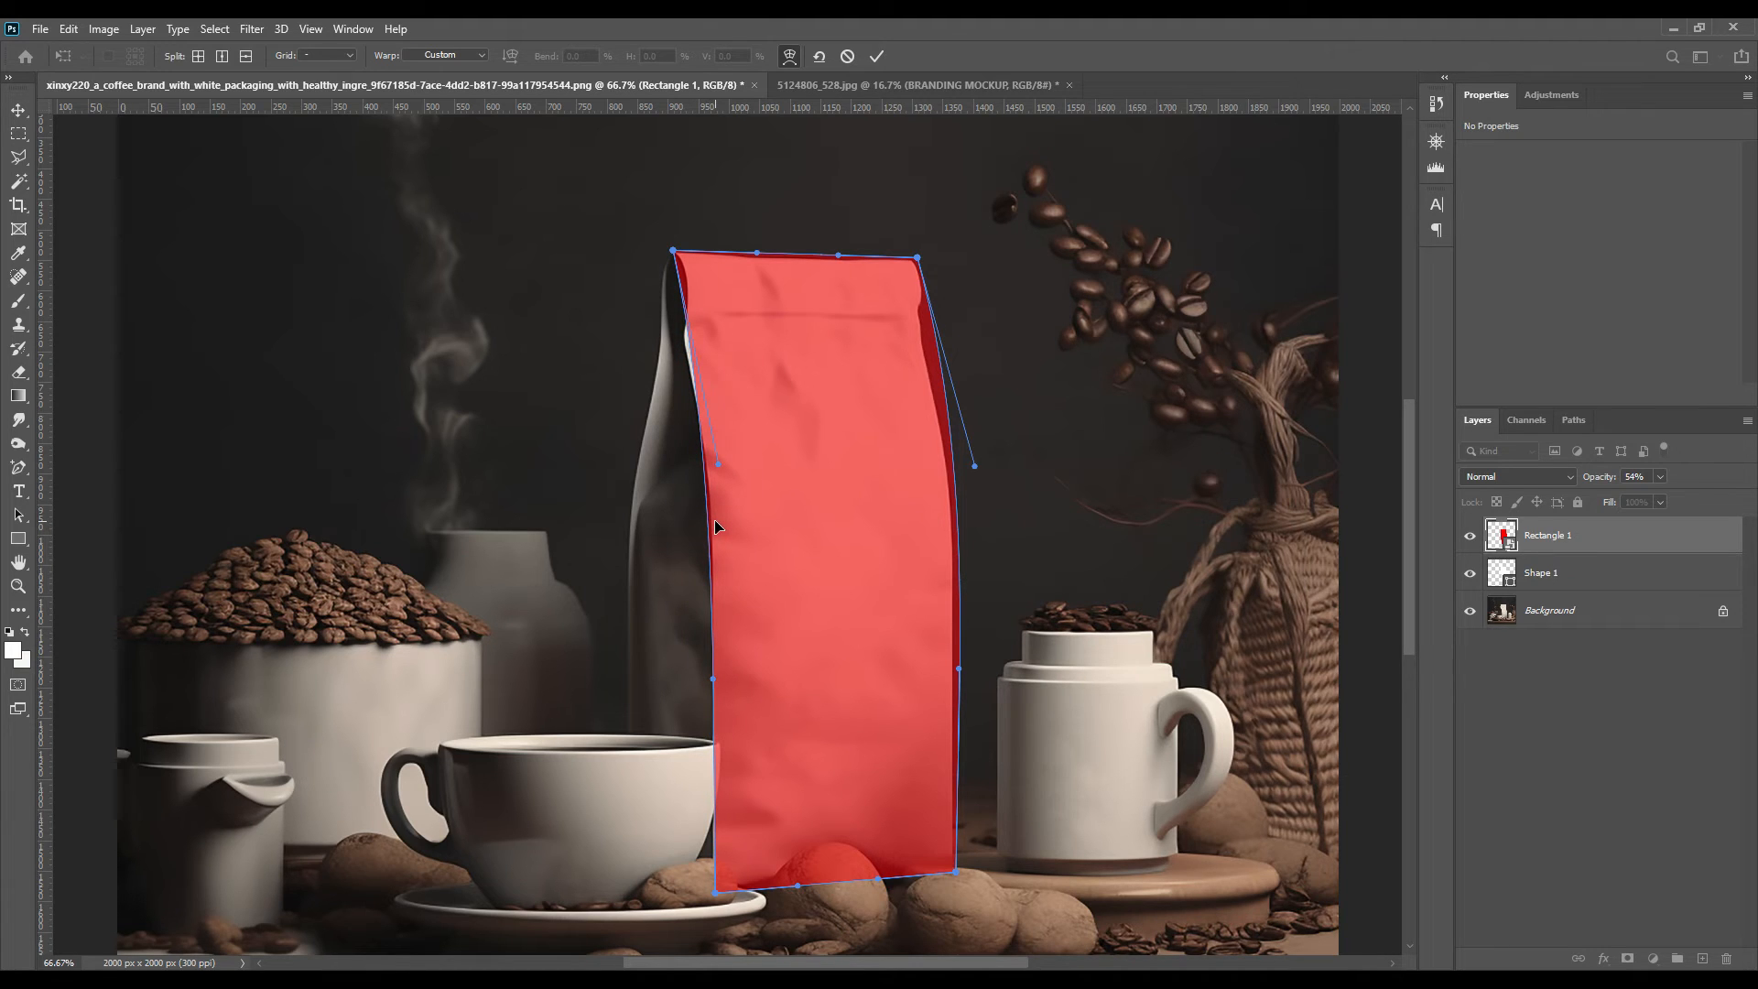
pyautogui.moveTo(718, 898)
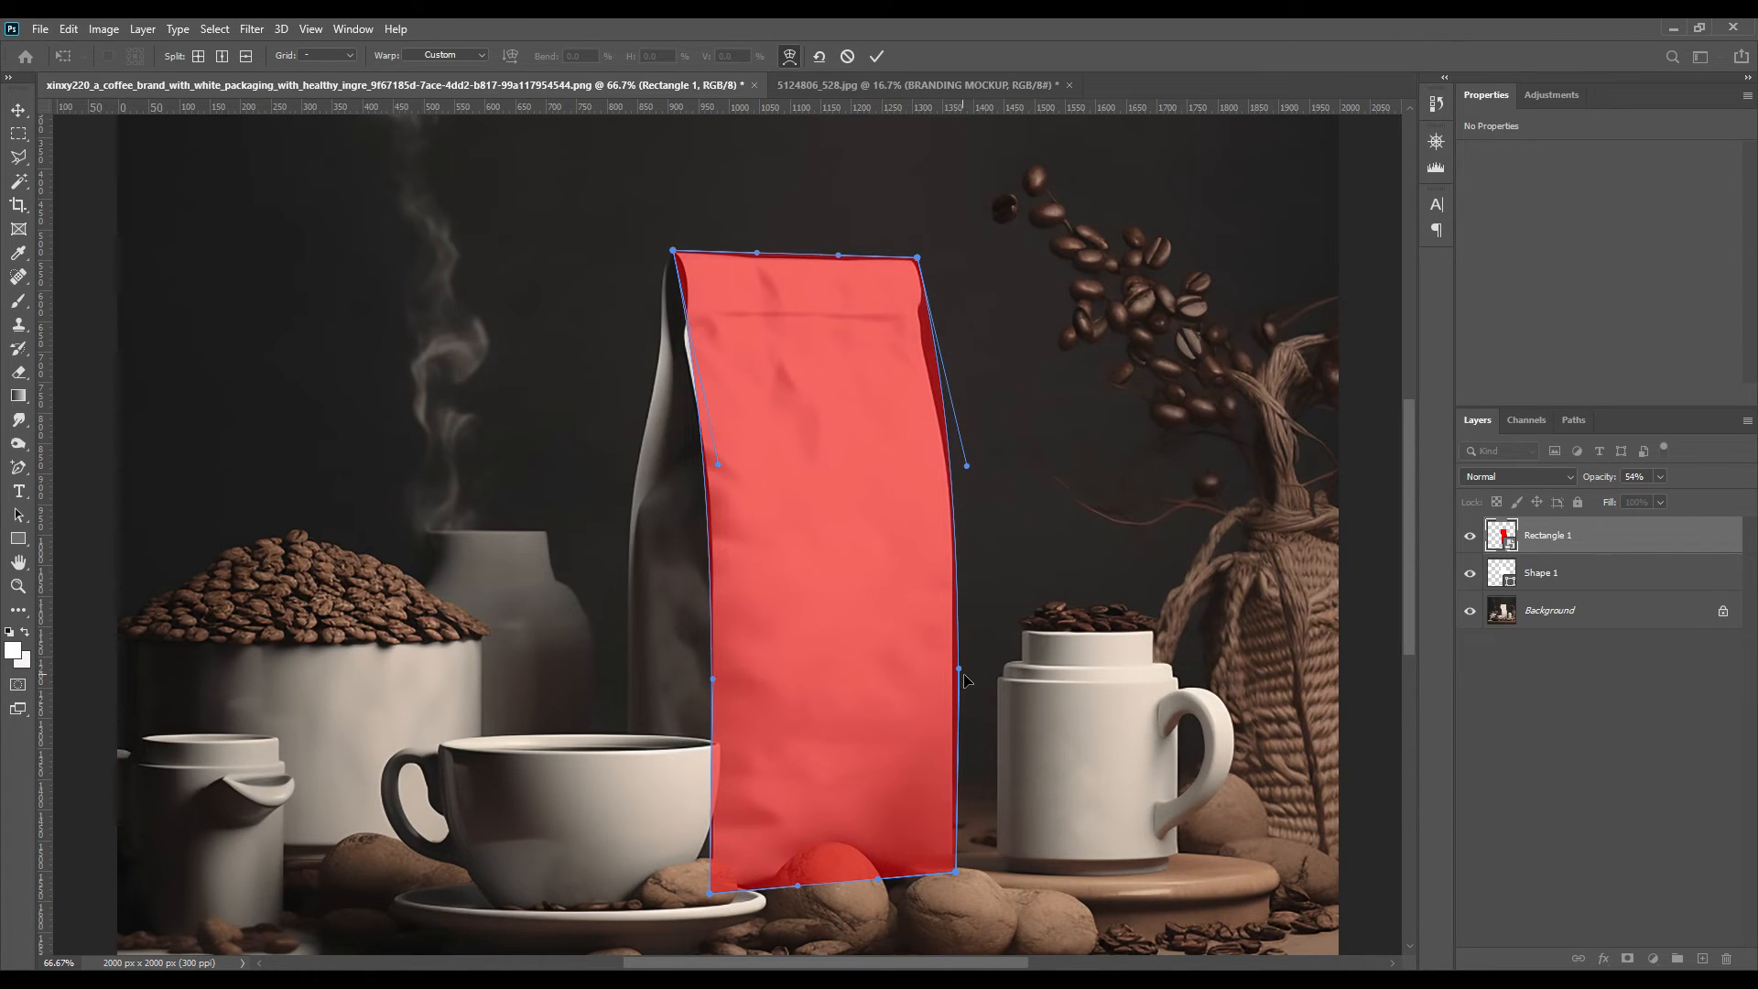
pyautogui.moveTo(678, 257)
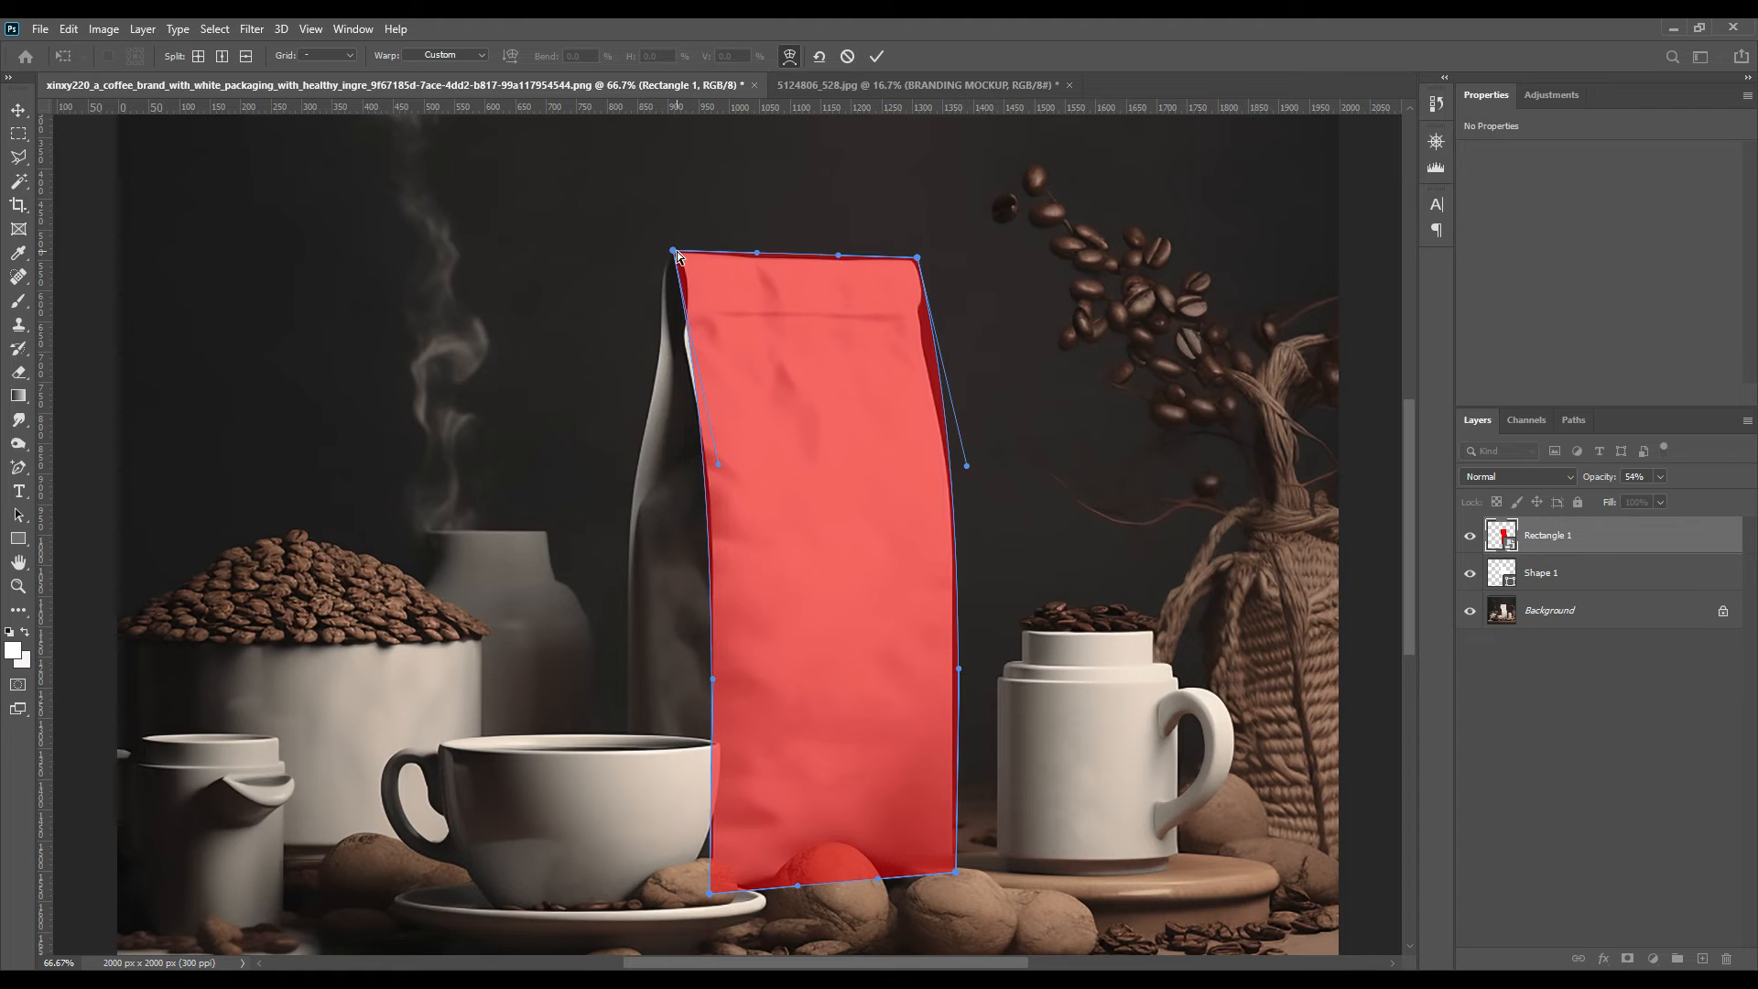
# - Bend the warp at the top-left corner and along the right side to follow the bag
pyautogui.click(243, 56)
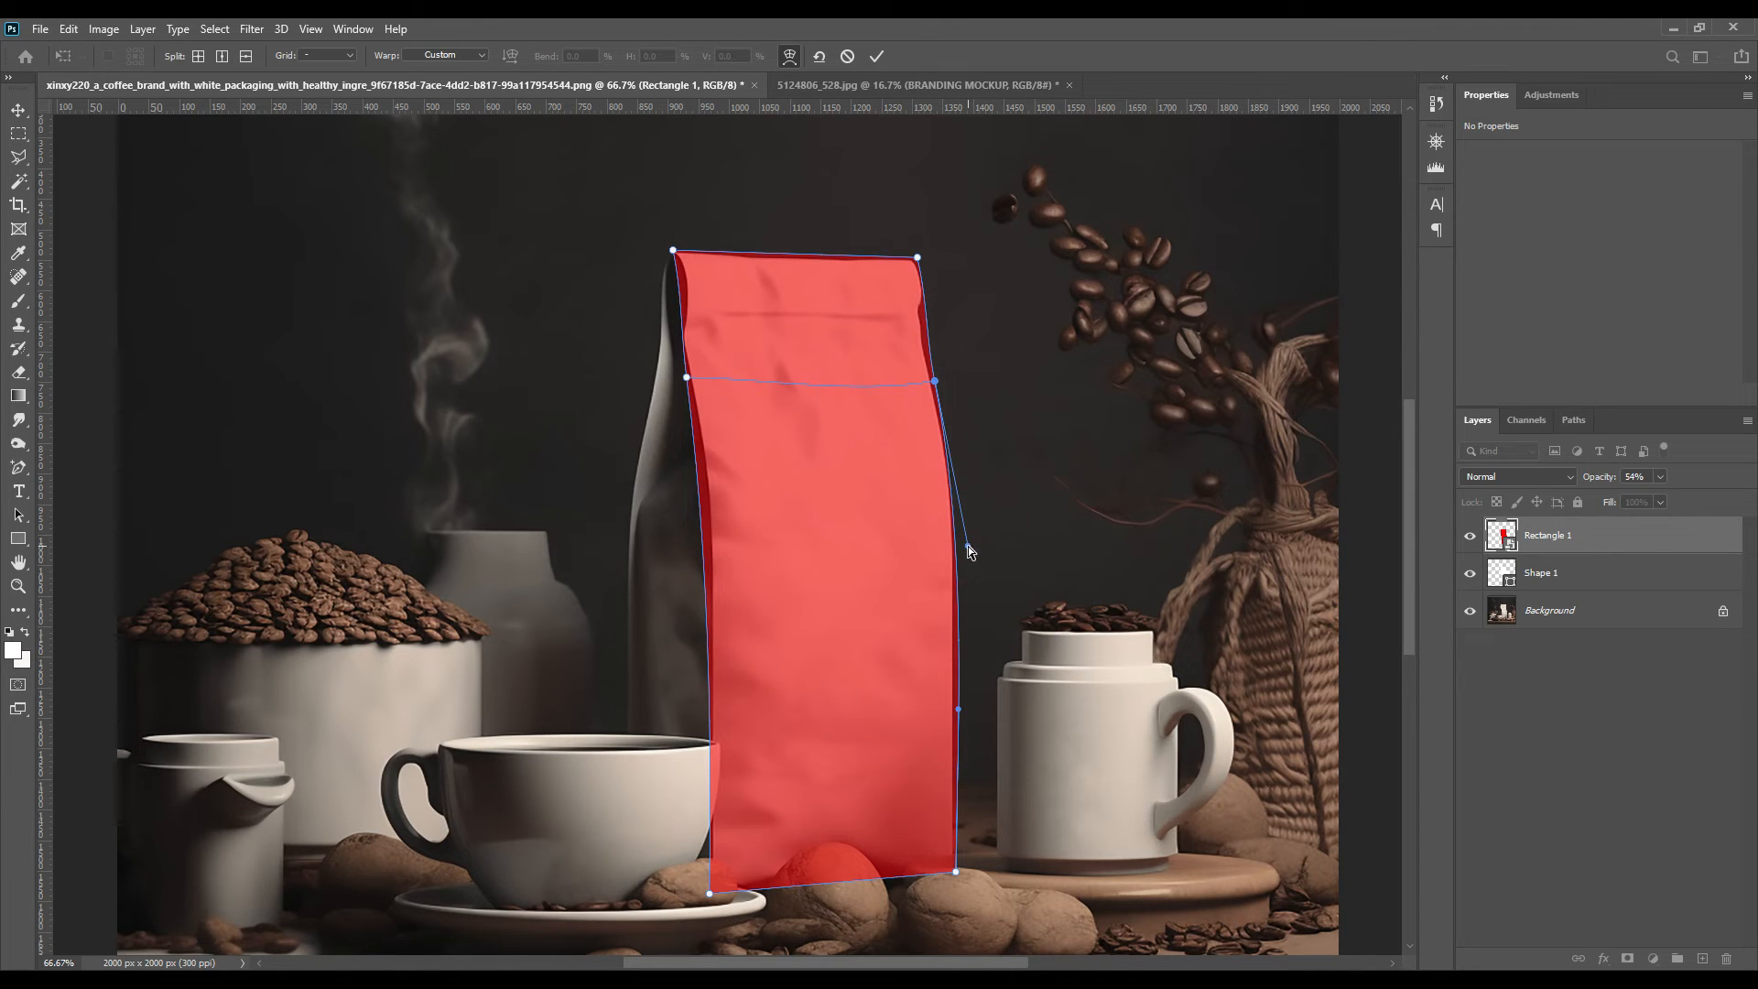
pyautogui.click(936, 381)
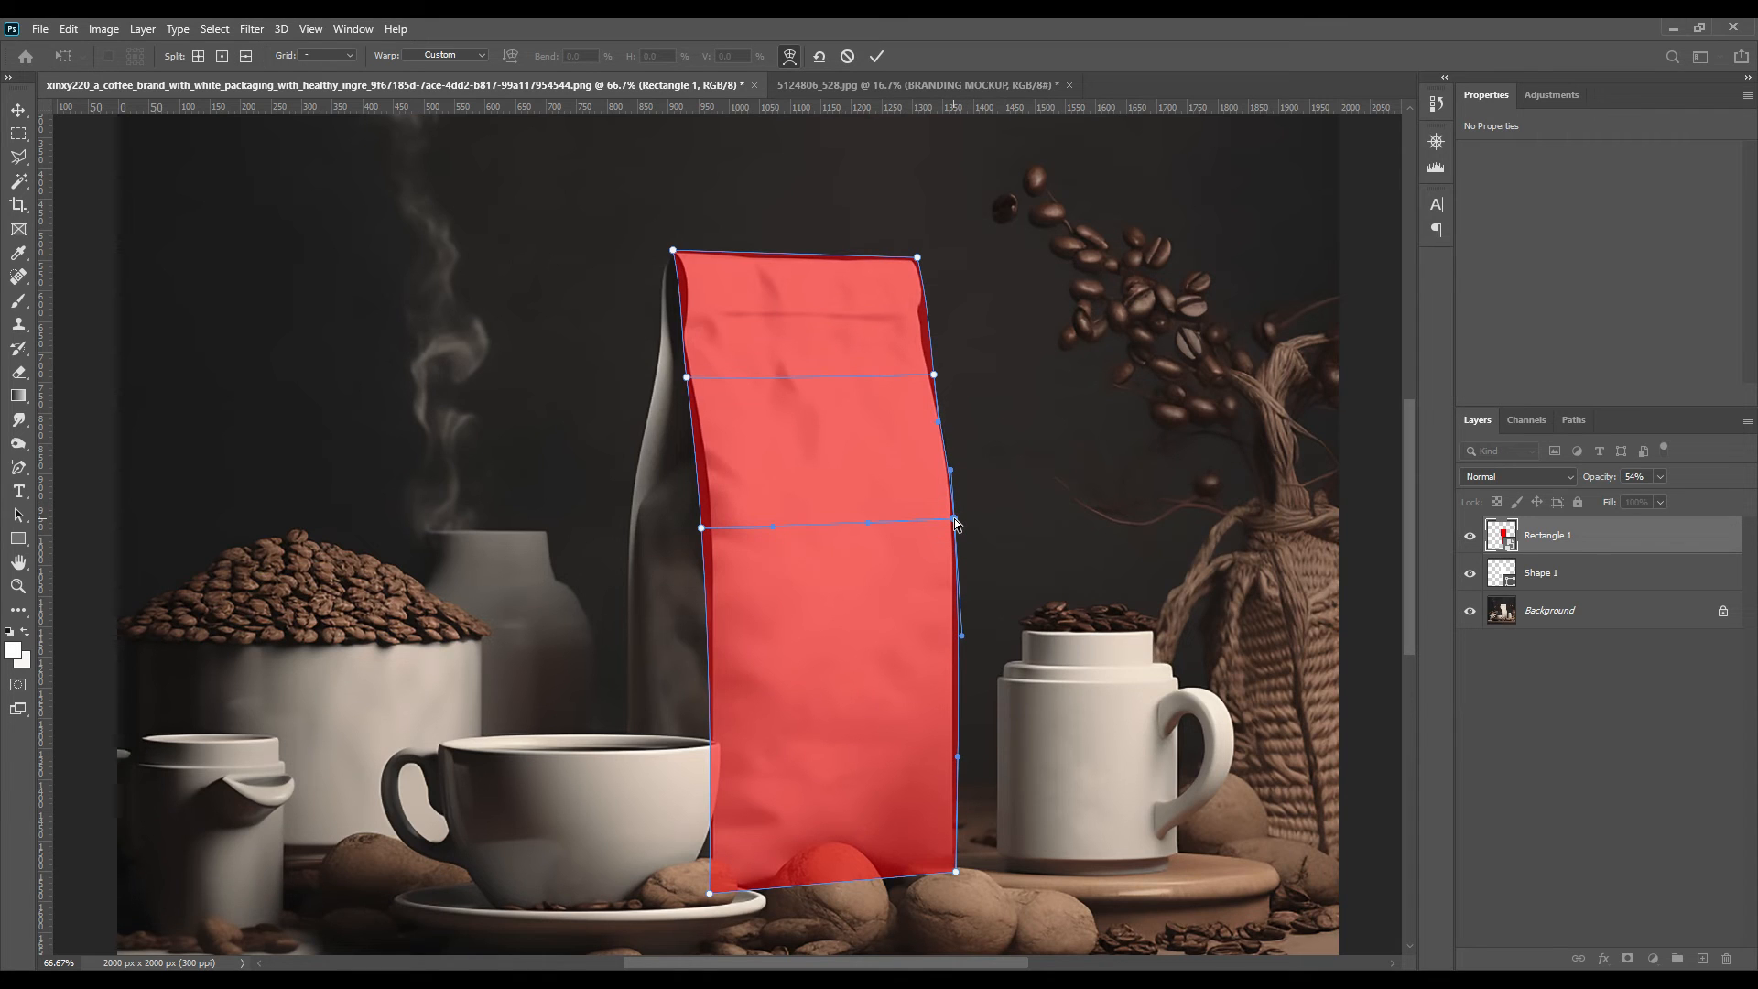
pyautogui.moveTo(971, 526)
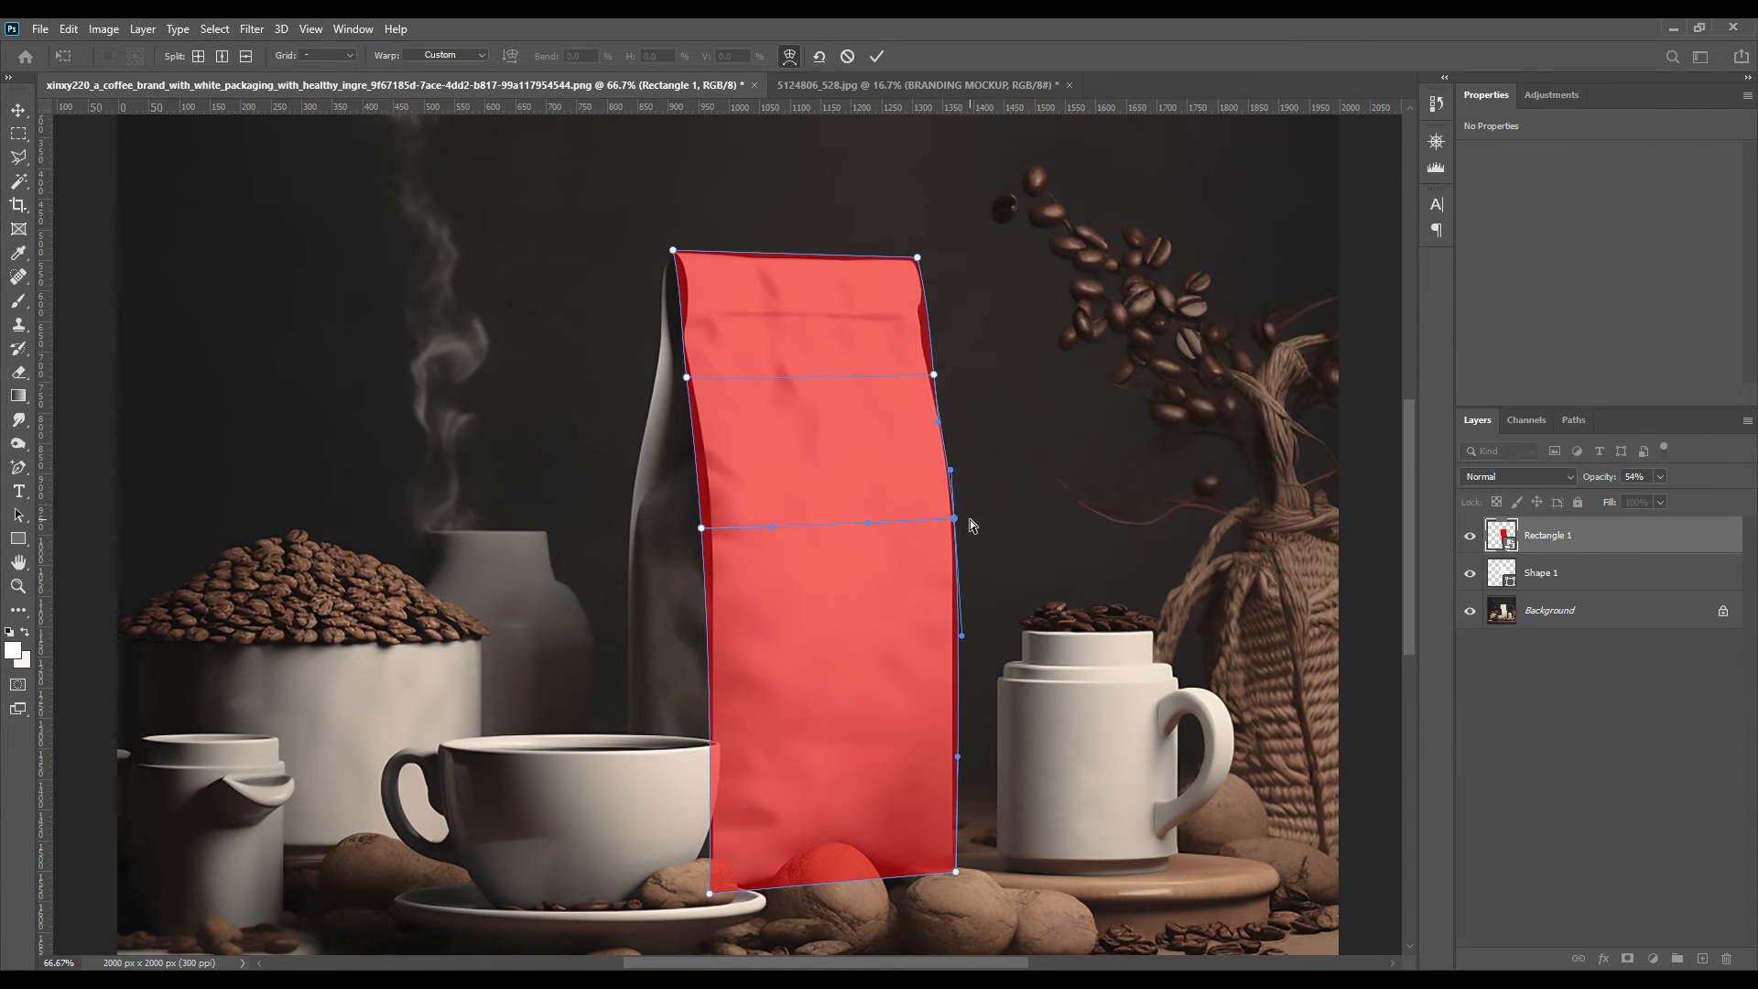
pyautogui.click(875, 57)
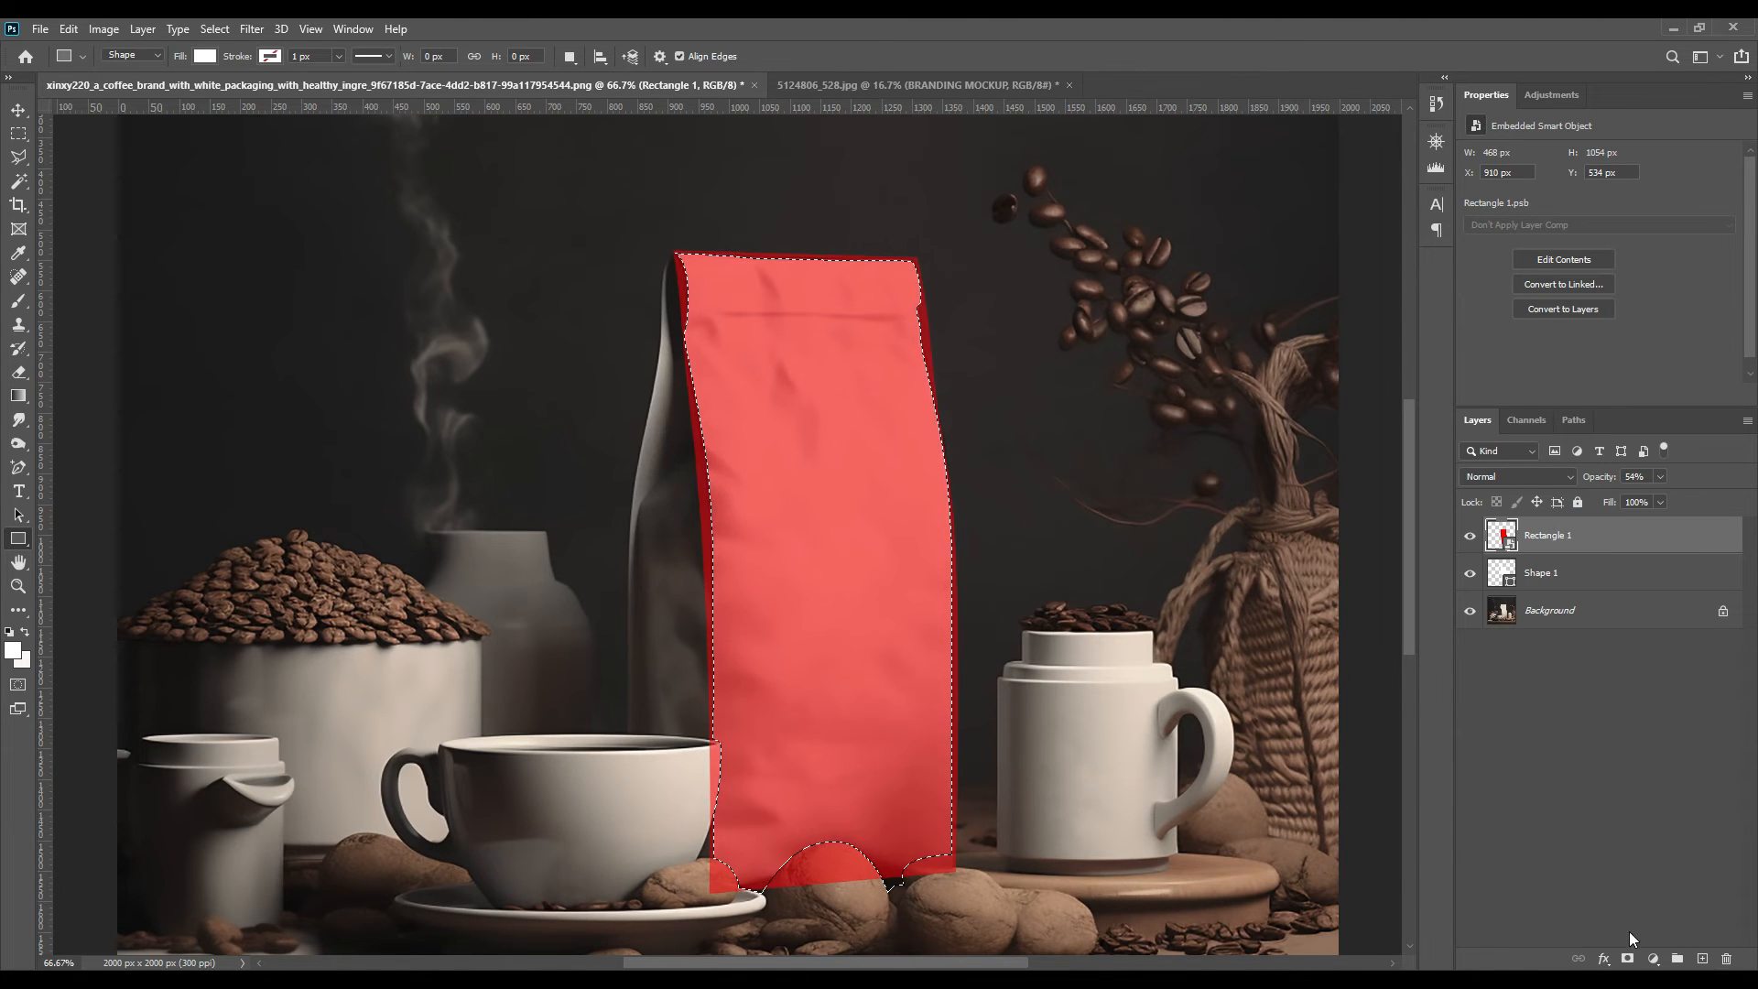
# - Mask the red rectangle to the bag outline and enter the Rectangle 1 smart object contents
pyautogui.click(1654, 958)
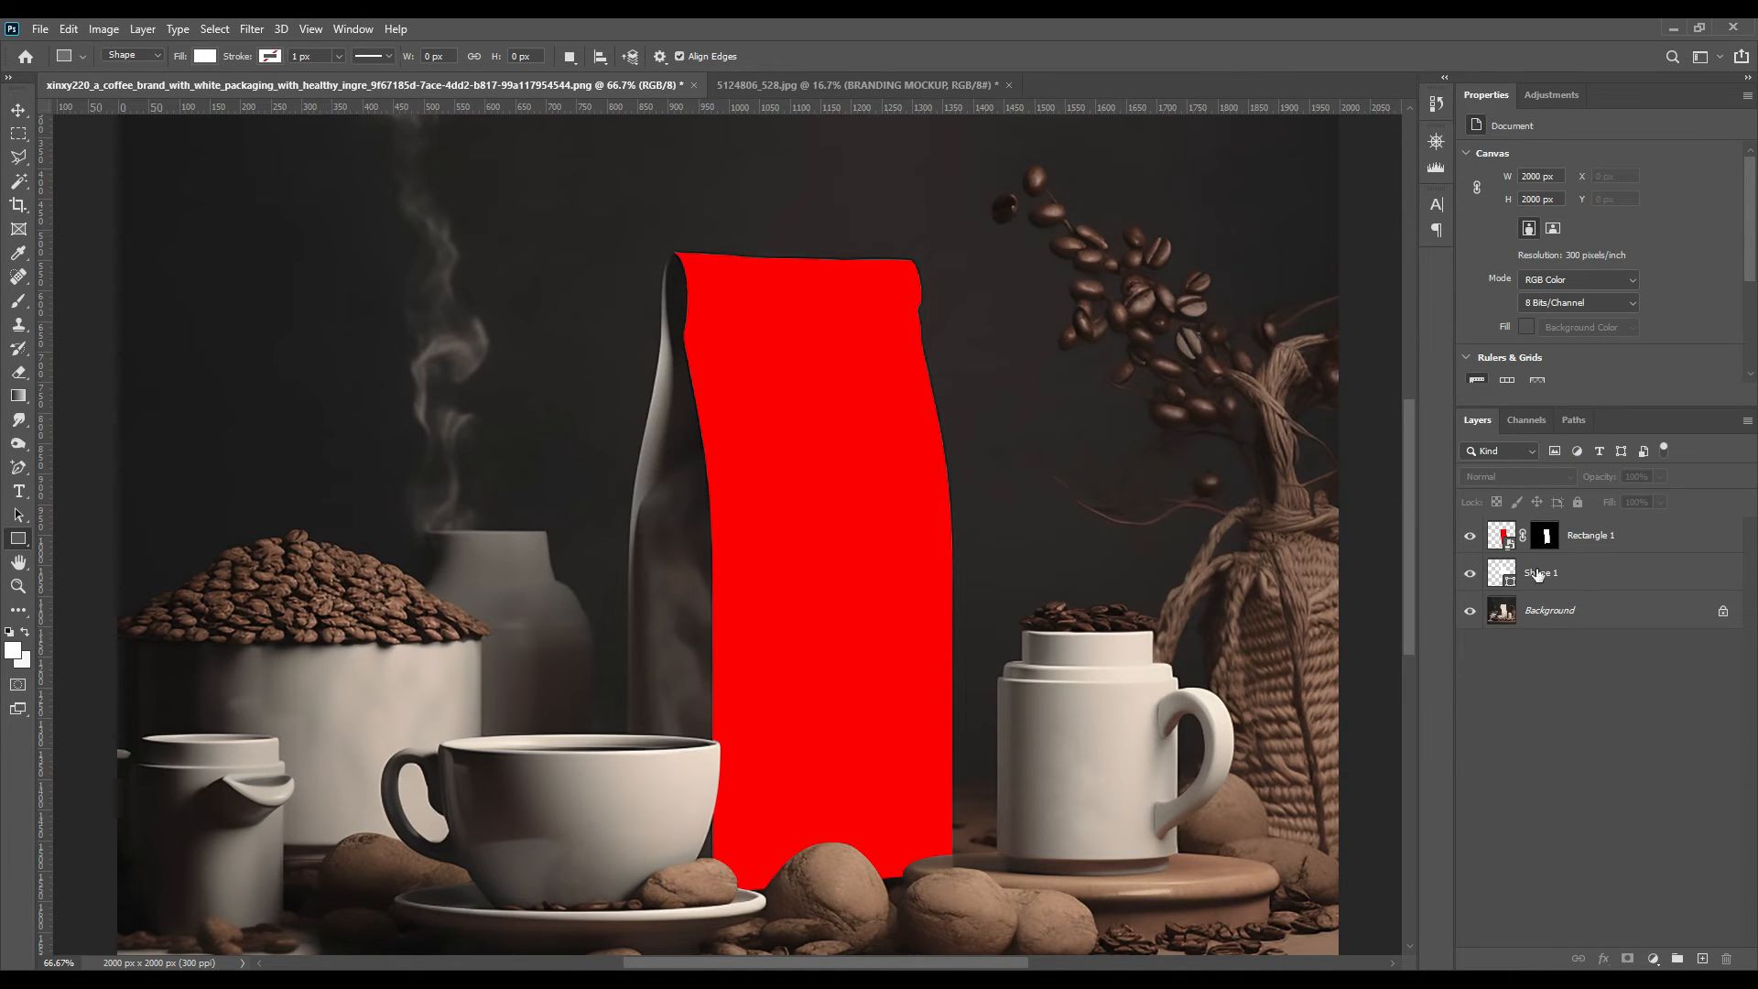
pyautogui.click(1540, 574)
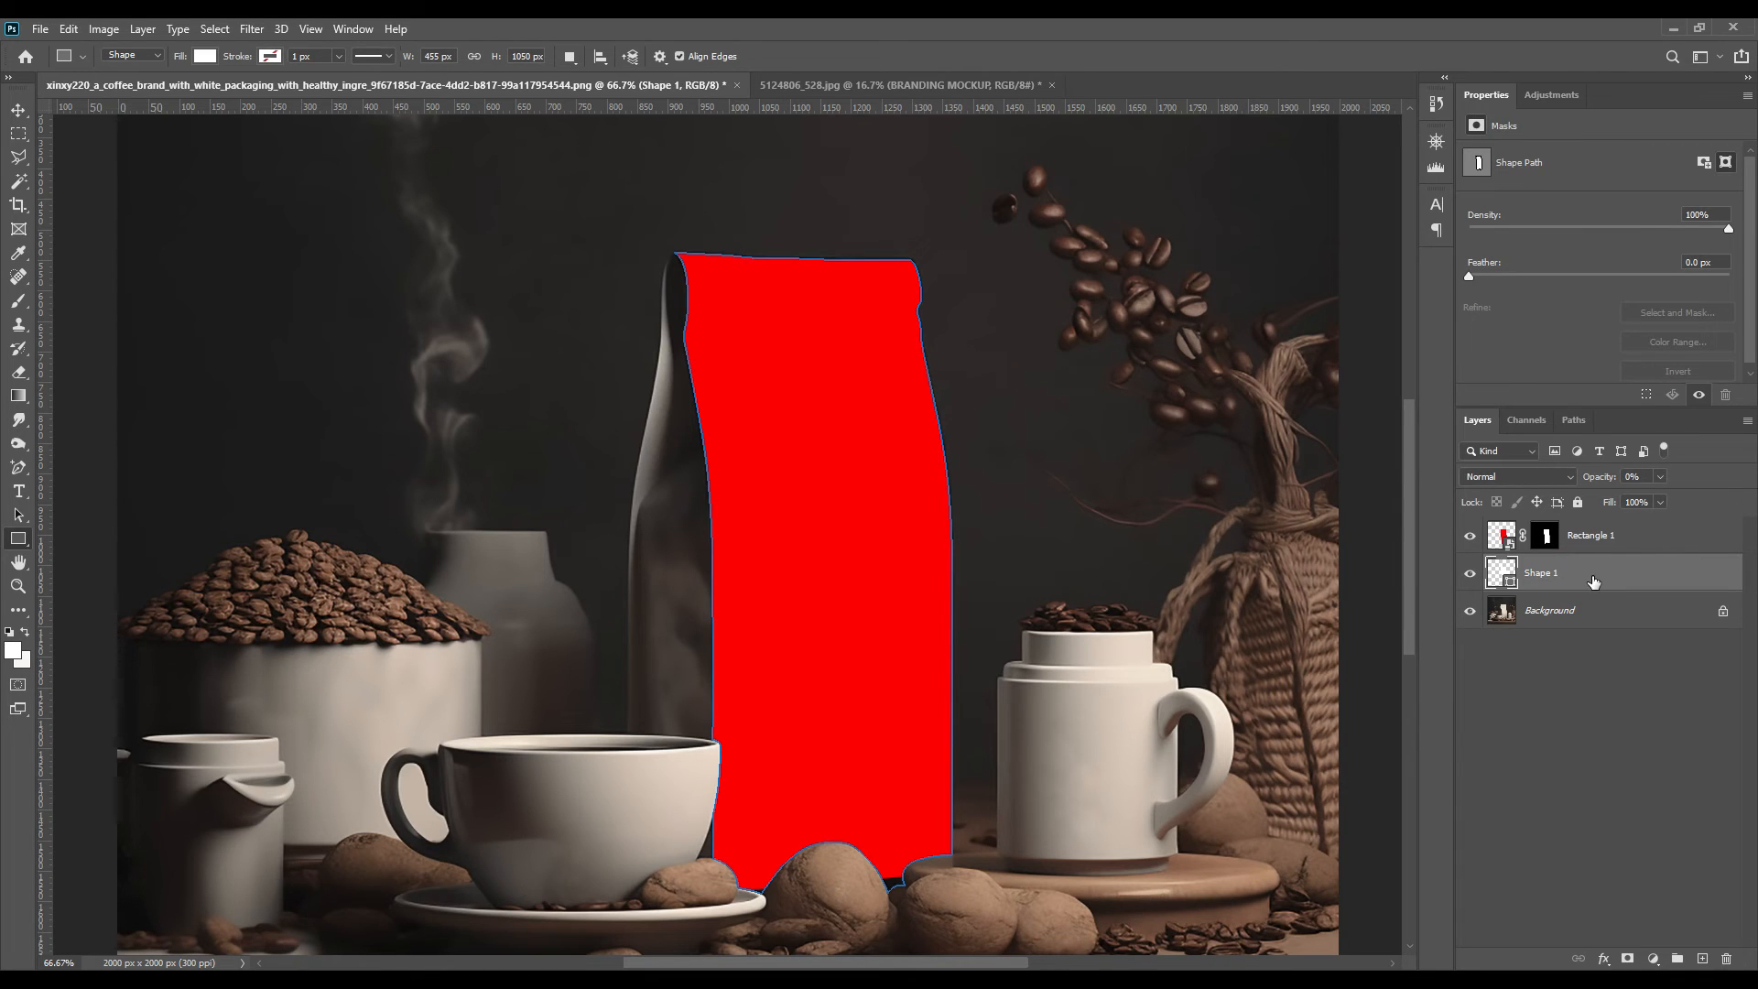
pyautogui.click(1542, 574)
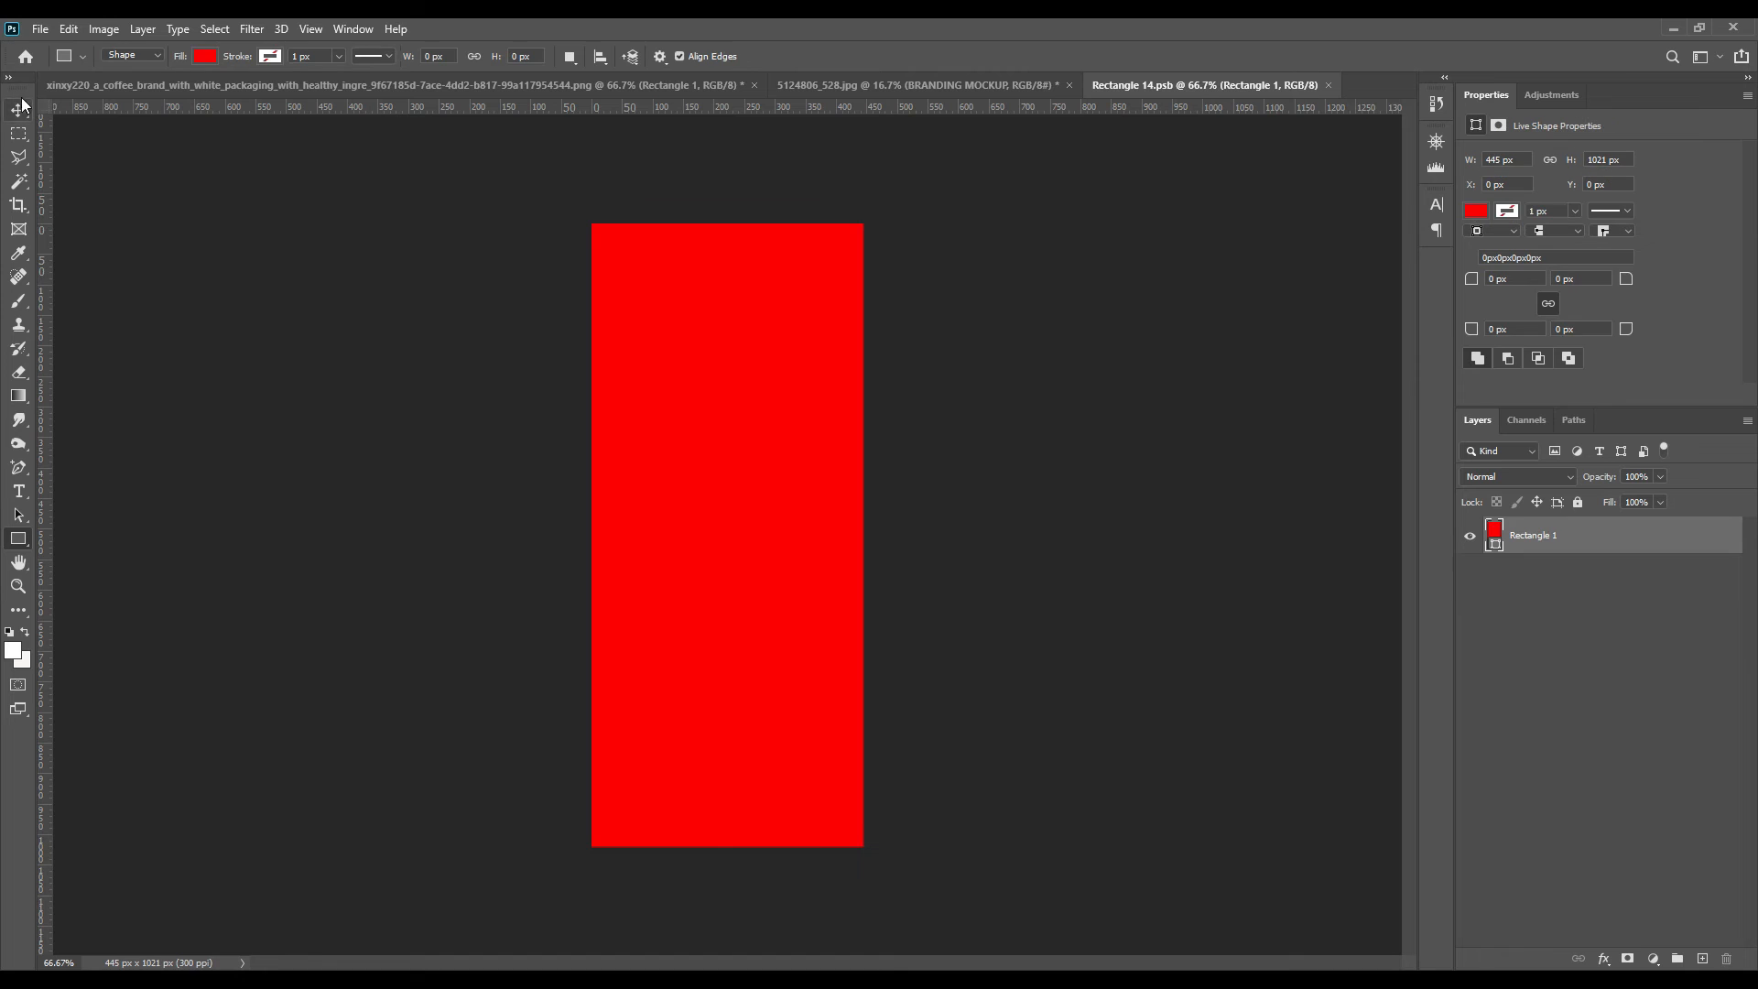
# - Bring the tall label artwork from the mockup file, fit it and save the smart object
pyautogui.click(860, 84)
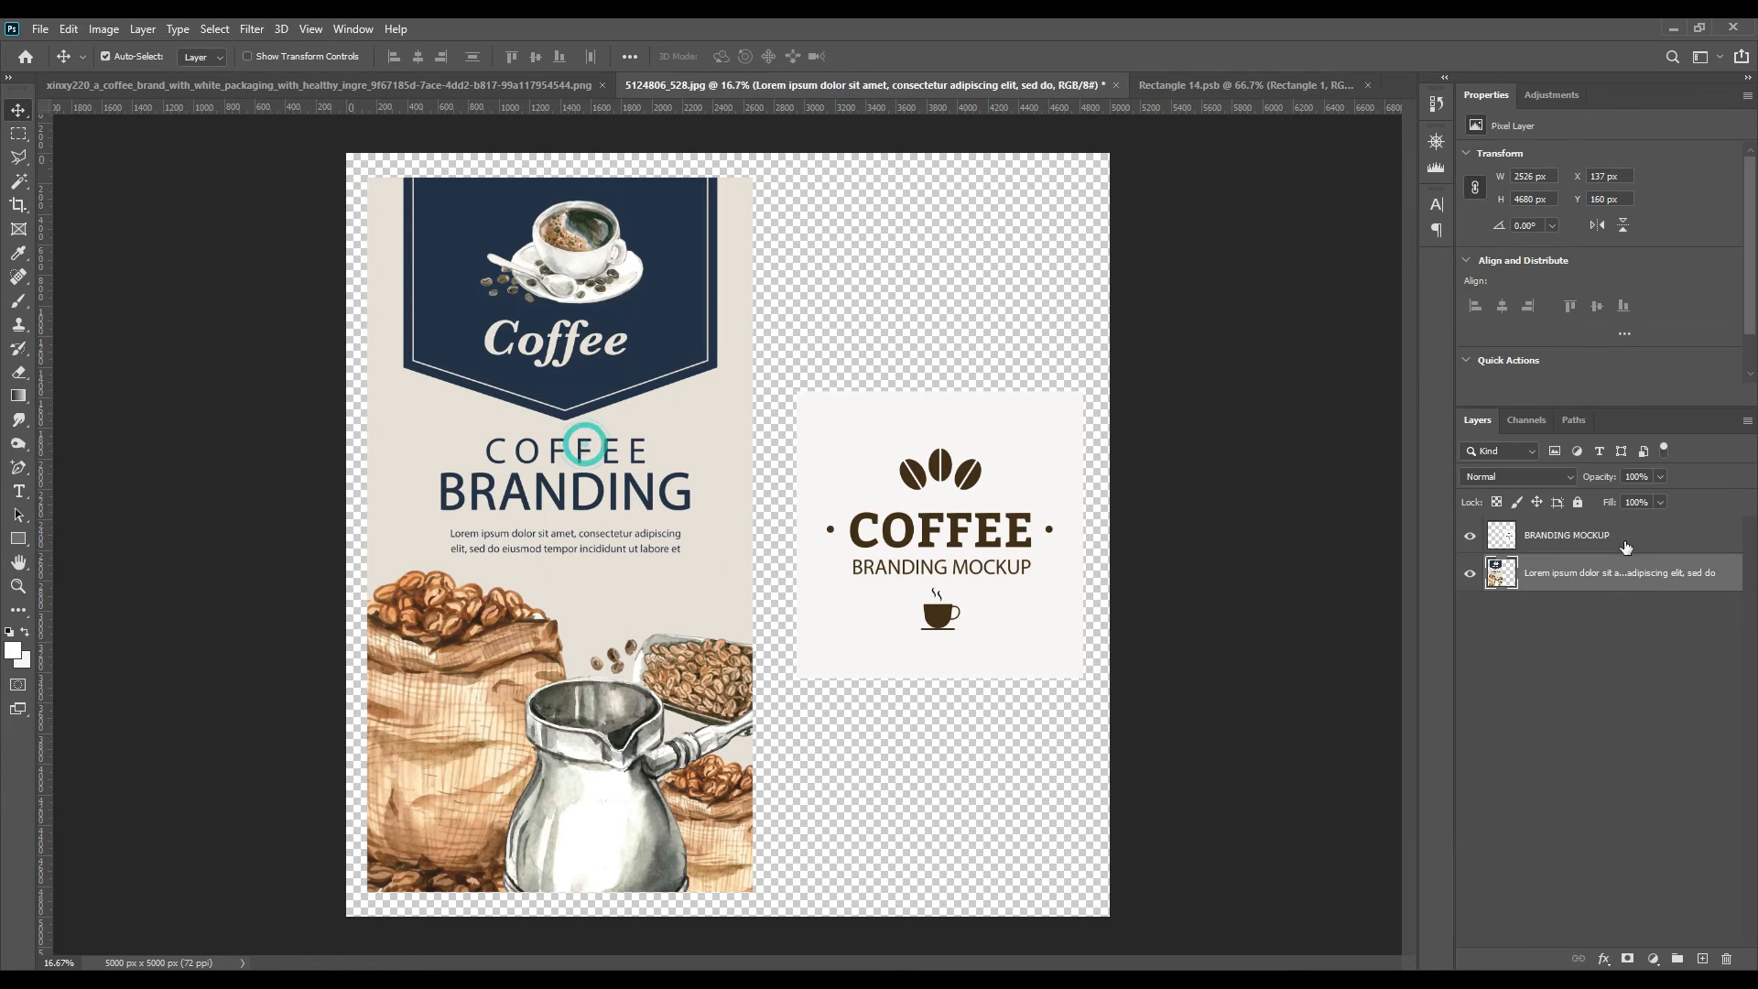
pyautogui.click(1241, 84)
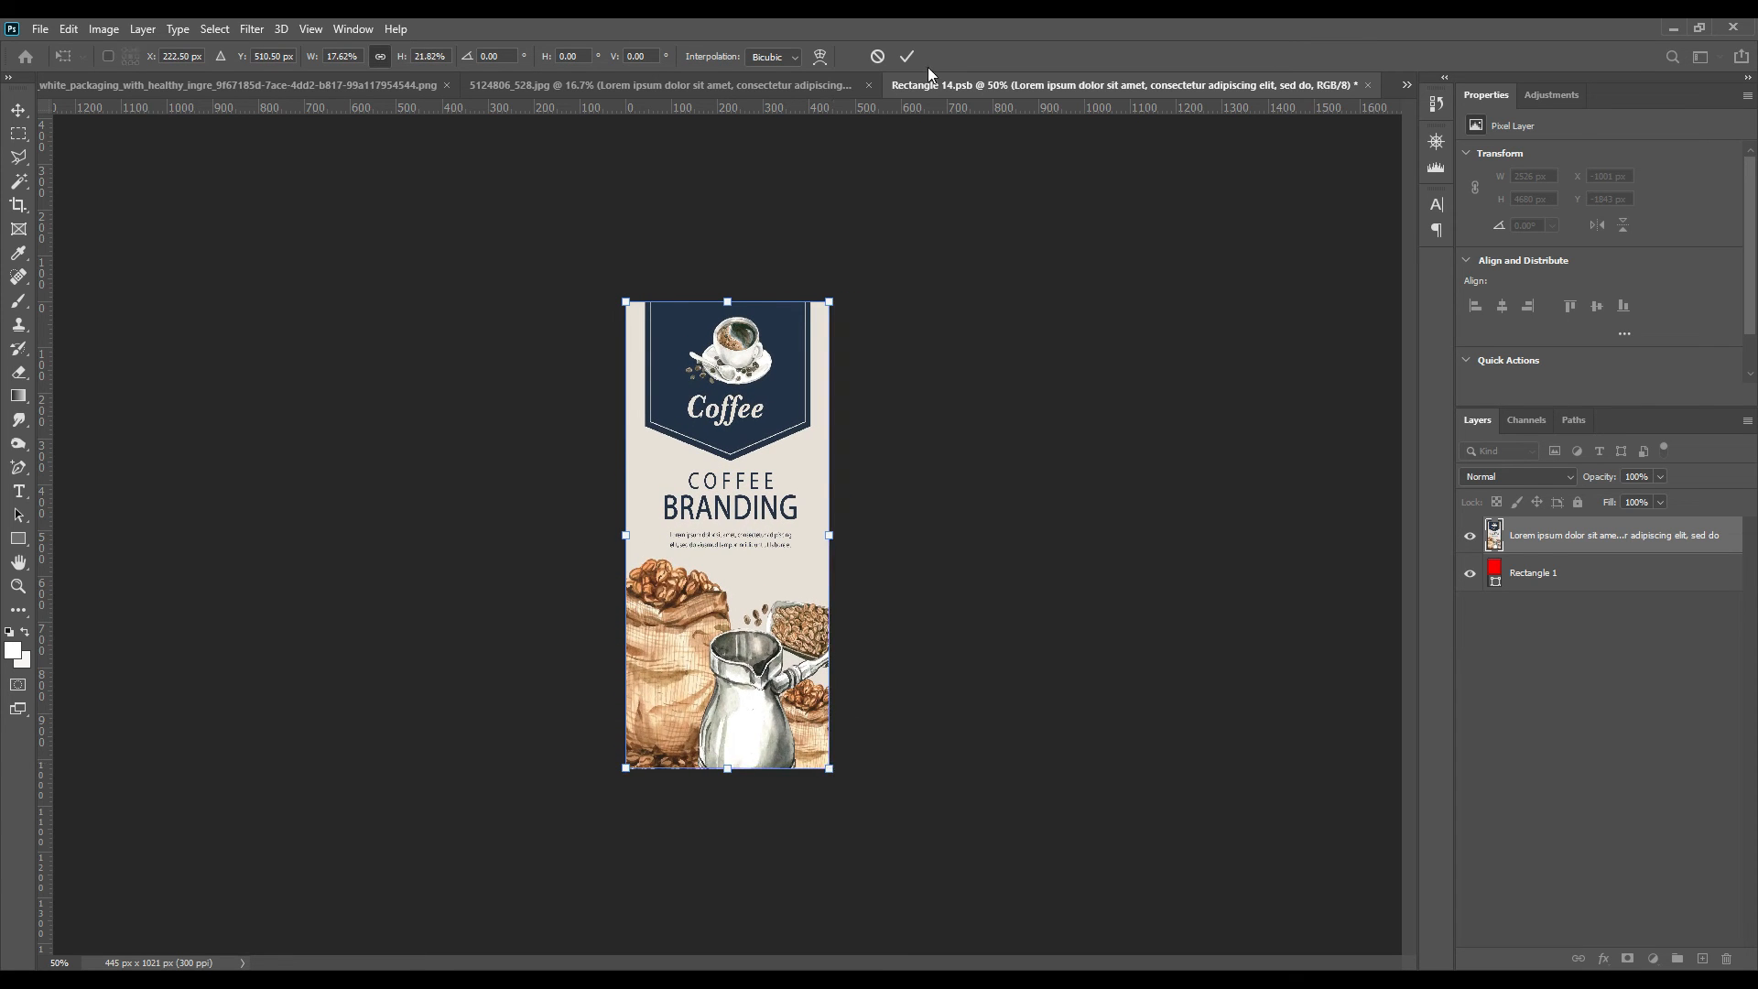
pyautogui.click(908, 57)
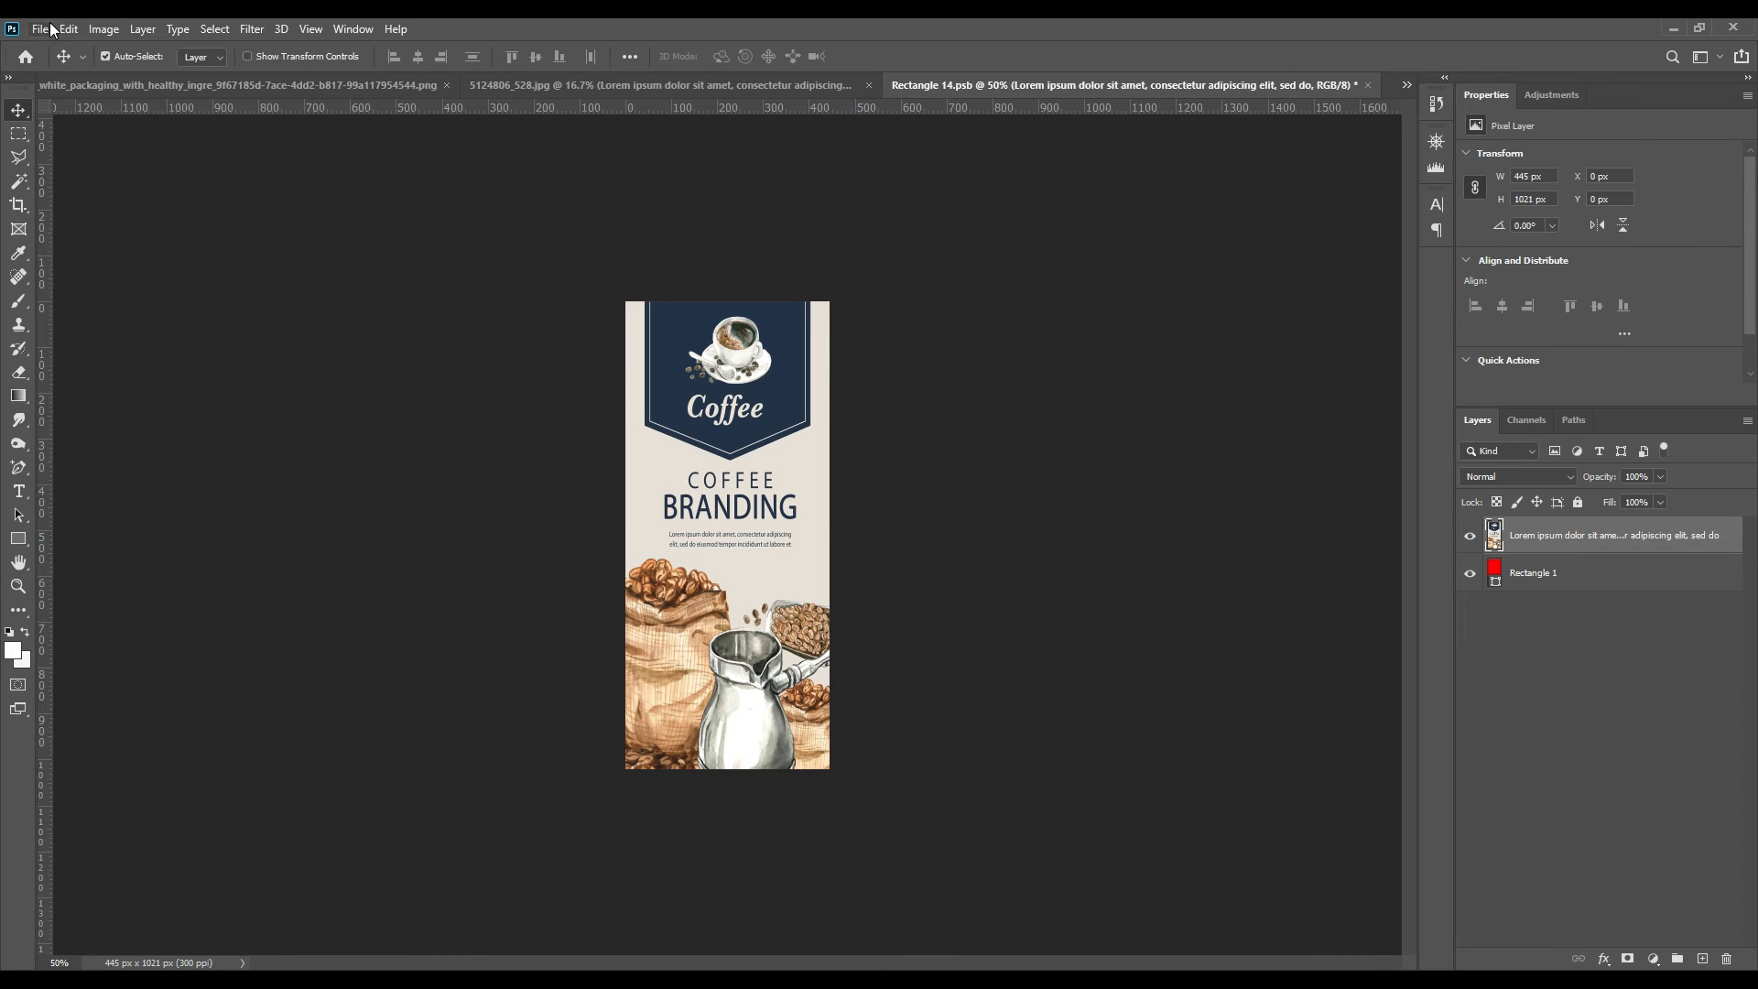
pyautogui.click(39, 28)
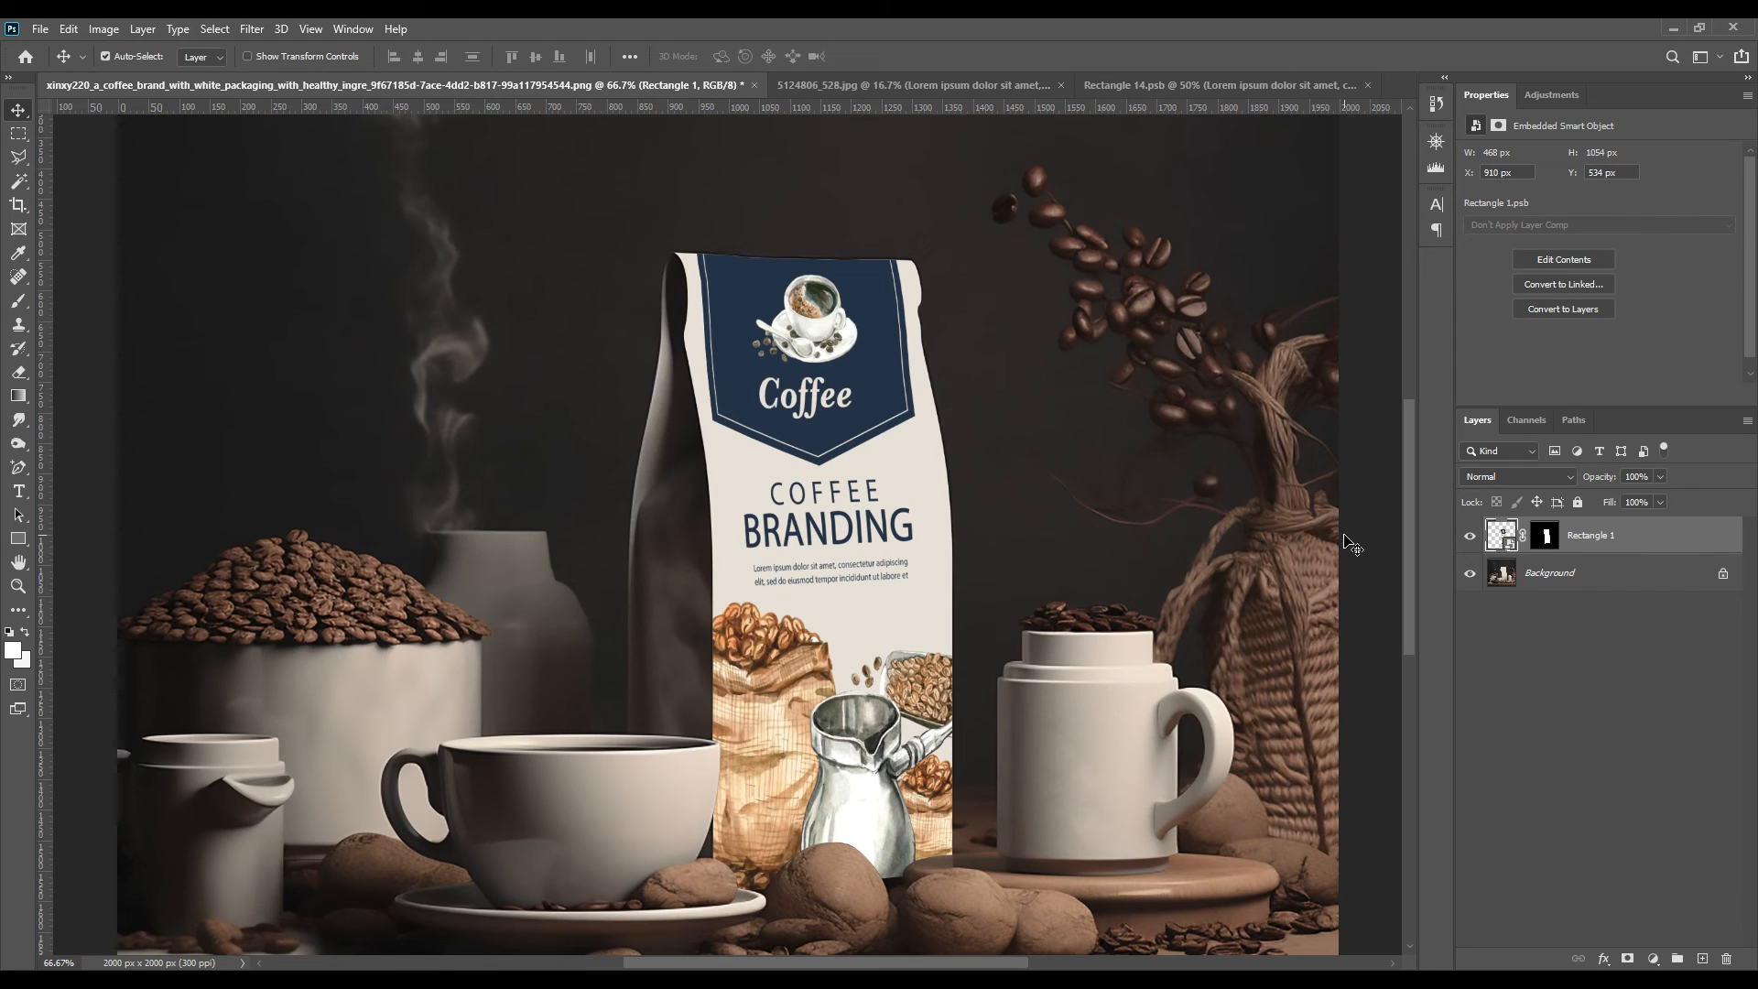
# - Duplicate the plain bag inside the label outline and name the copies Light and Midtone
pyautogui.click(1546, 535)
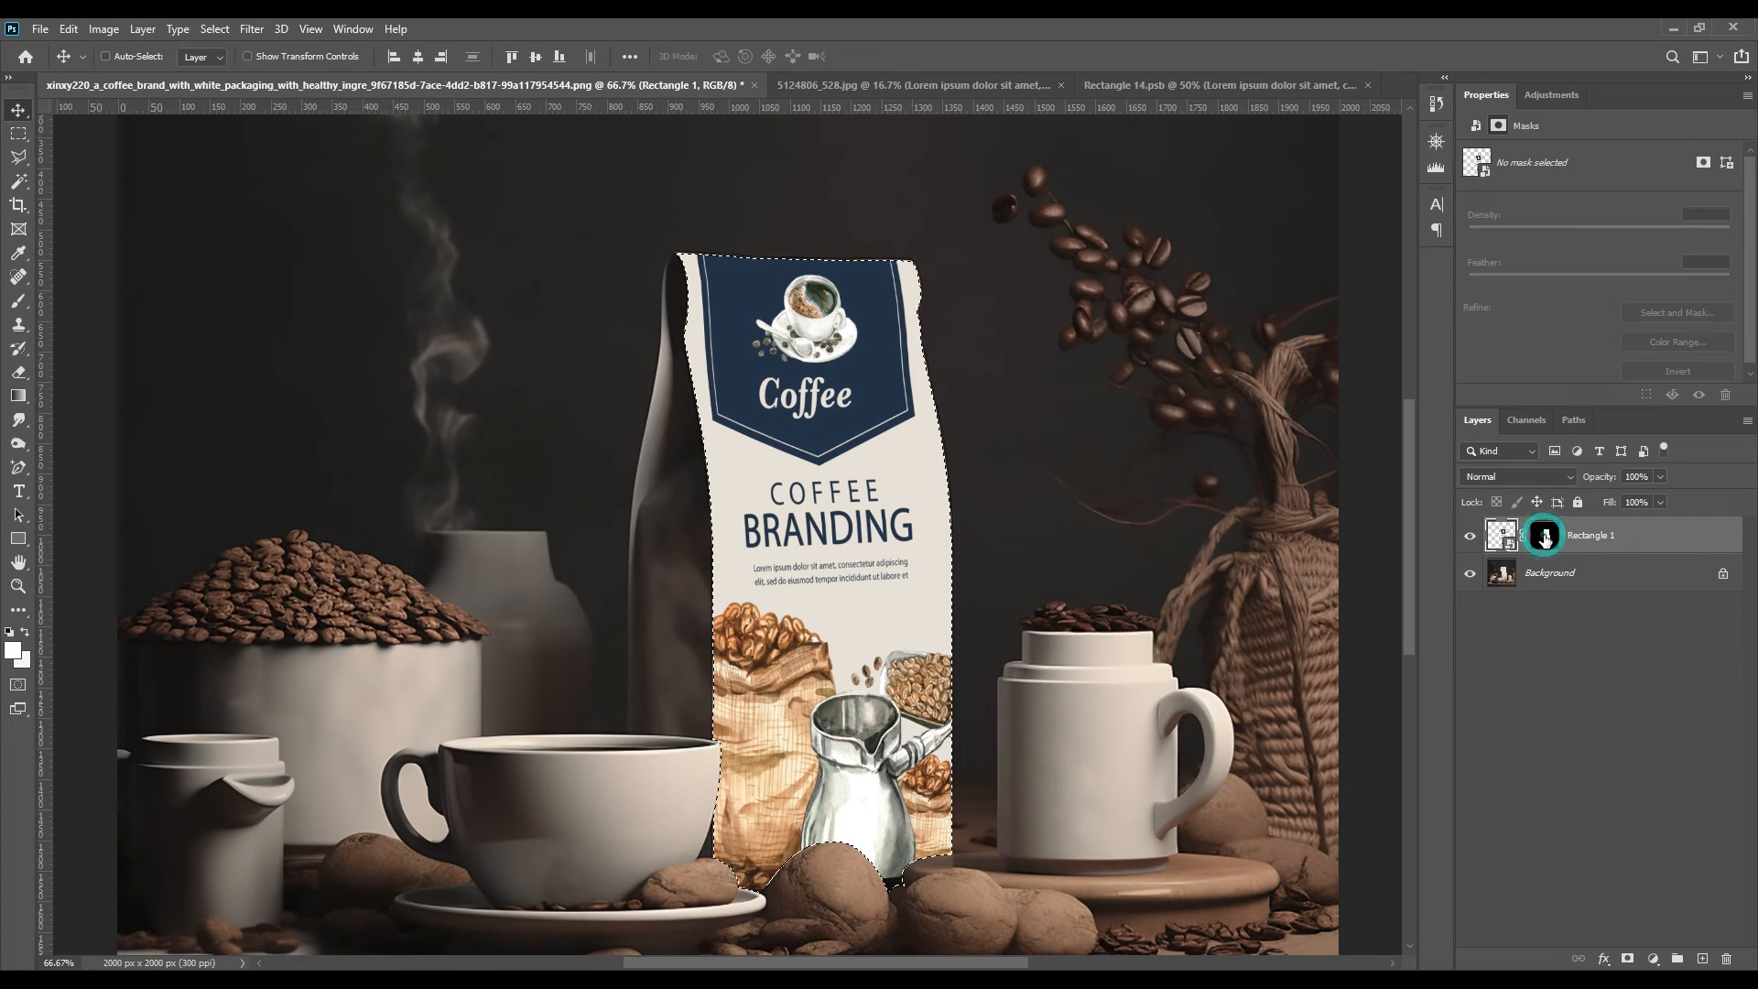
pyautogui.click(1549, 574)
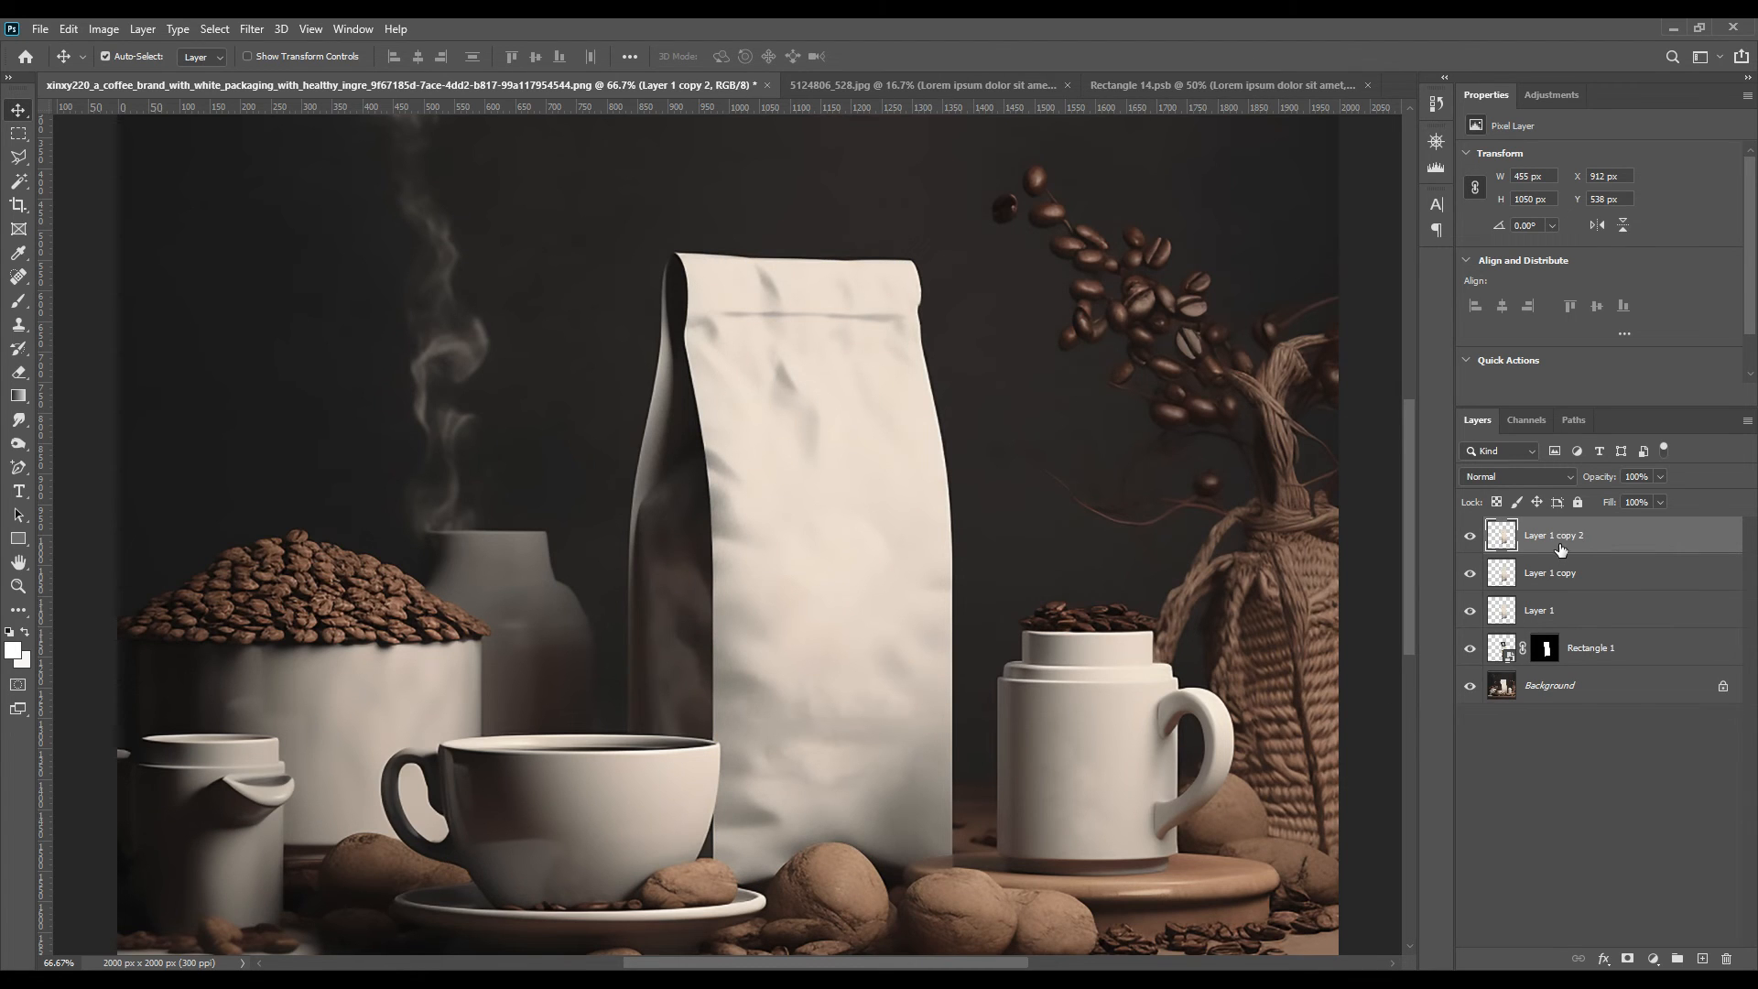
pyautogui.doubleClick(1551, 535)
pyautogui.write('Light')
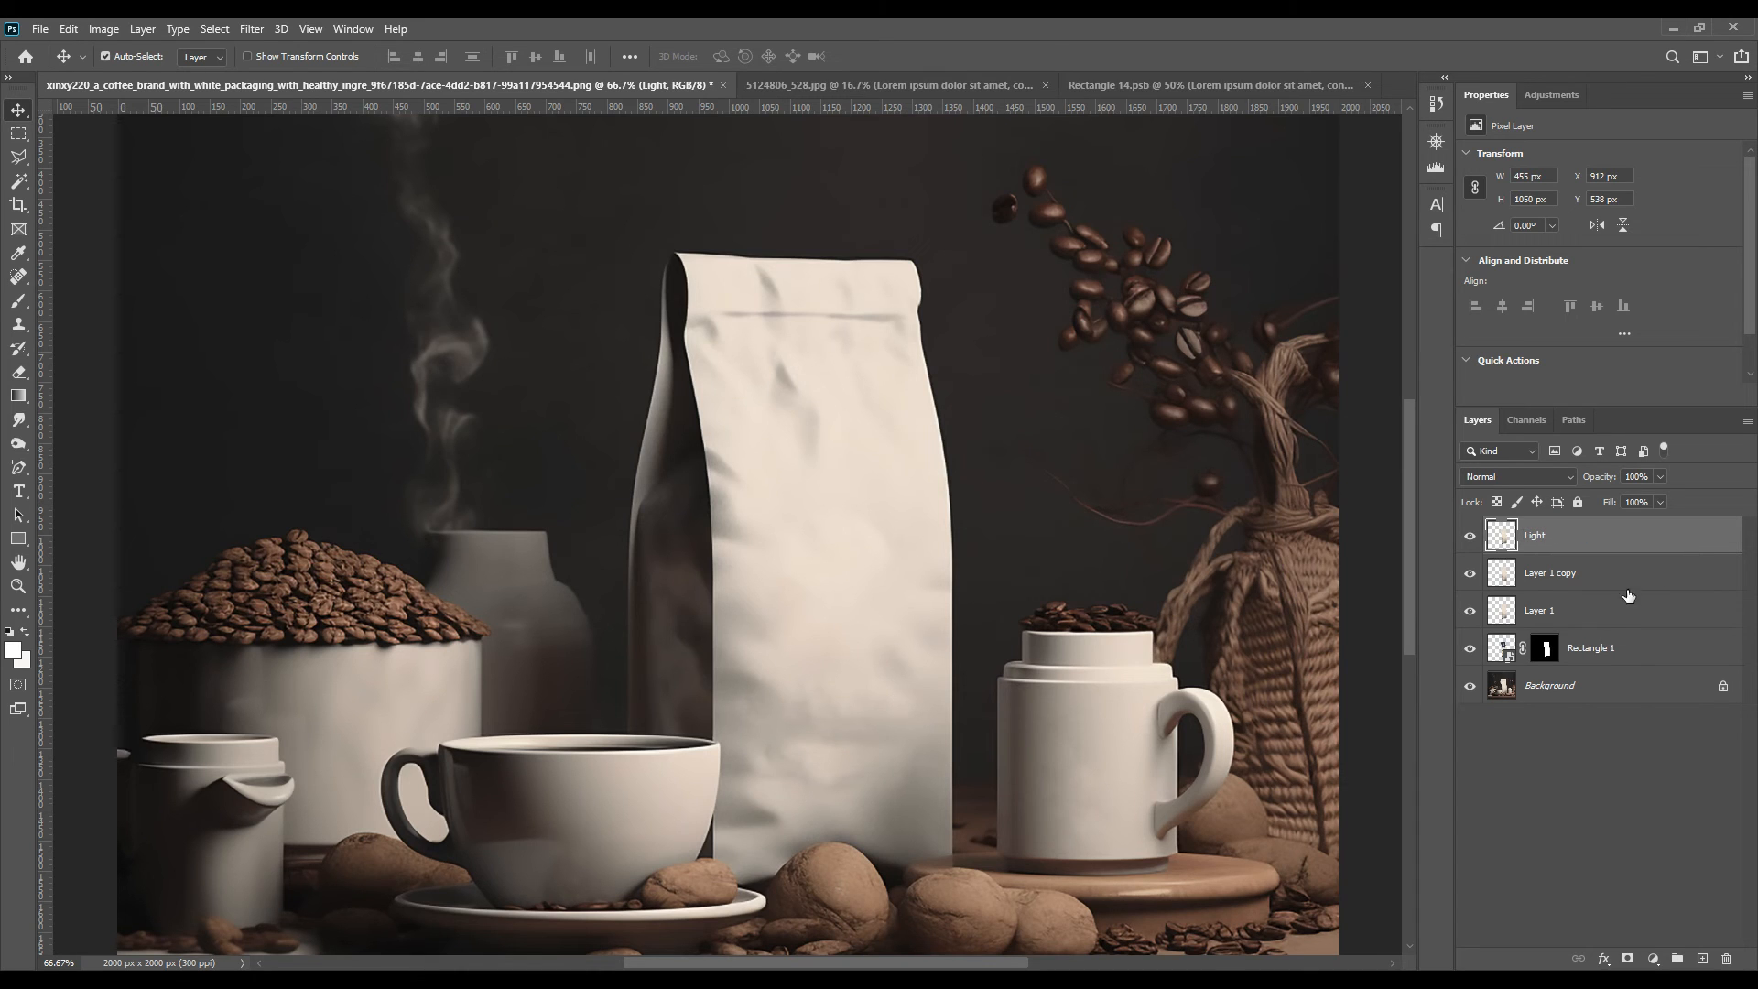
pyautogui.doubleClick(1551, 573)
pyautogui.write('Midtone')
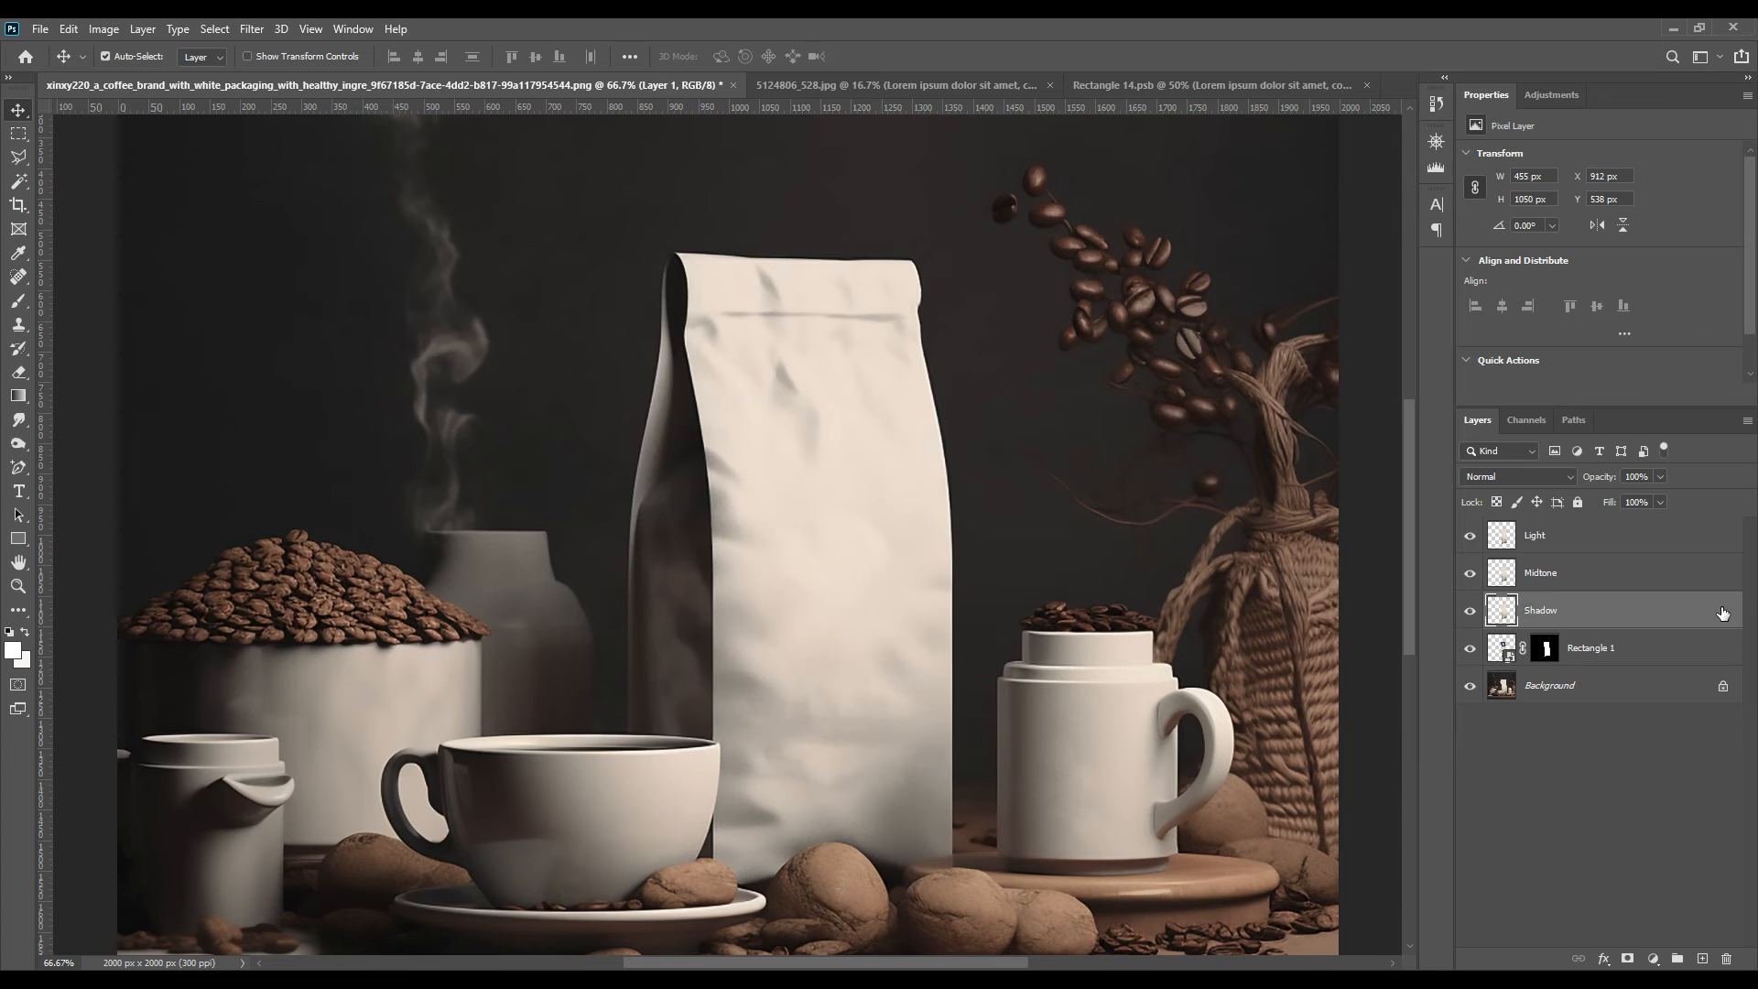
# - Hide Light and Midtone and give the Shadow layer the Linear Burn blend mode
pyautogui.click(1471, 534)
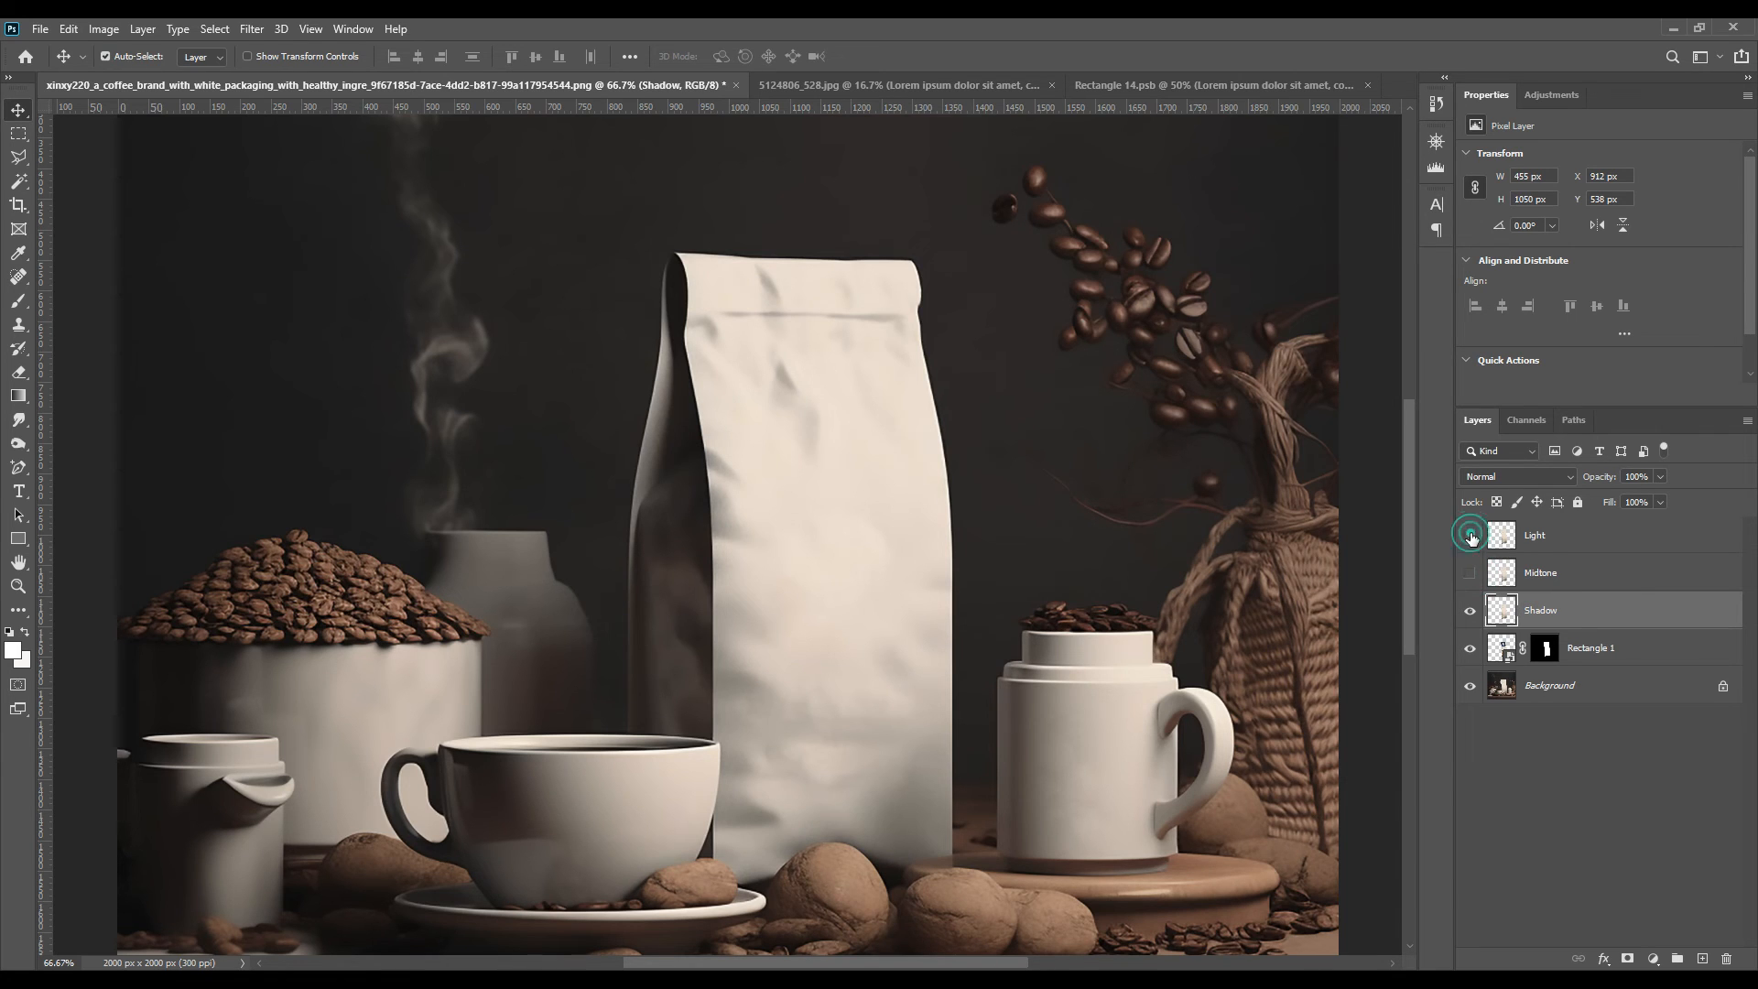
pyautogui.click(1468, 535)
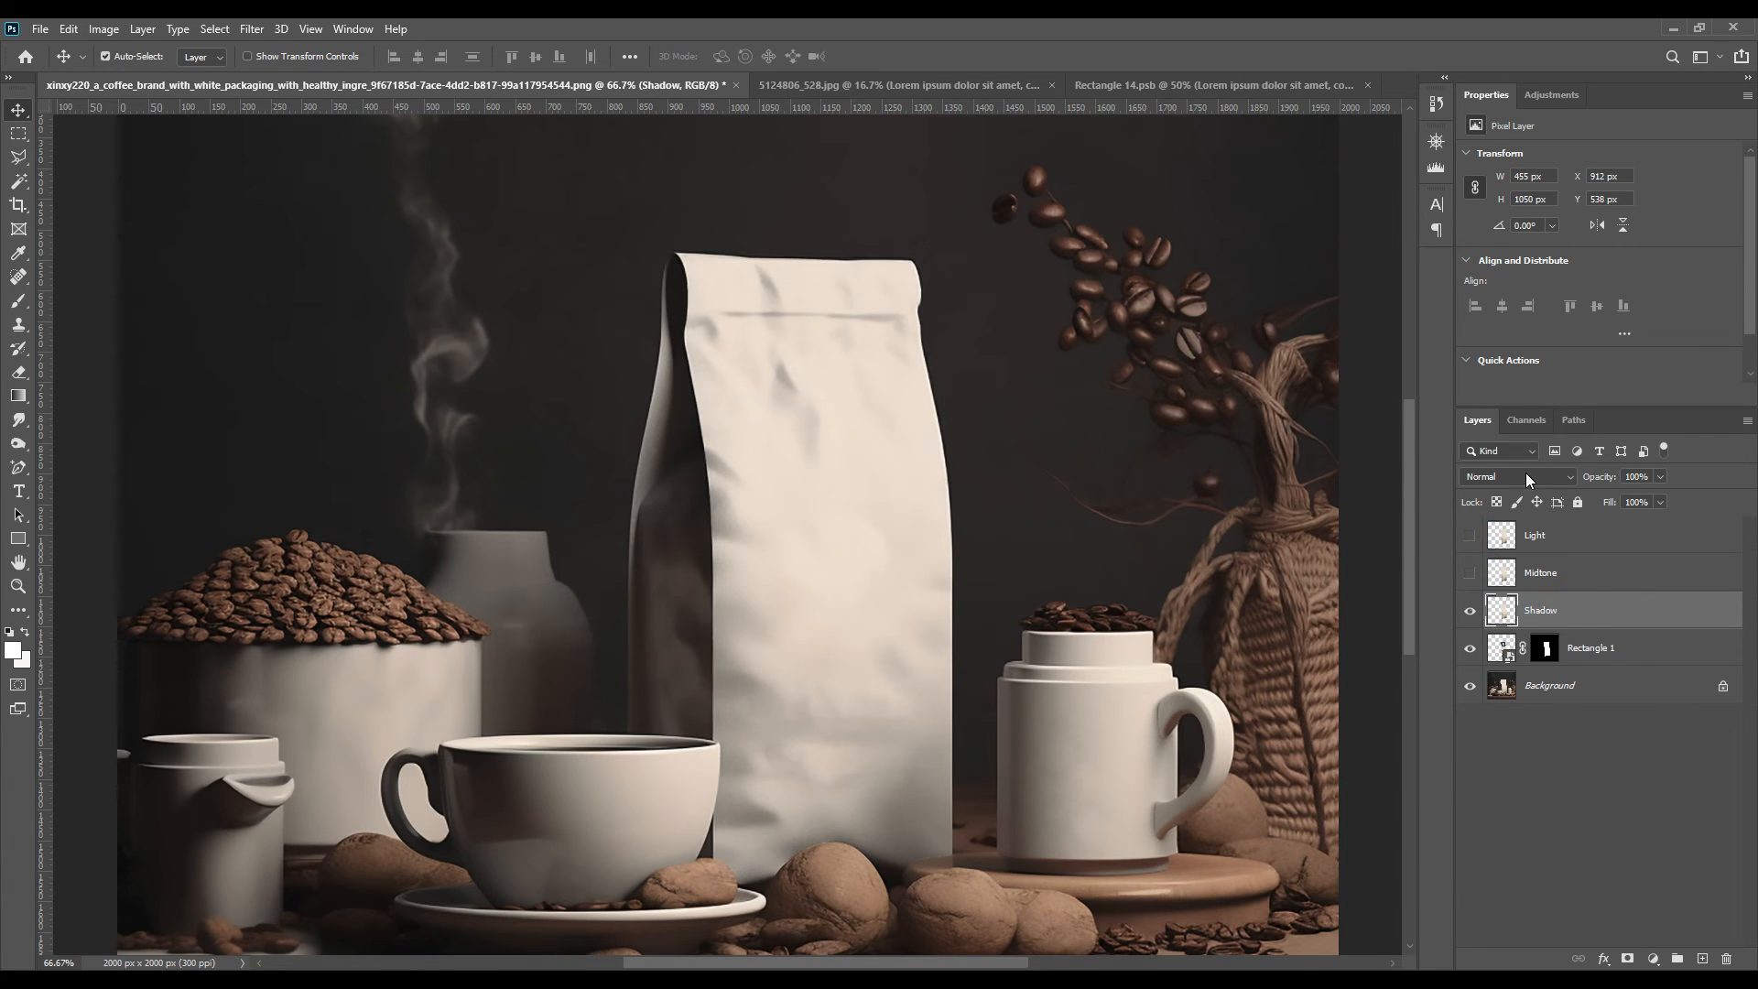
pyautogui.click(1516, 476)
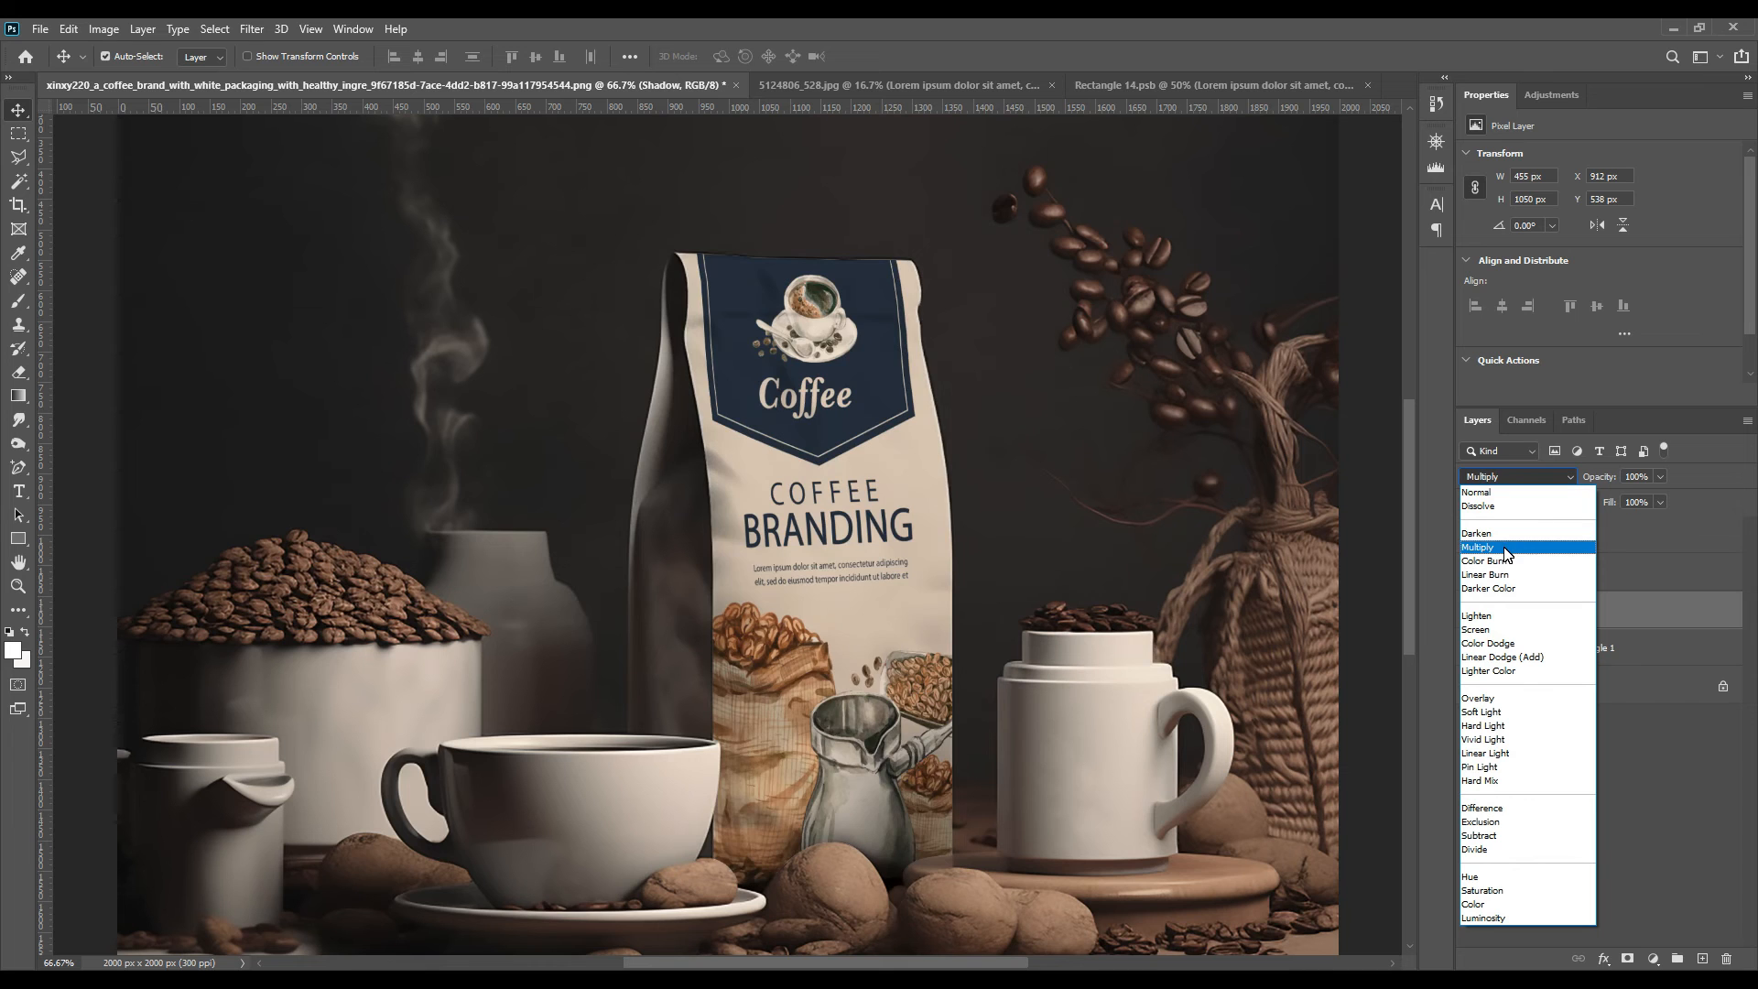
pyautogui.click(1485, 573)
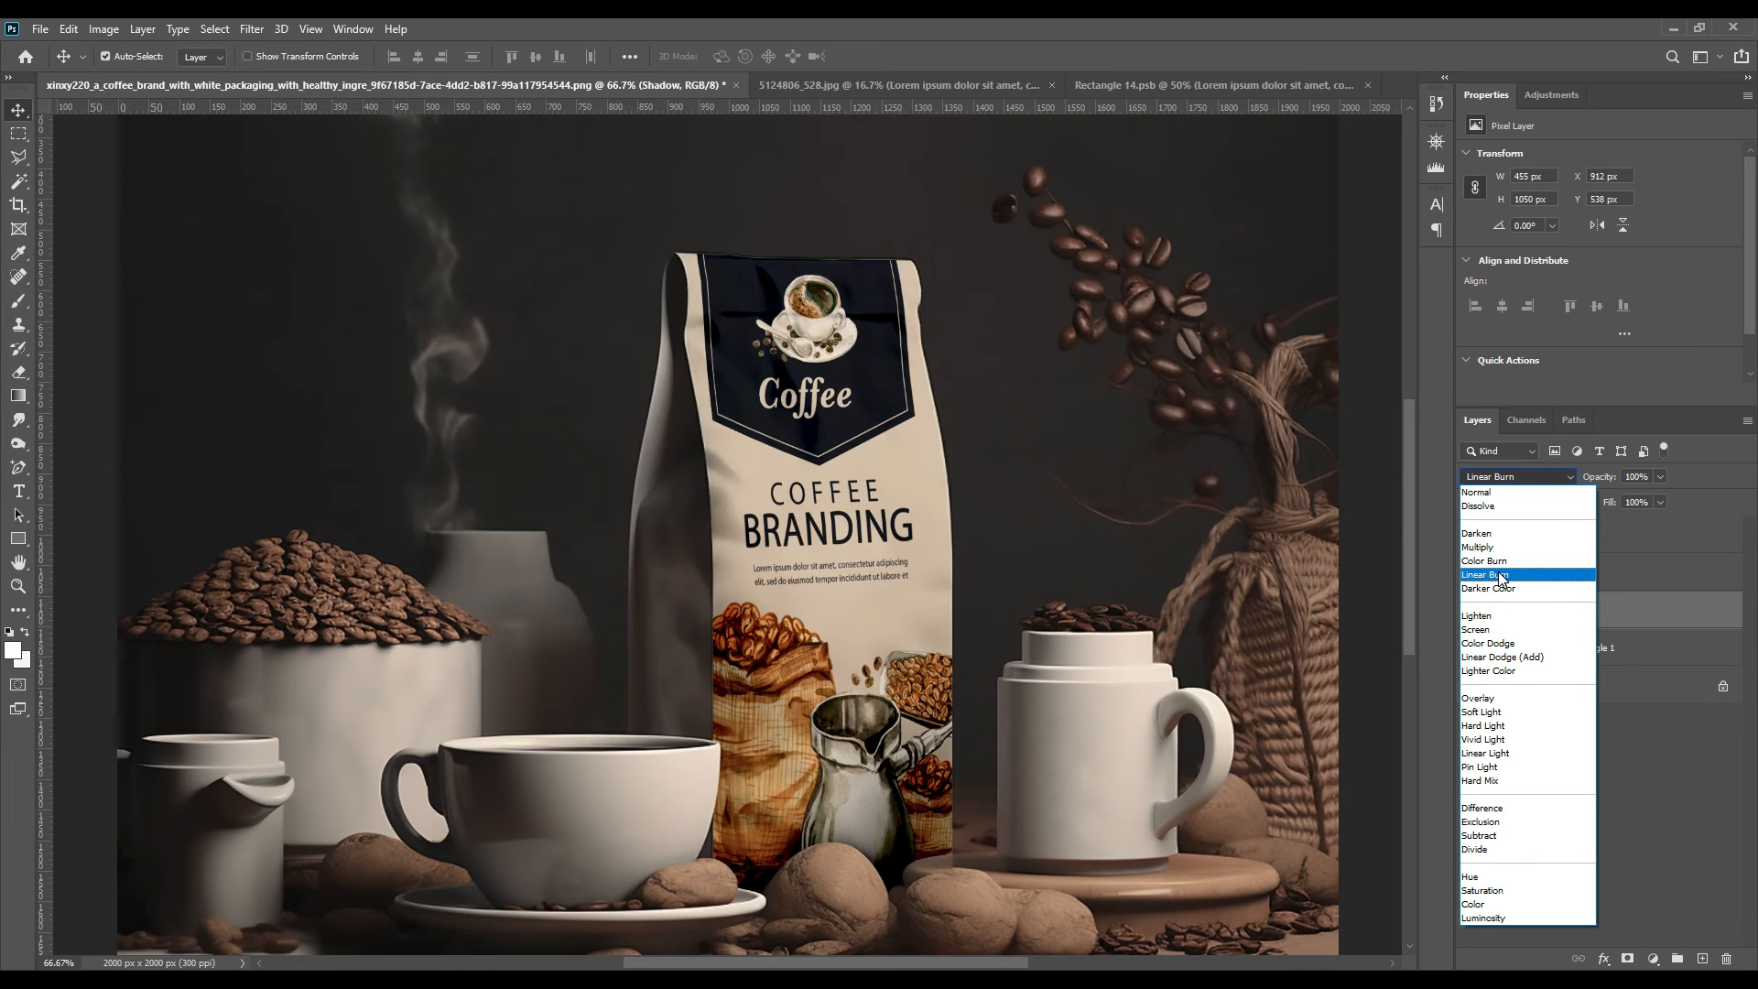
pyautogui.click(1469, 572)
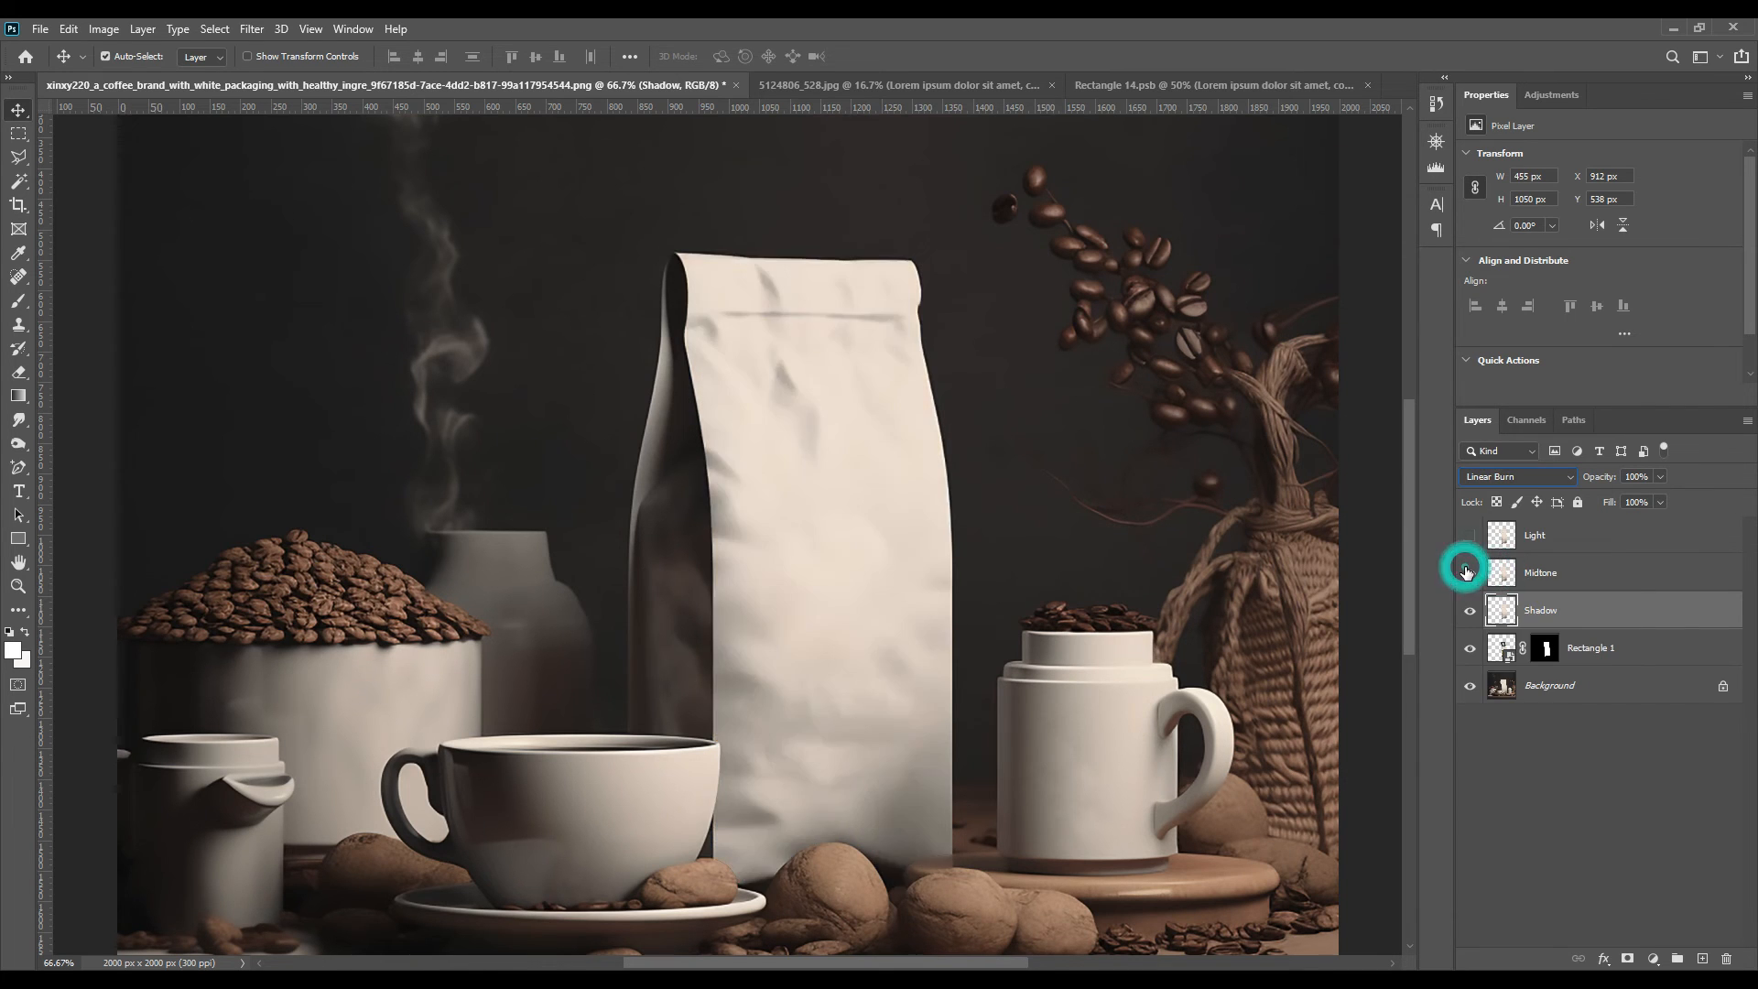
# - Show Midtone with Linear Dodge (Add) blending and confirm its Levels adjustment
pyautogui.click(1539, 574)
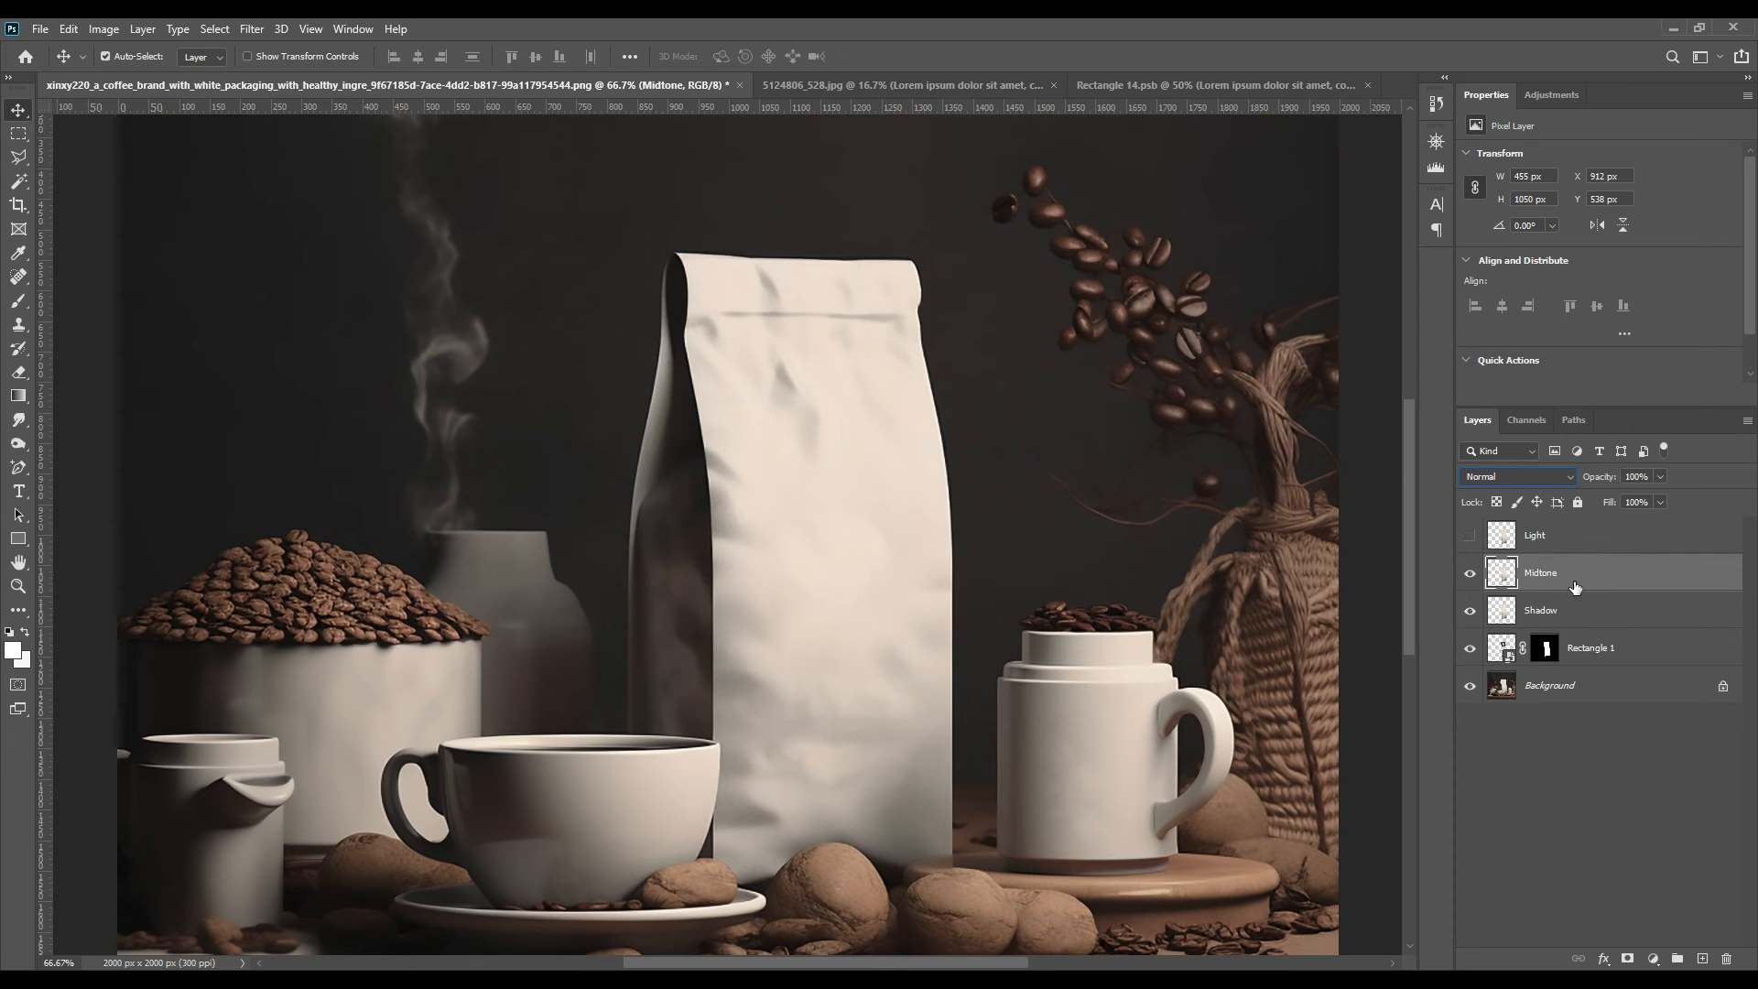
pyautogui.click(1520, 476)
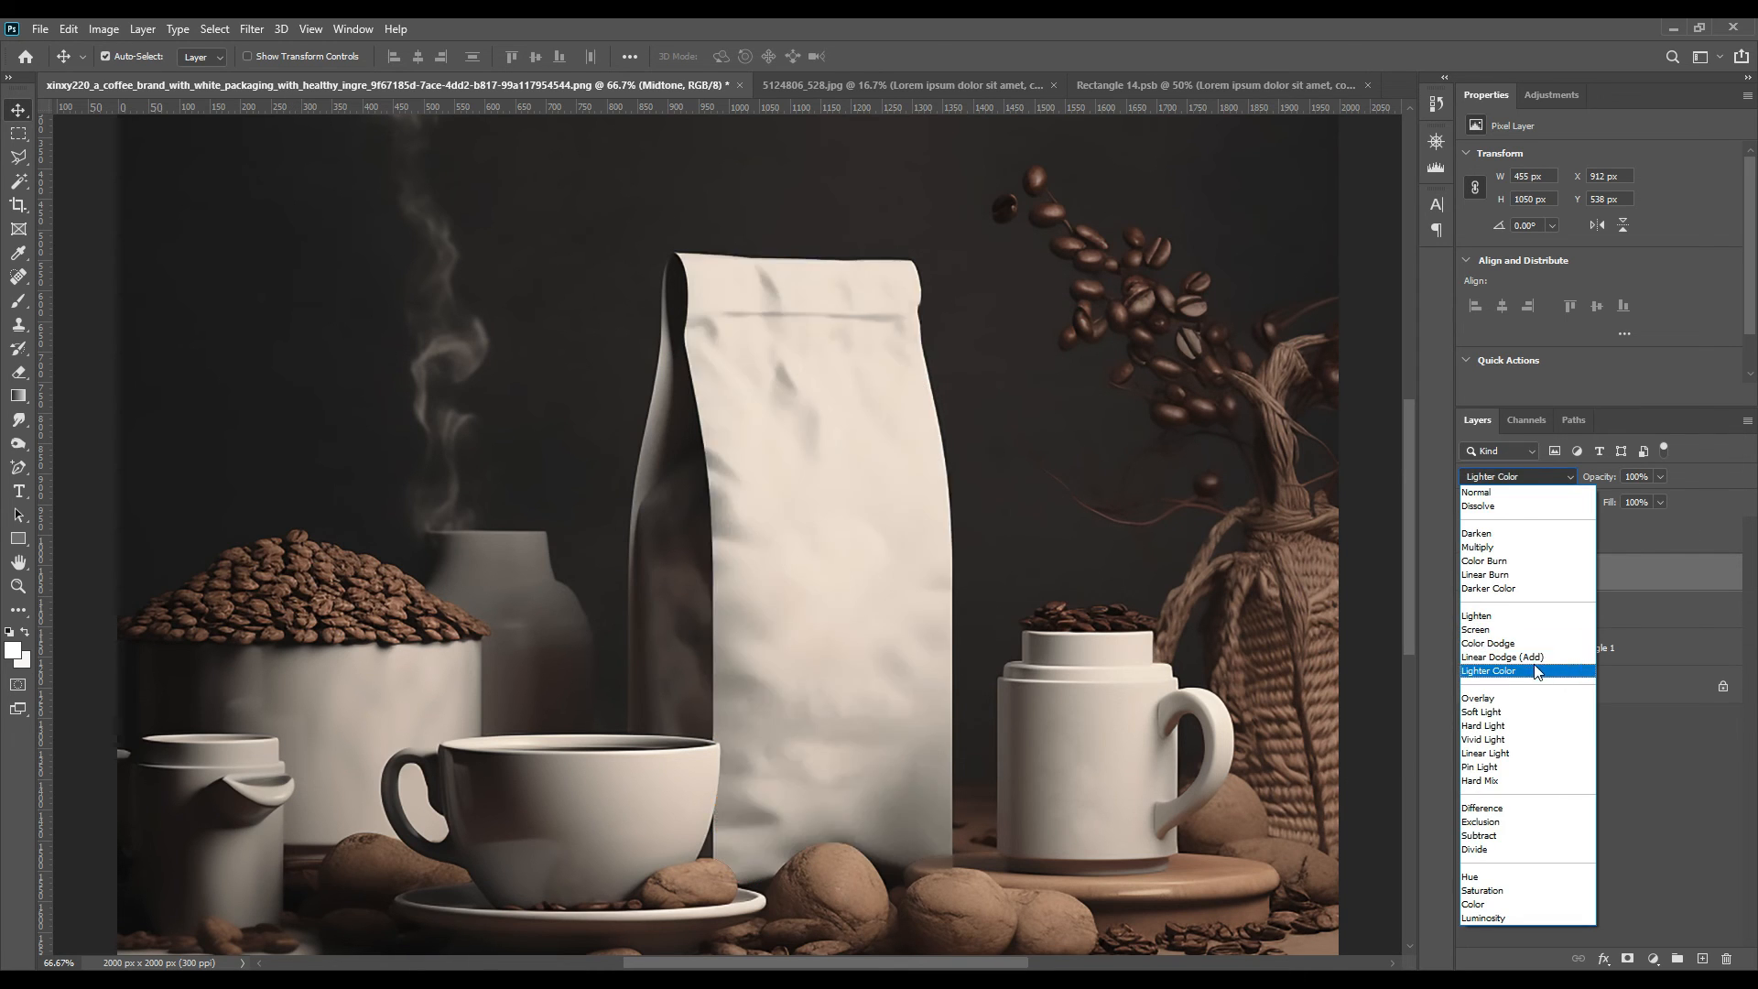
pyautogui.click(1502, 656)
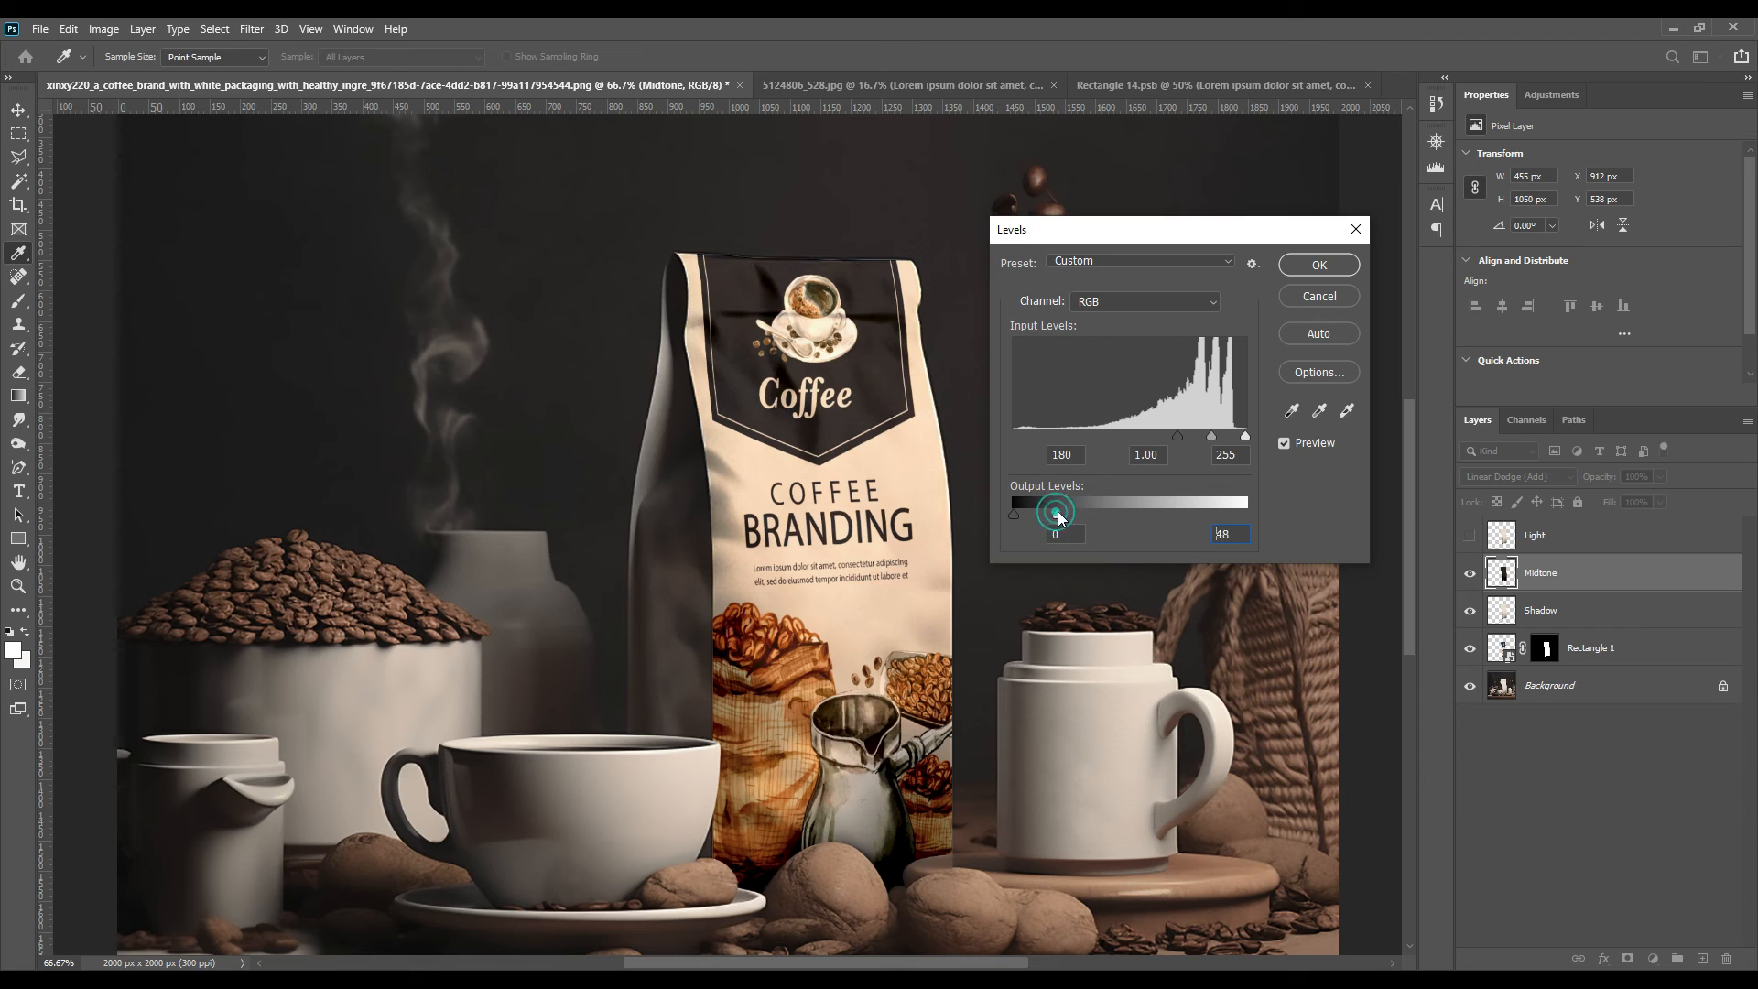
pyautogui.click(1319, 264)
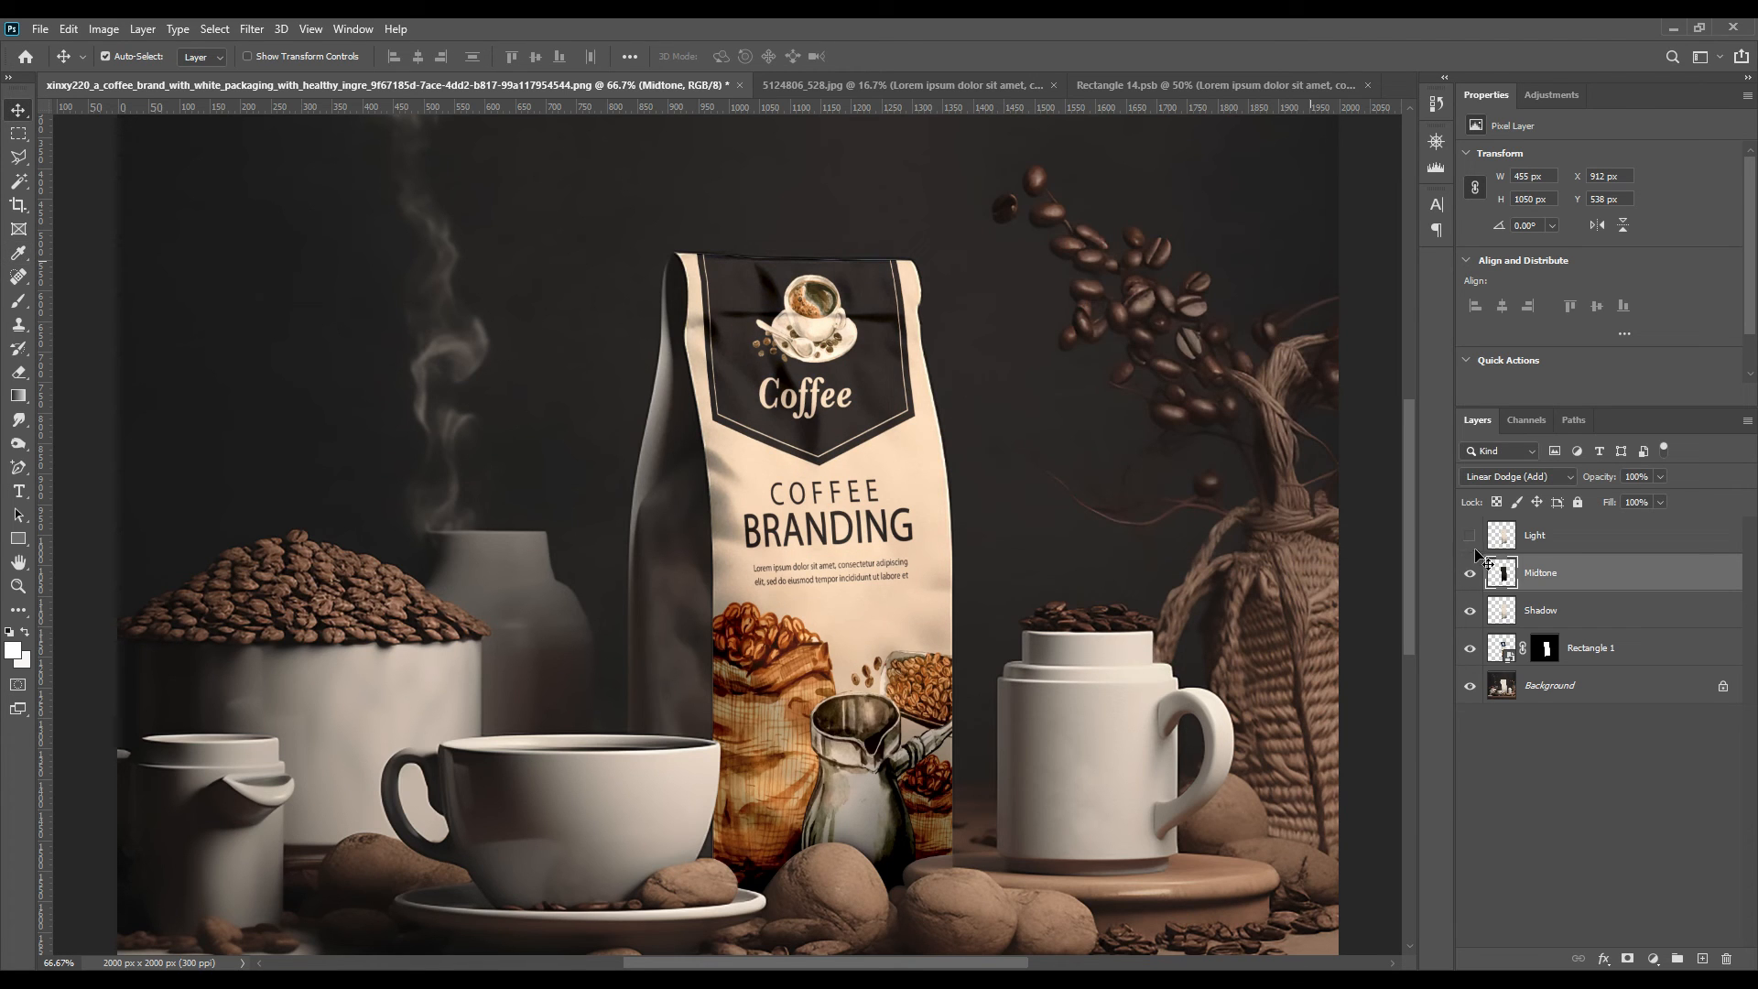
# - Show Light with Screen blending and confirm its Levels adjustment for soft highlights
pyautogui.click(1535, 535)
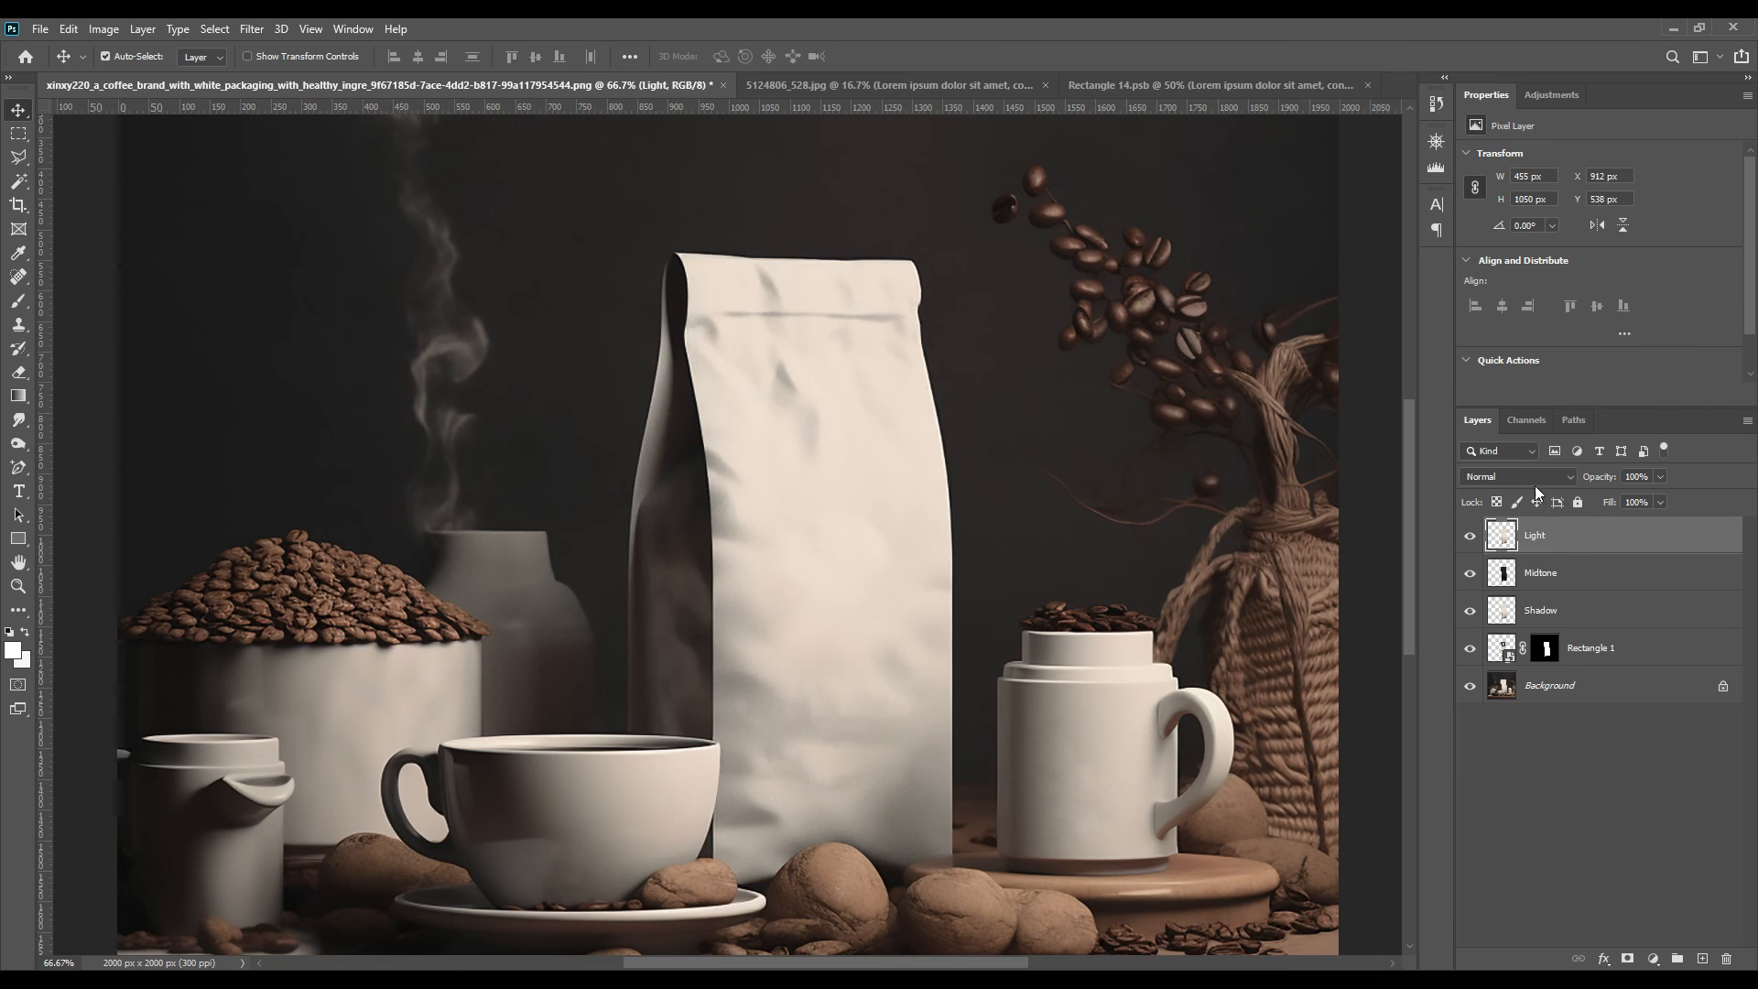
pyautogui.click(1517, 476)
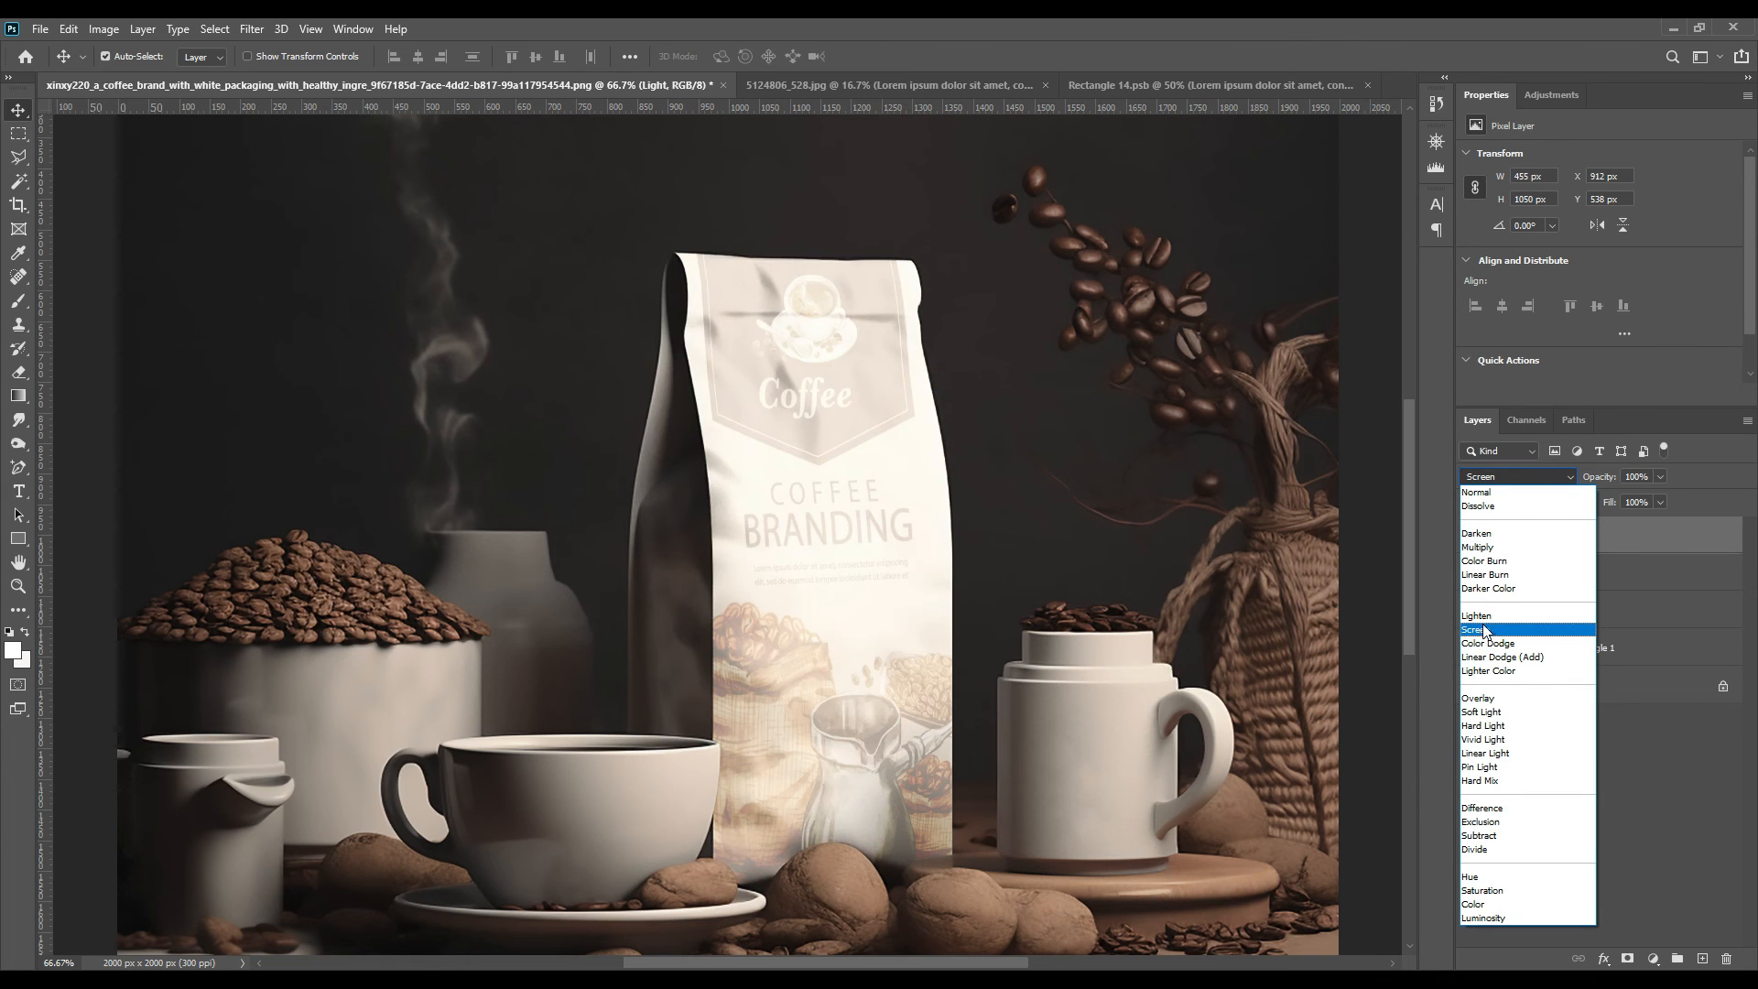
pyautogui.click(1478, 628)
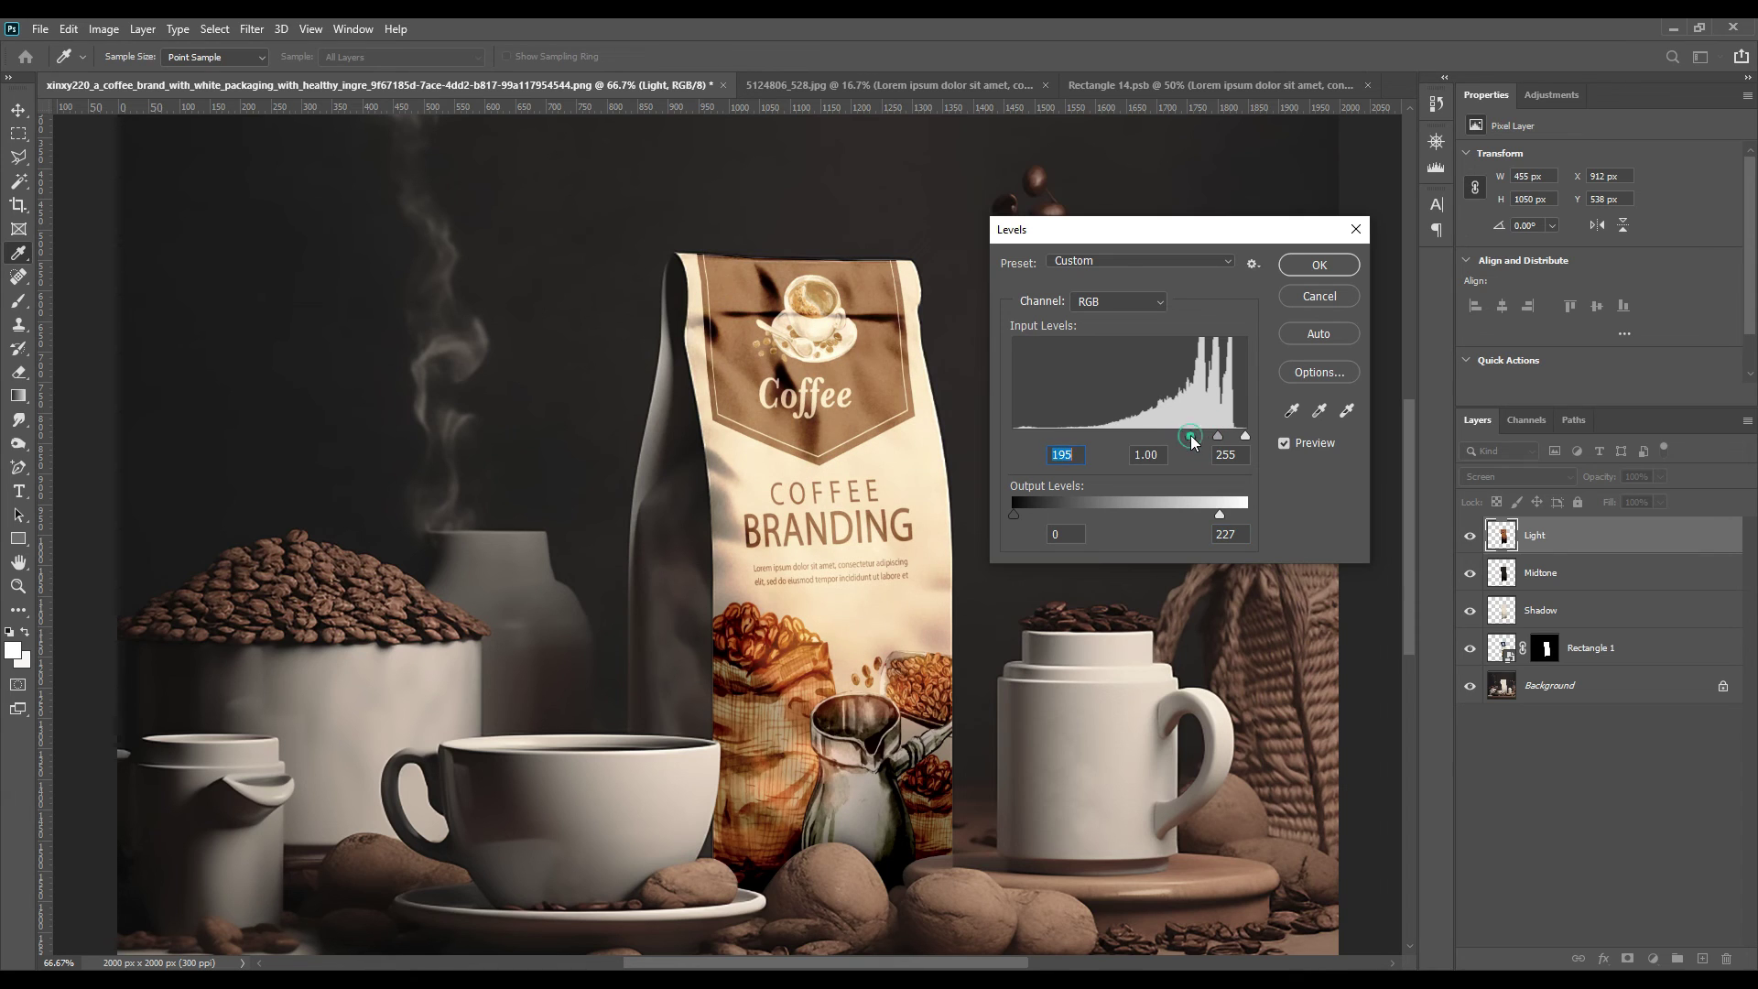
pyautogui.click(1317, 264)
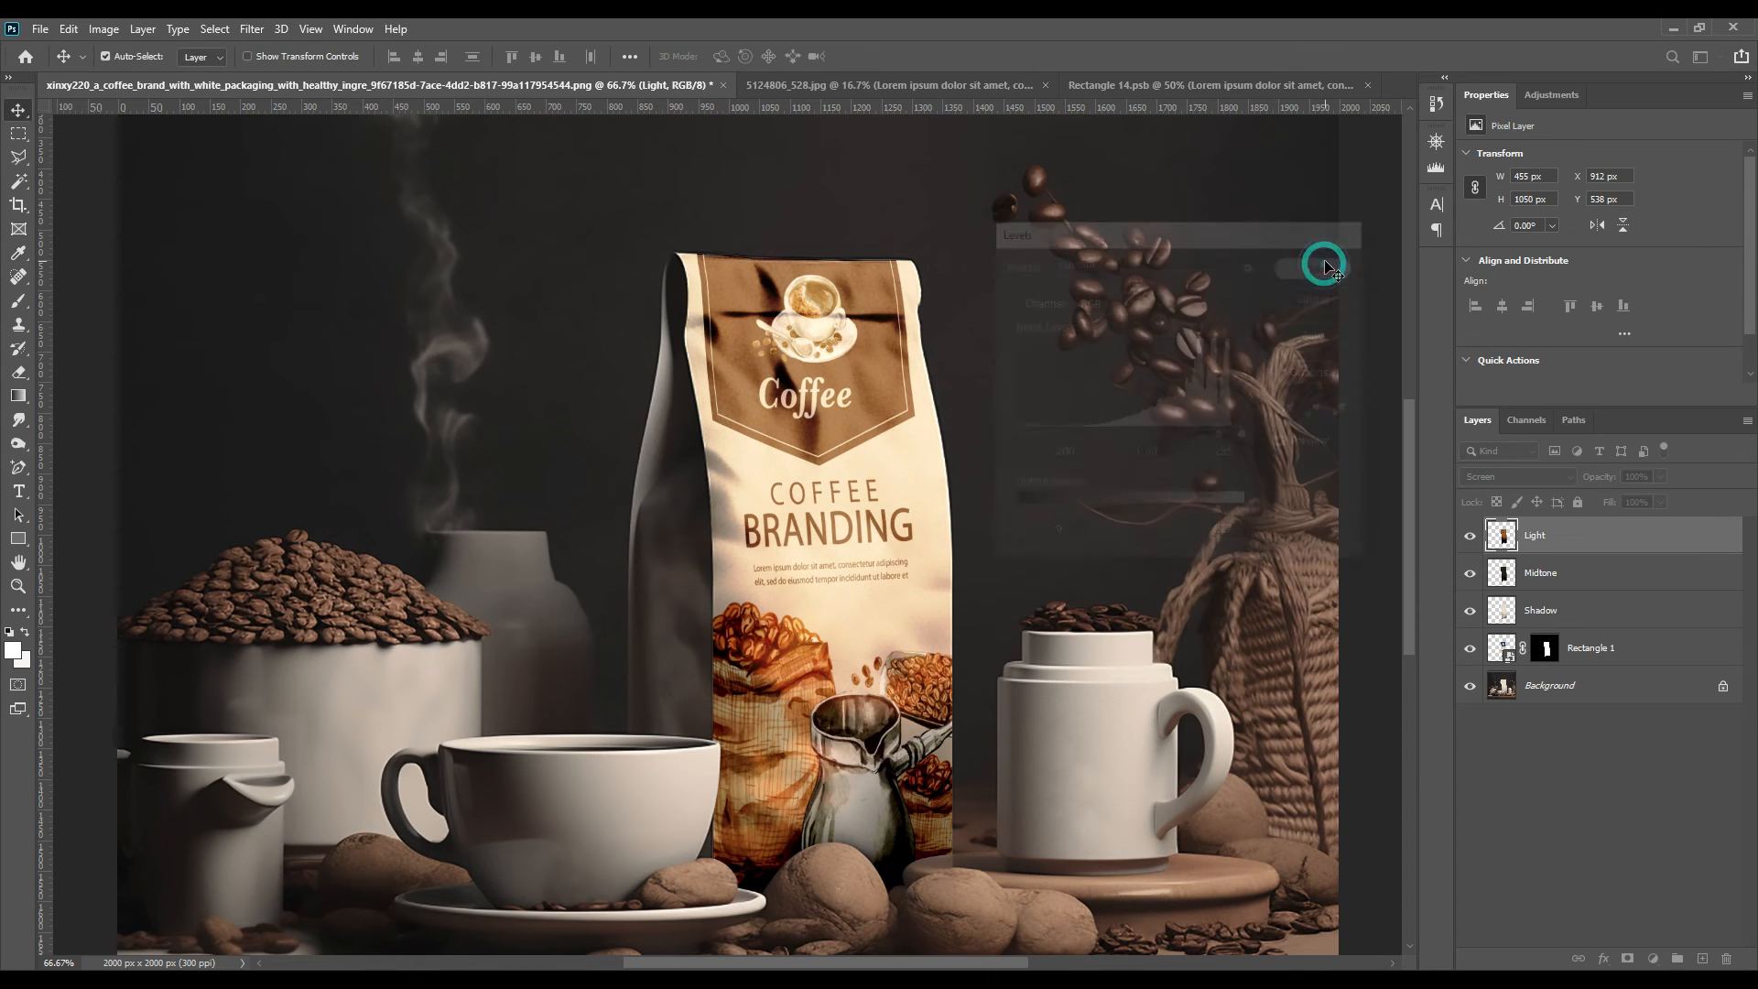
pyautogui.click(1323, 266)
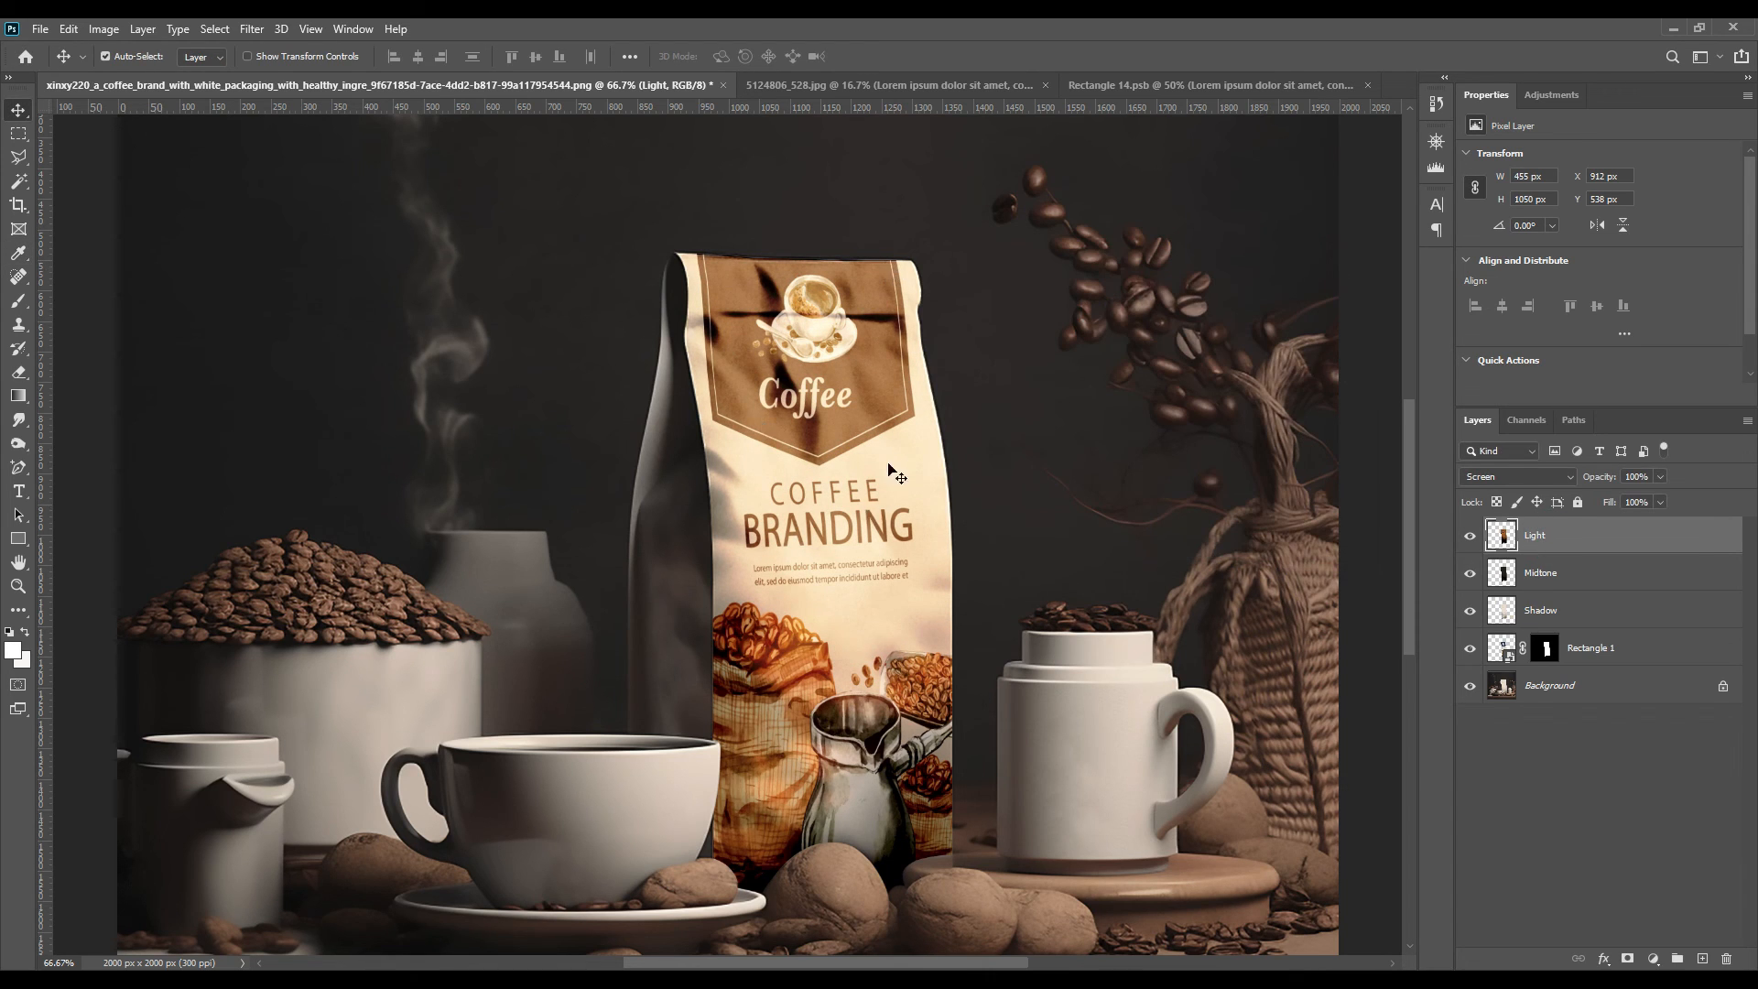
# - Desaturate the Shadow layer fully with Hue/Saturation at -100 so the label keeps its own colours
pyautogui.click(103, 28)
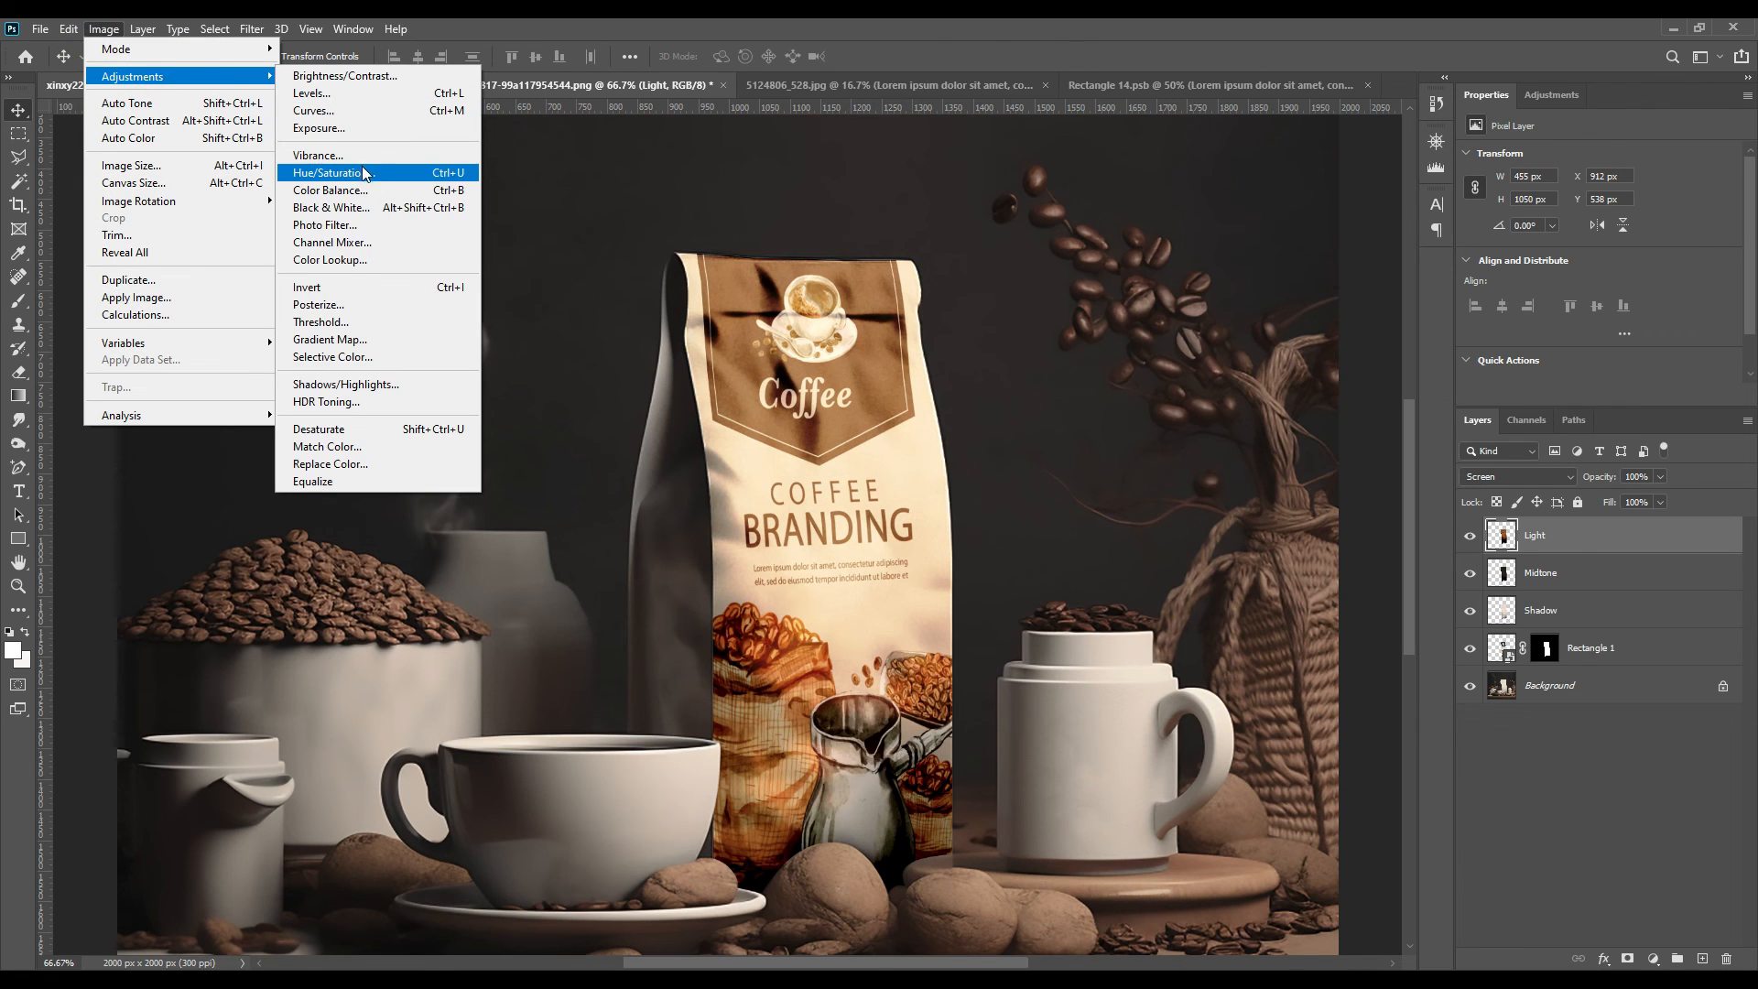
pyautogui.click(326, 172)
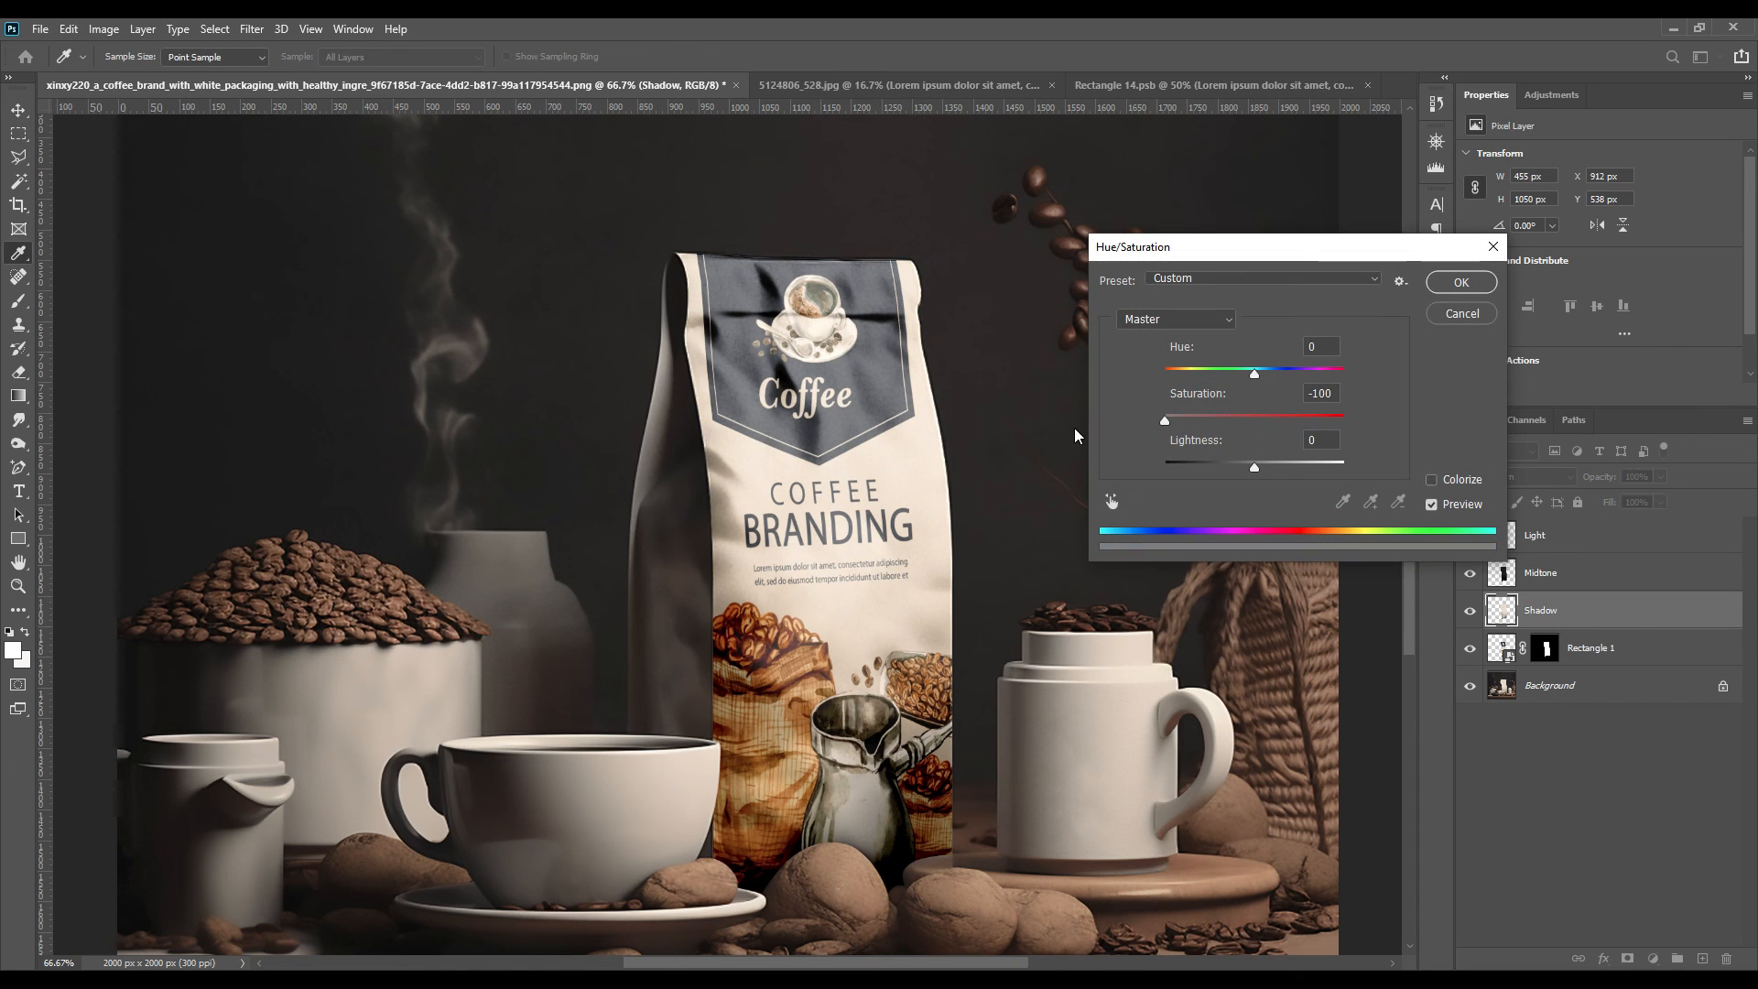
pyautogui.click(1460, 282)
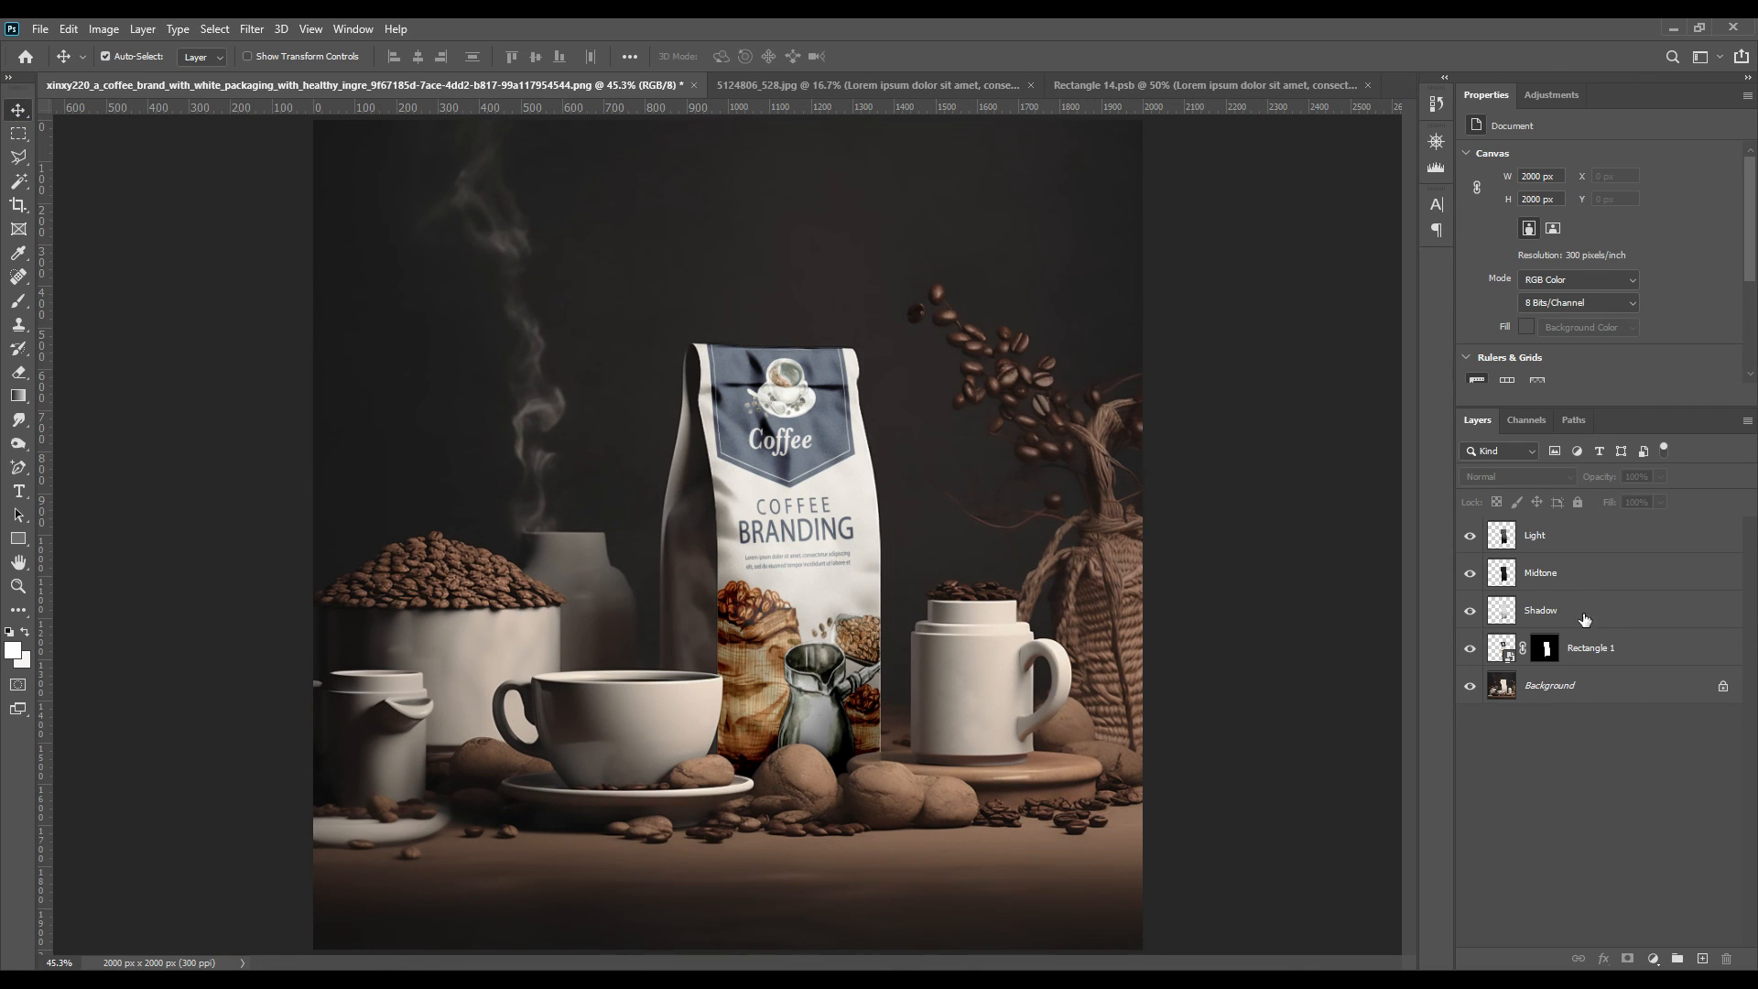
# - Group the Light, Midtone and Shadow layers into a group named FX
pyautogui.click(1535, 534)
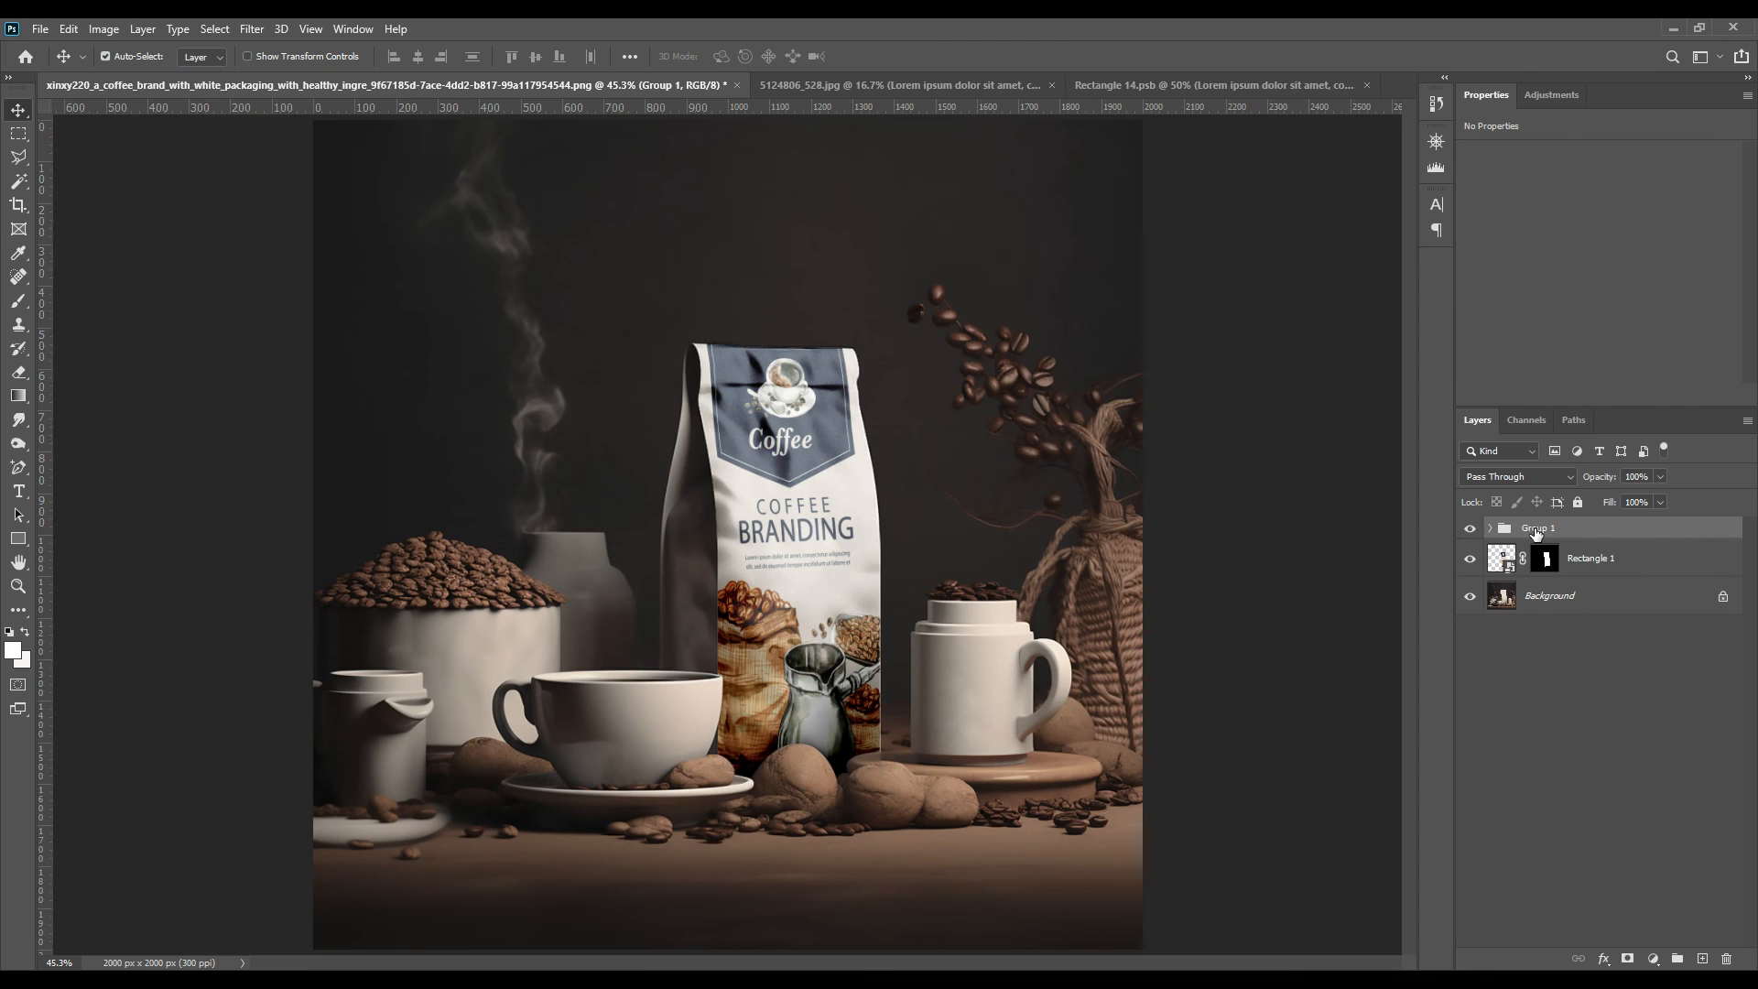
pyautogui.doubleClick(1540, 528)
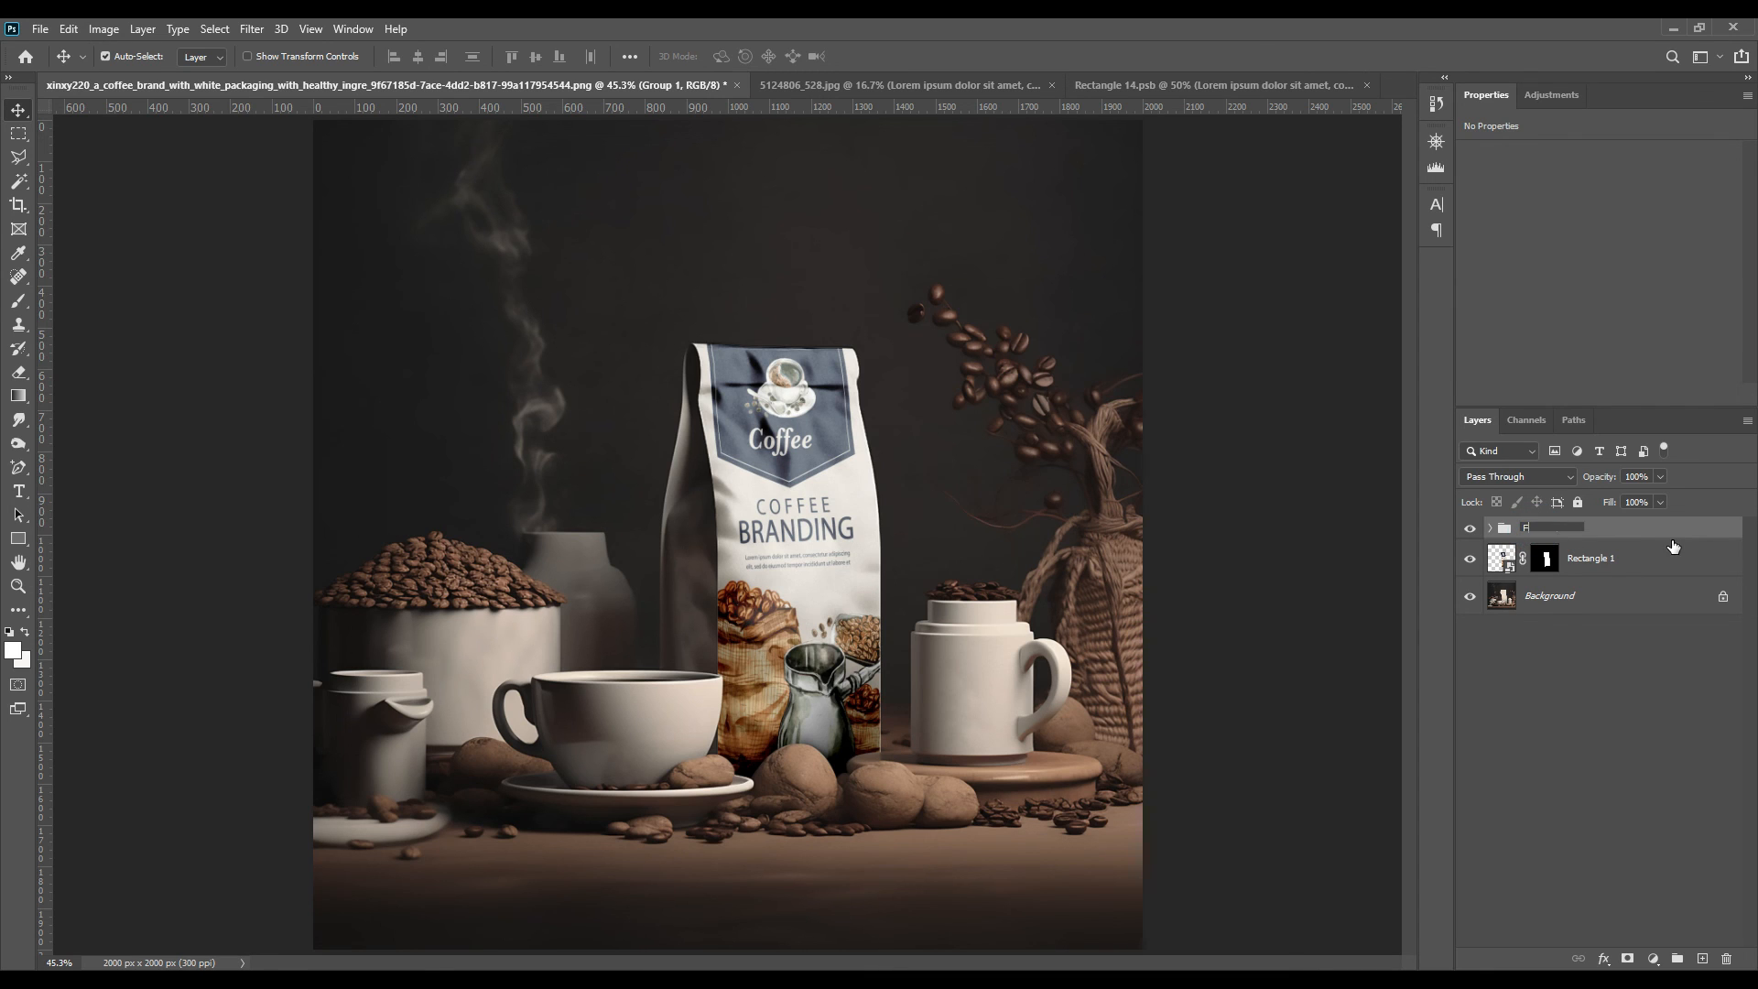
pyautogui.click(1589, 557)
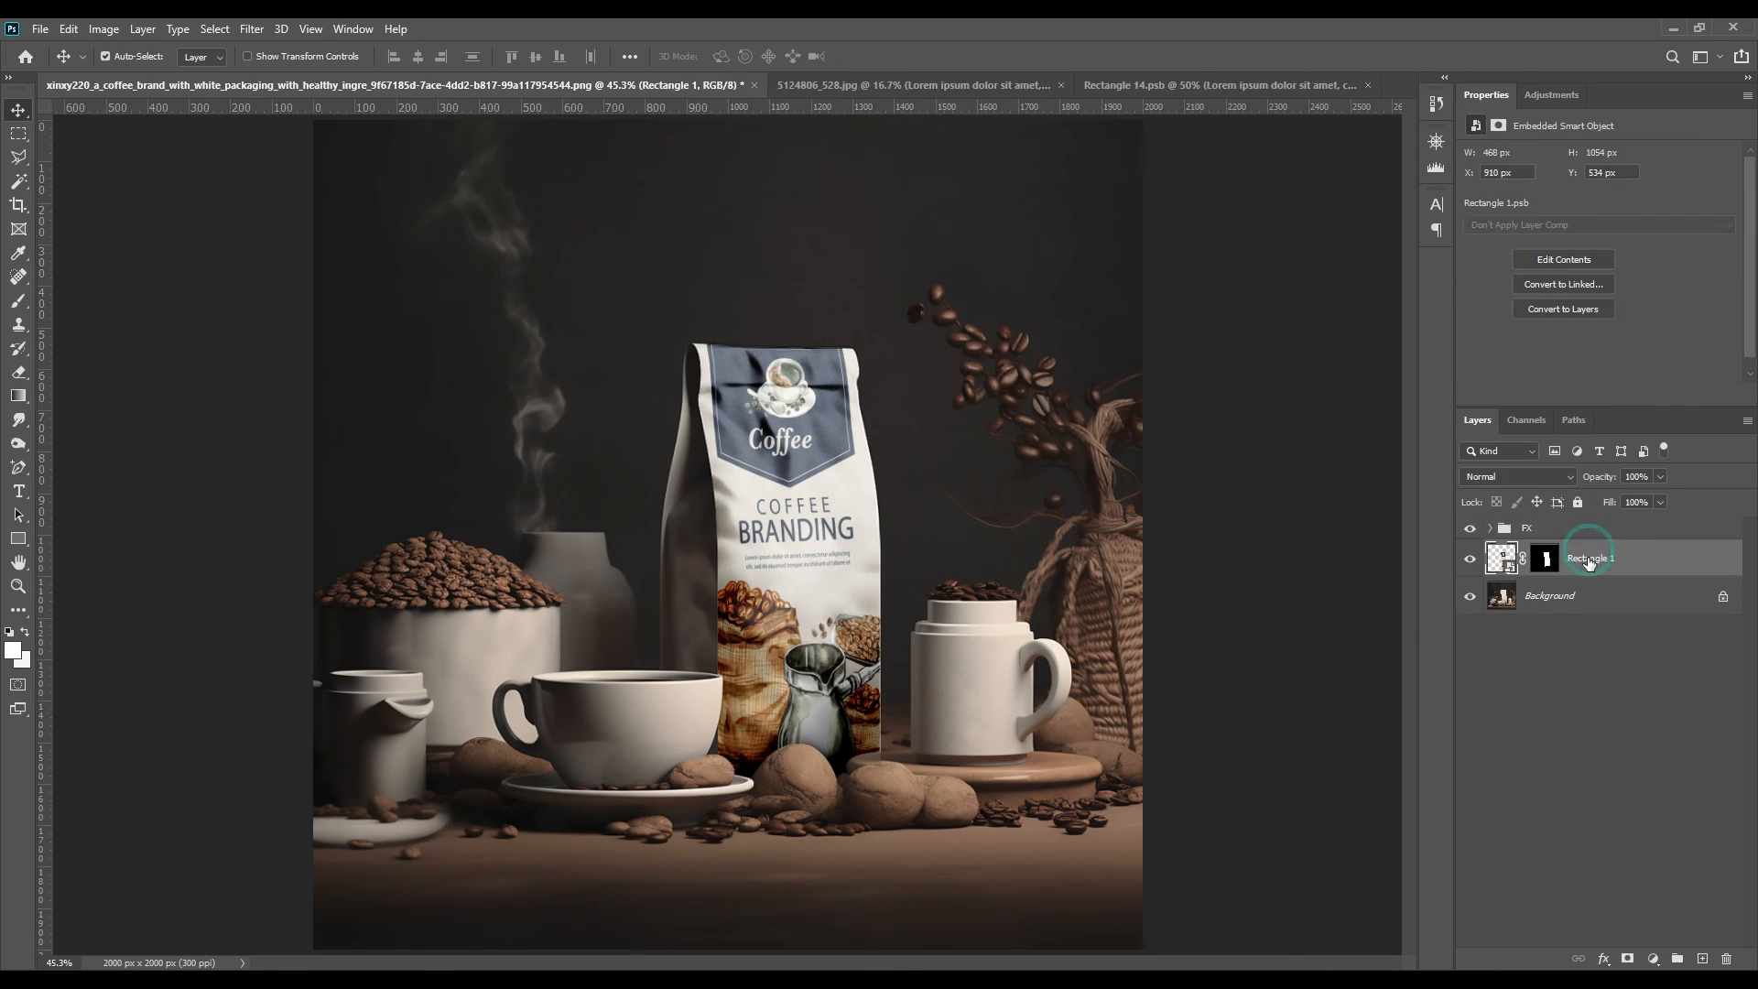
# - Rename Rectangle 1 to 'Place Your Design Here' and tag it with a red colour label
pyautogui.doubleClick(1590, 557)
pyautogui.write('Place Your DEsign')
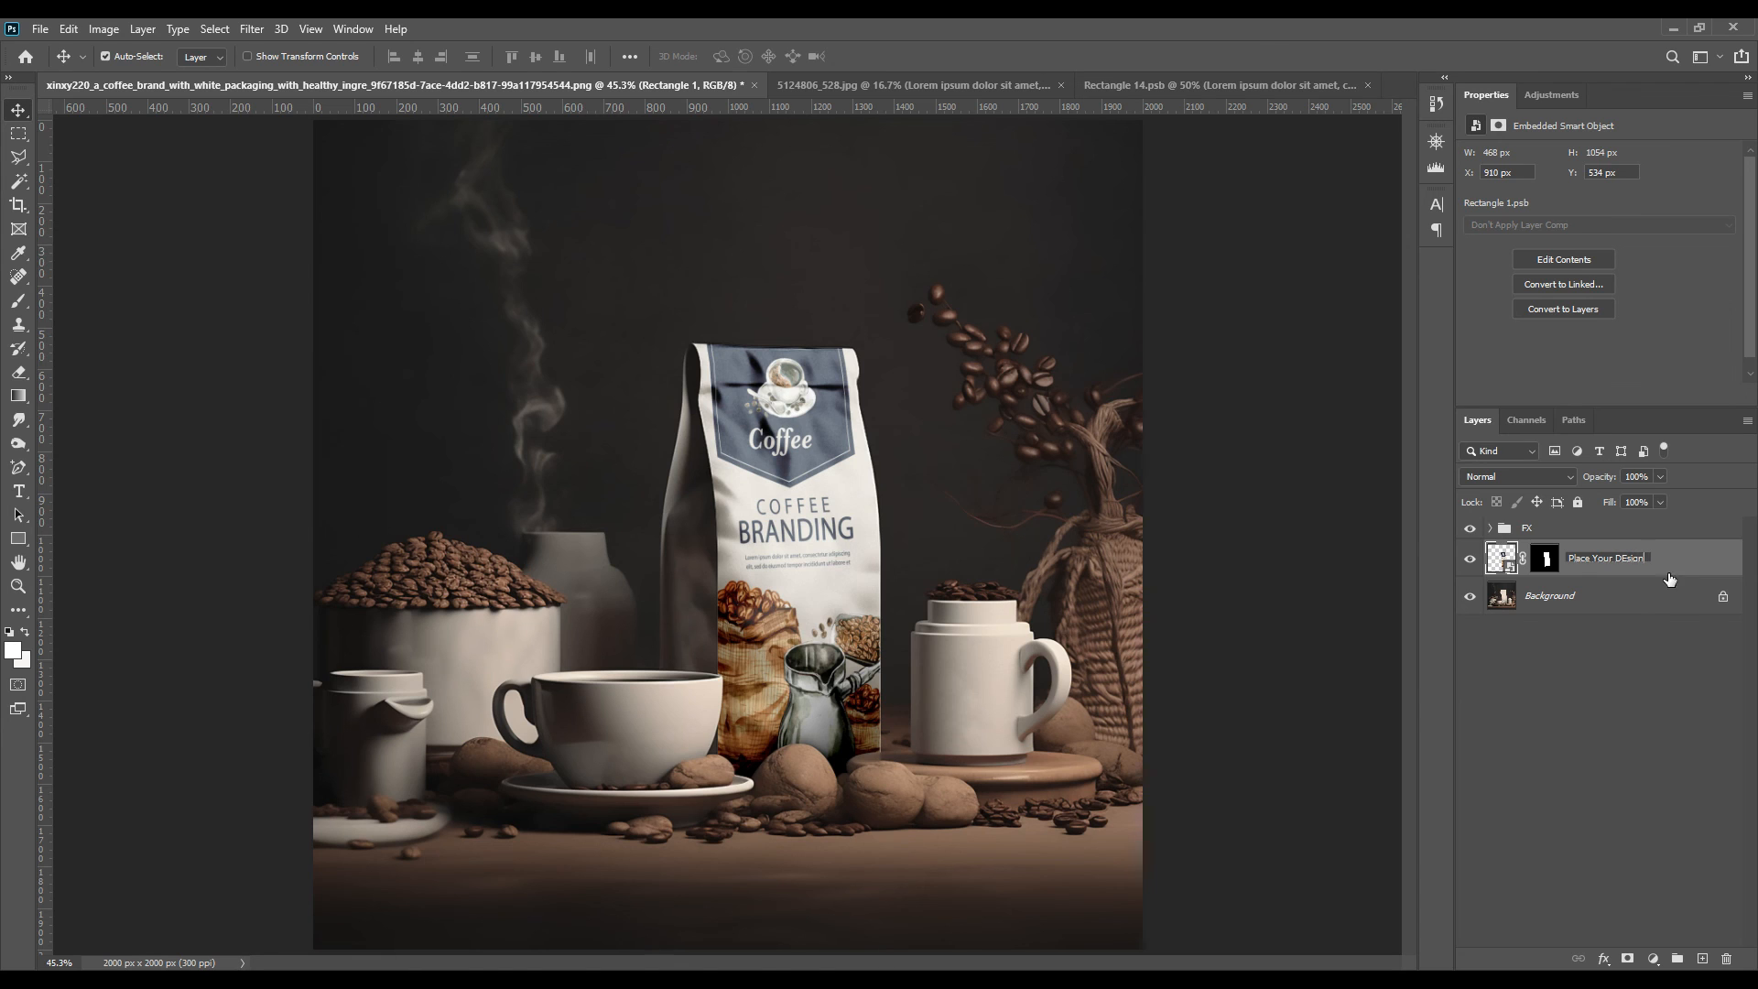
pyautogui.write('Here')
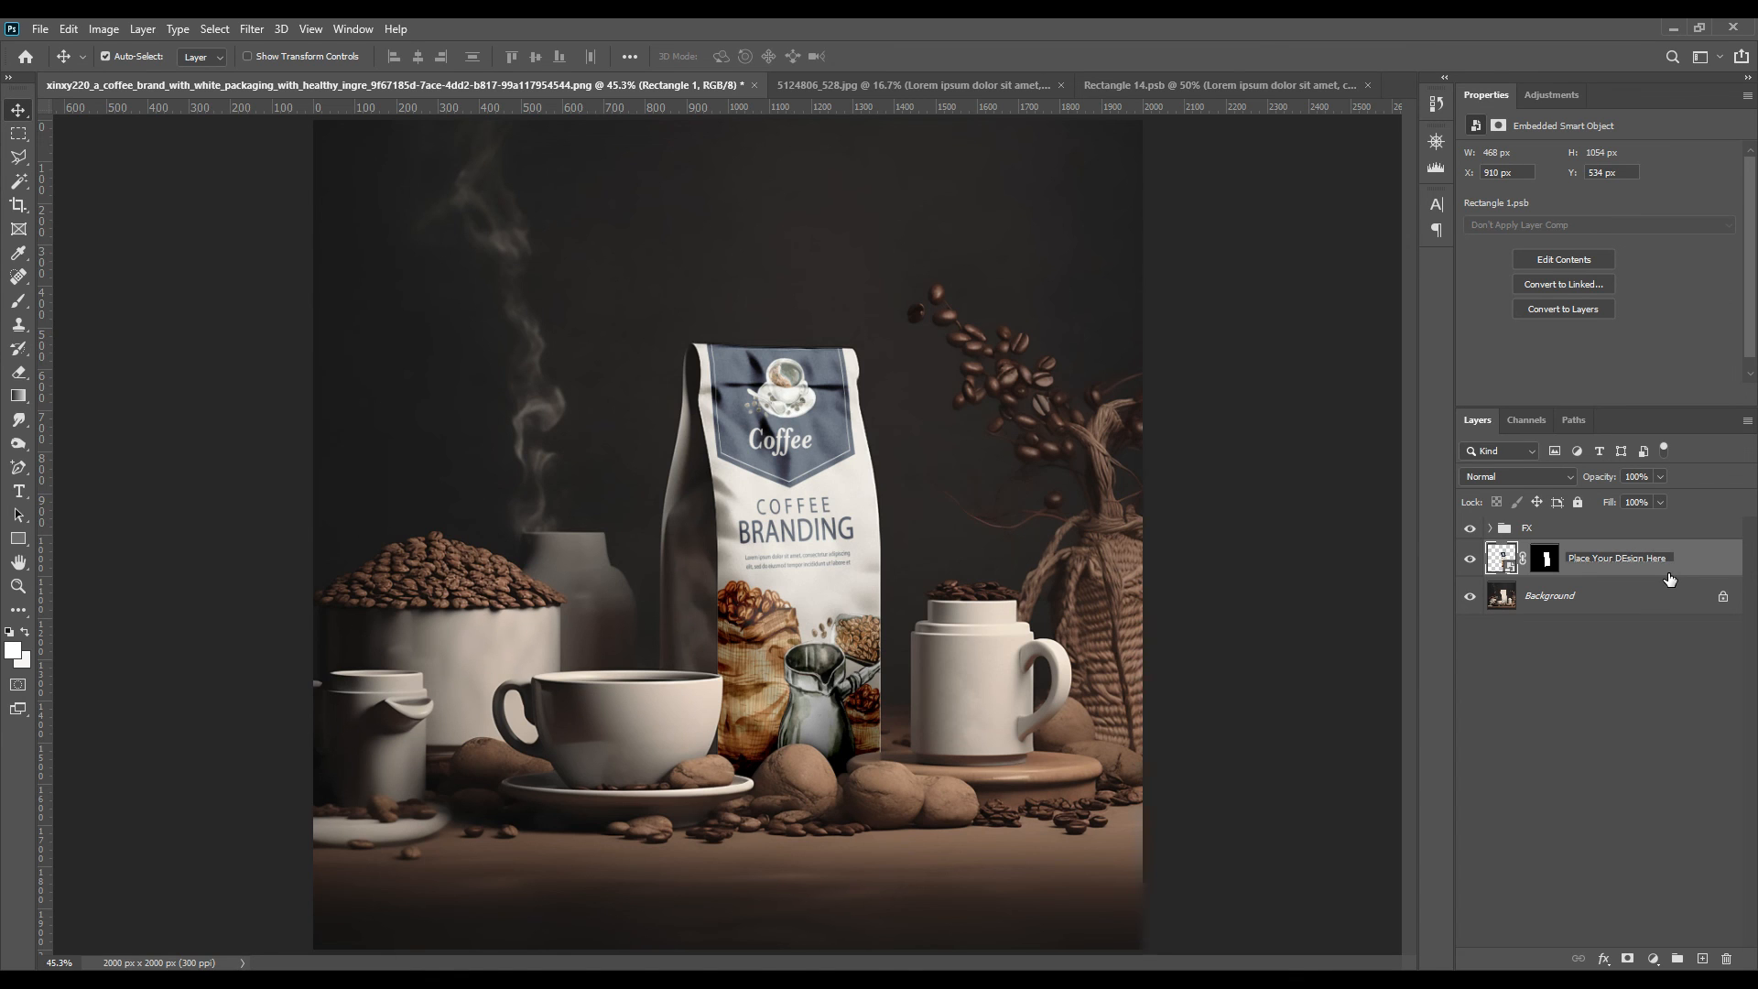
pyautogui.rightClick(1617, 558)
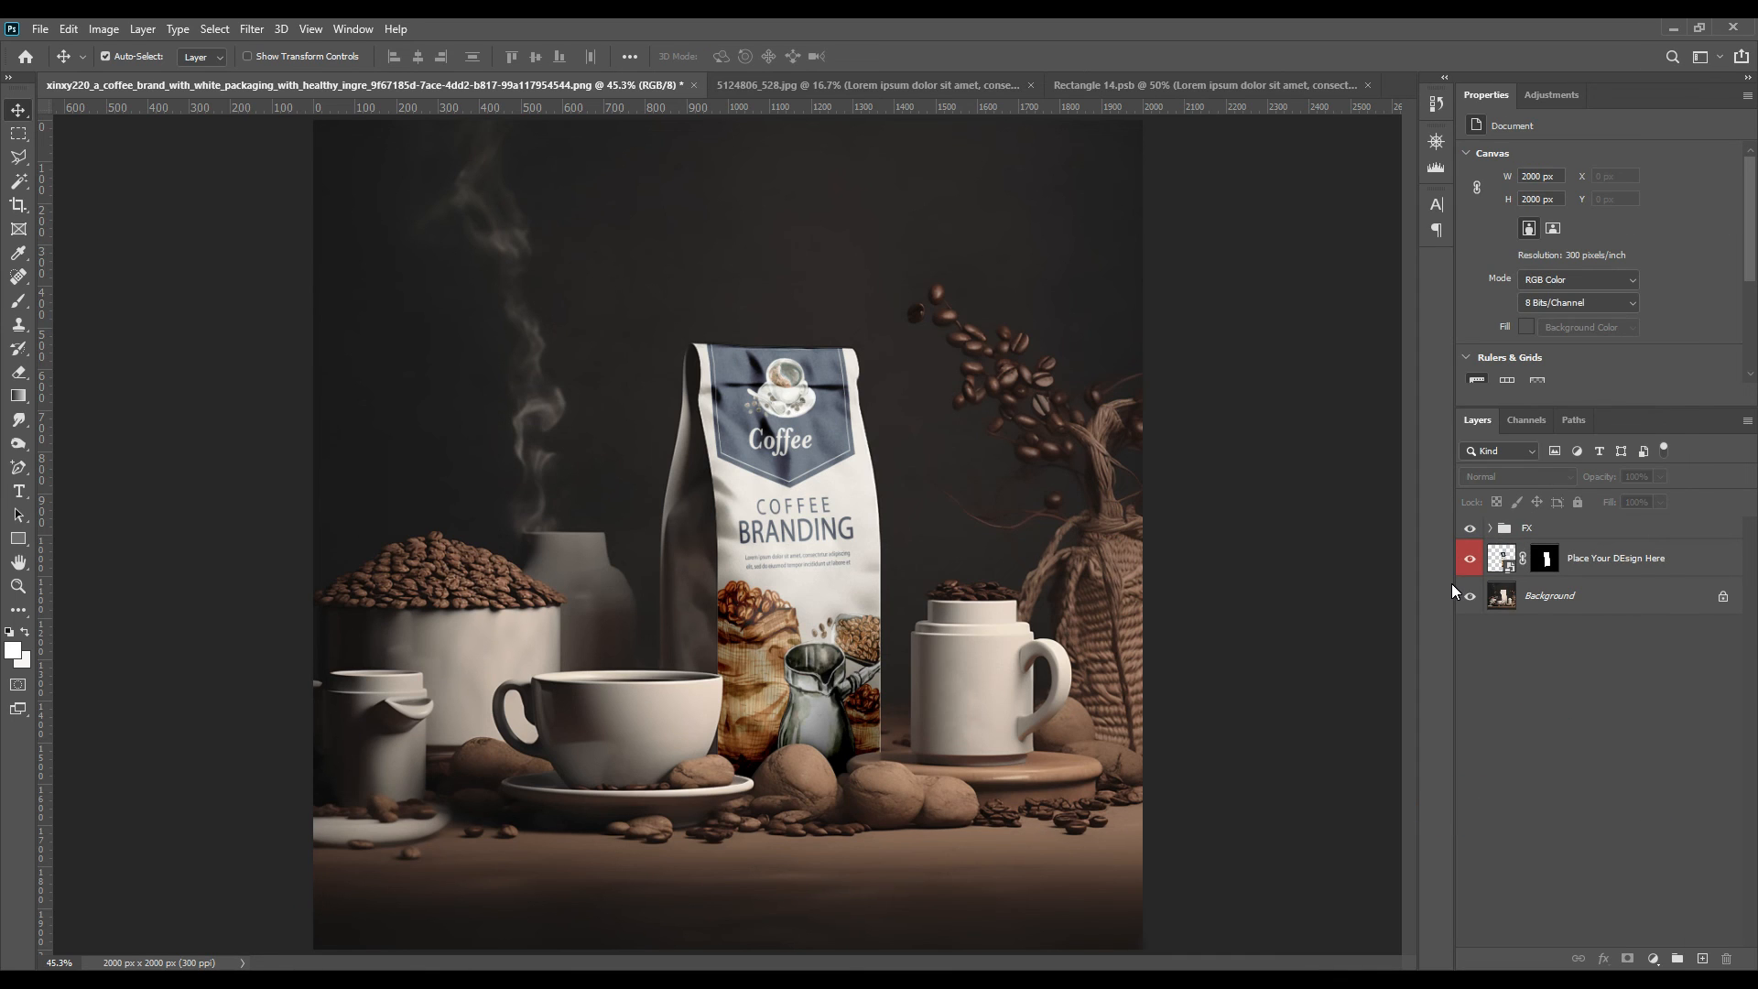
pyautogui.click(1469, 558)
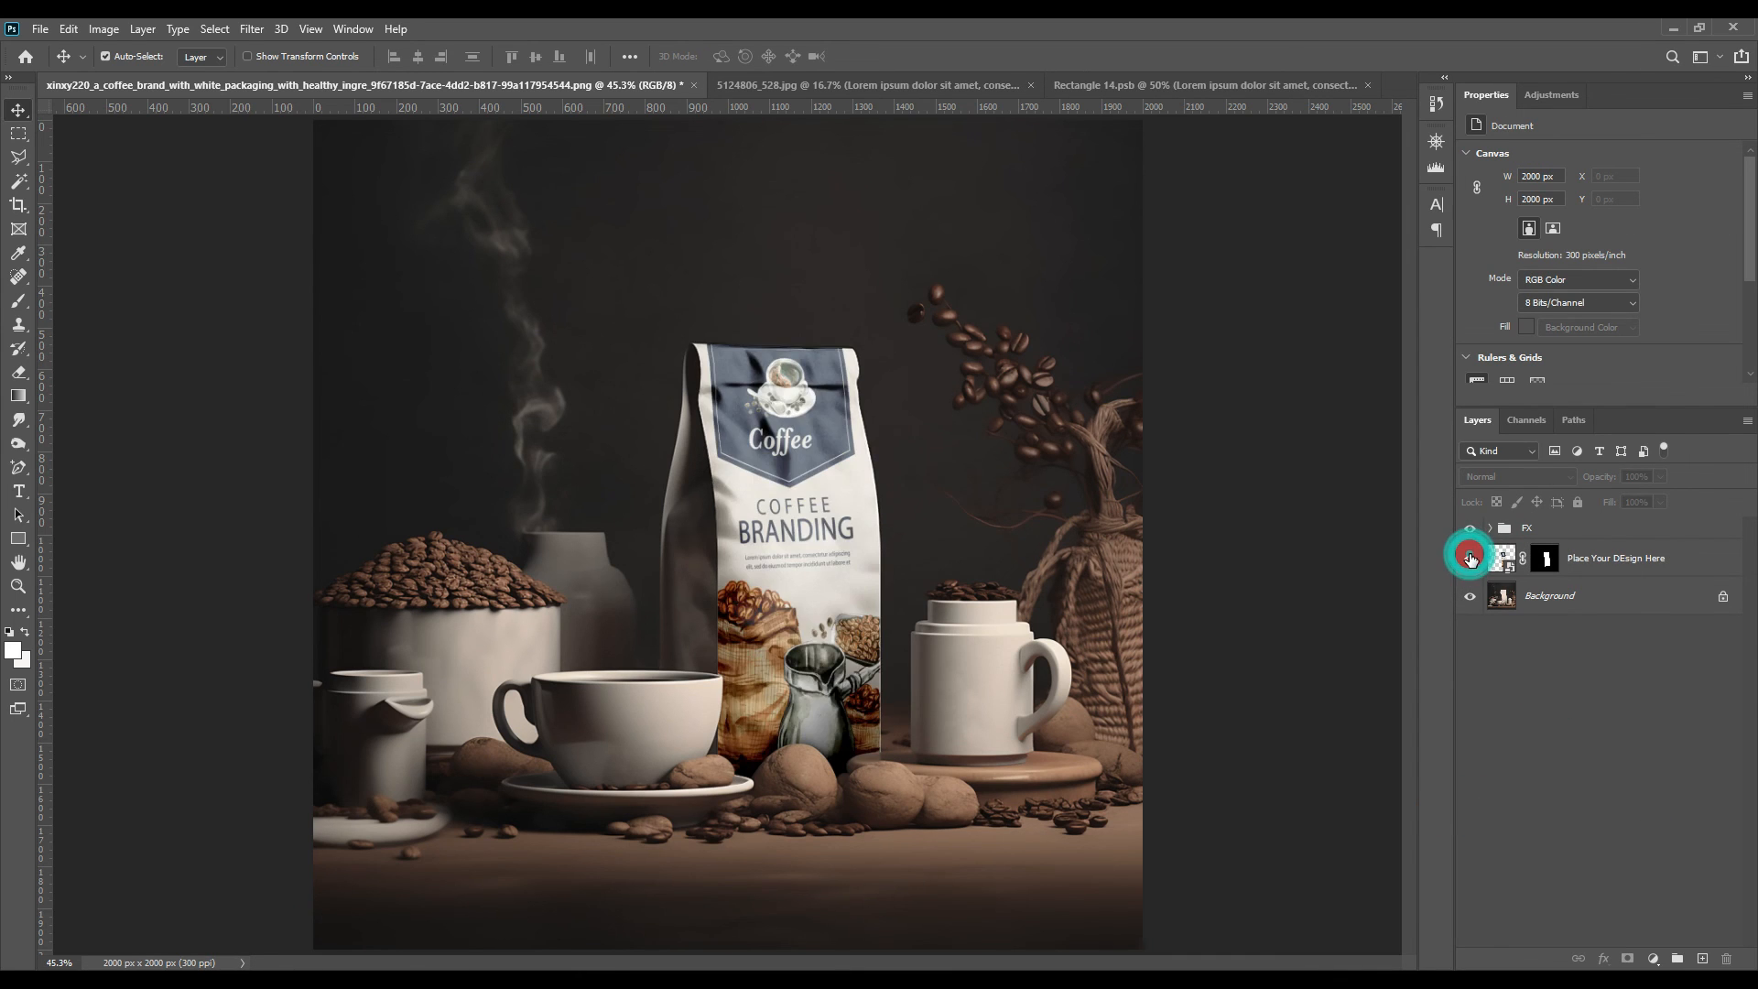
pyautogui.click(1471, 556)
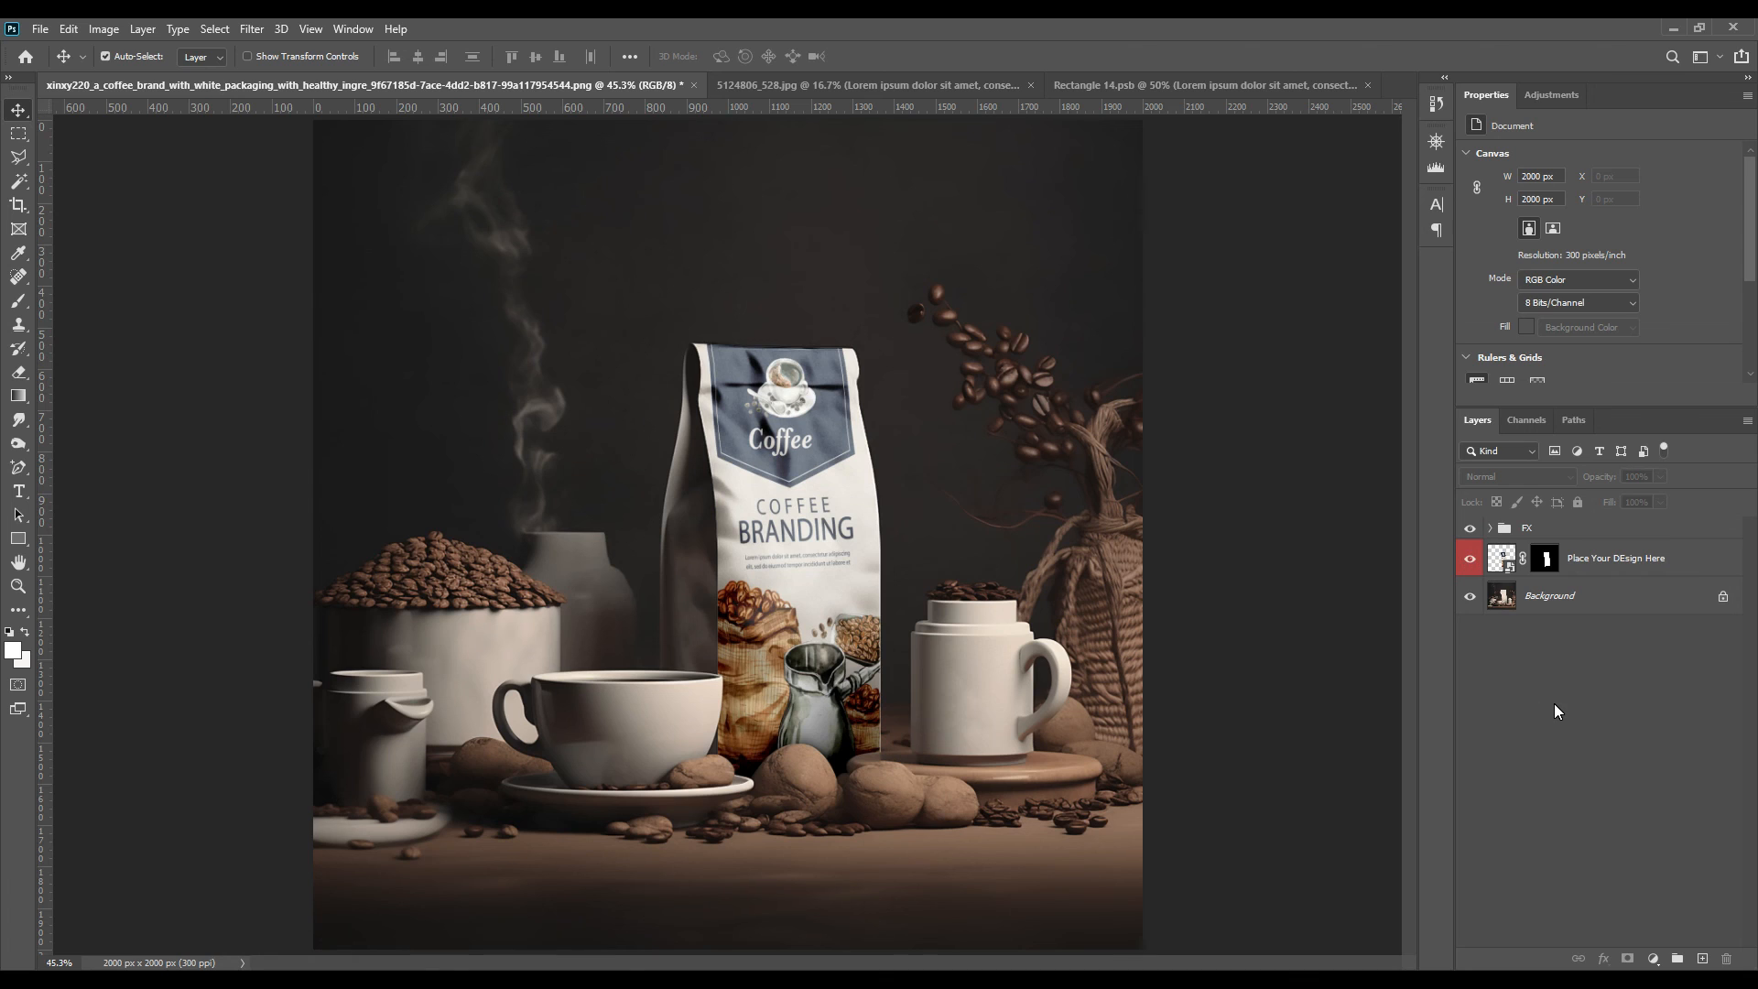